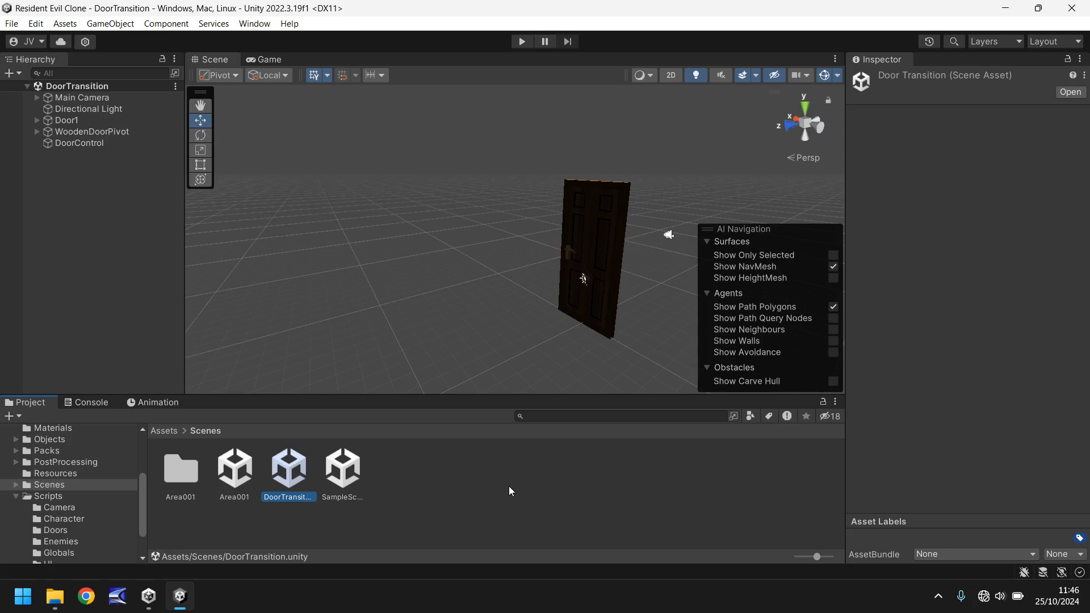
pyautogui.moveTo(524, 244)
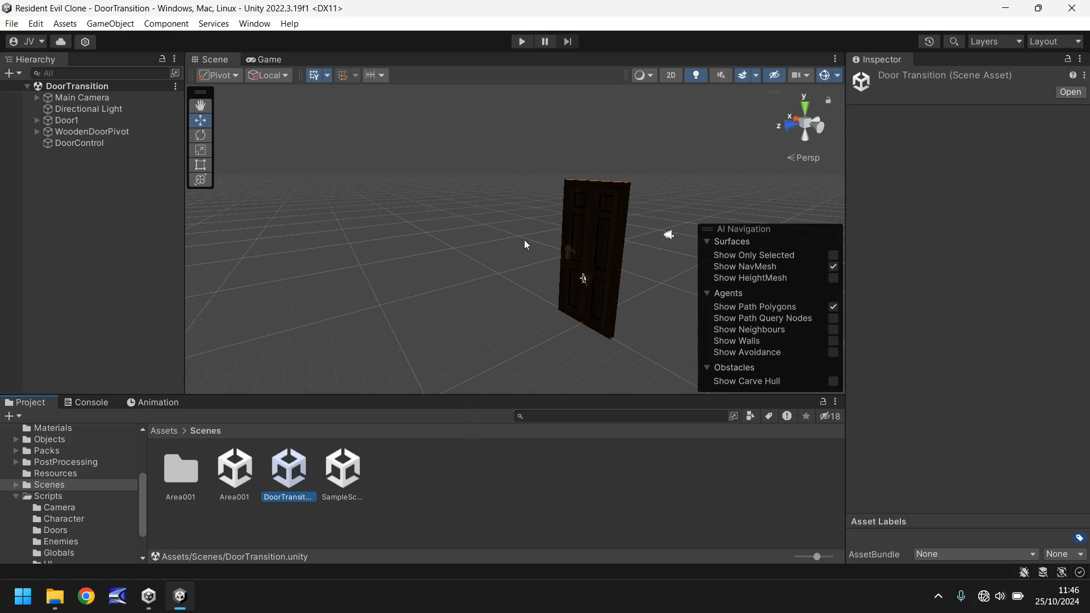
pyautogui.moveTo(461, 275)
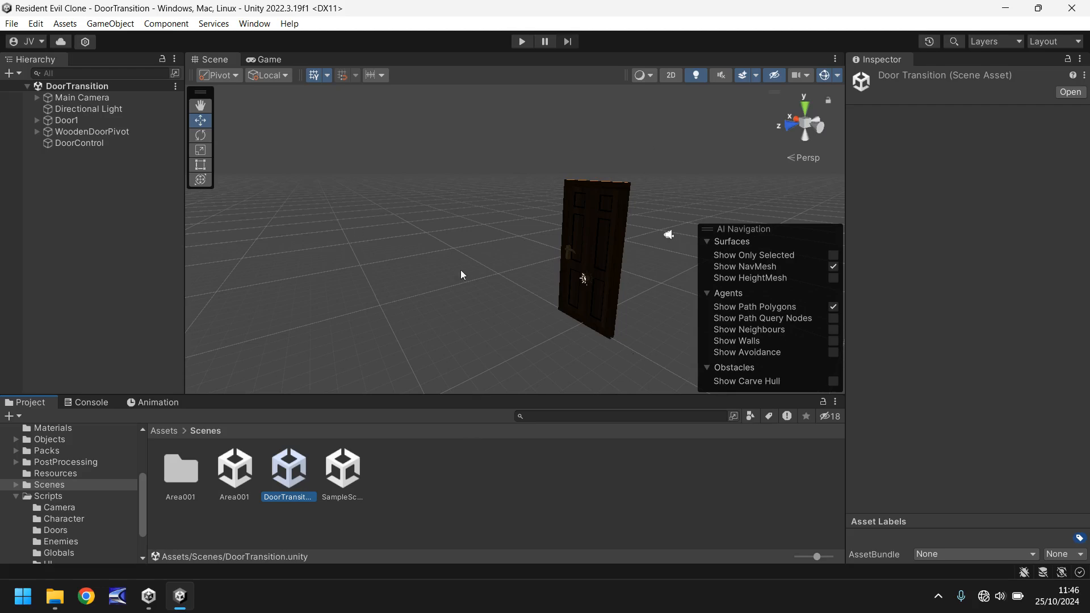
pyautogui.moveTo(525, 486)
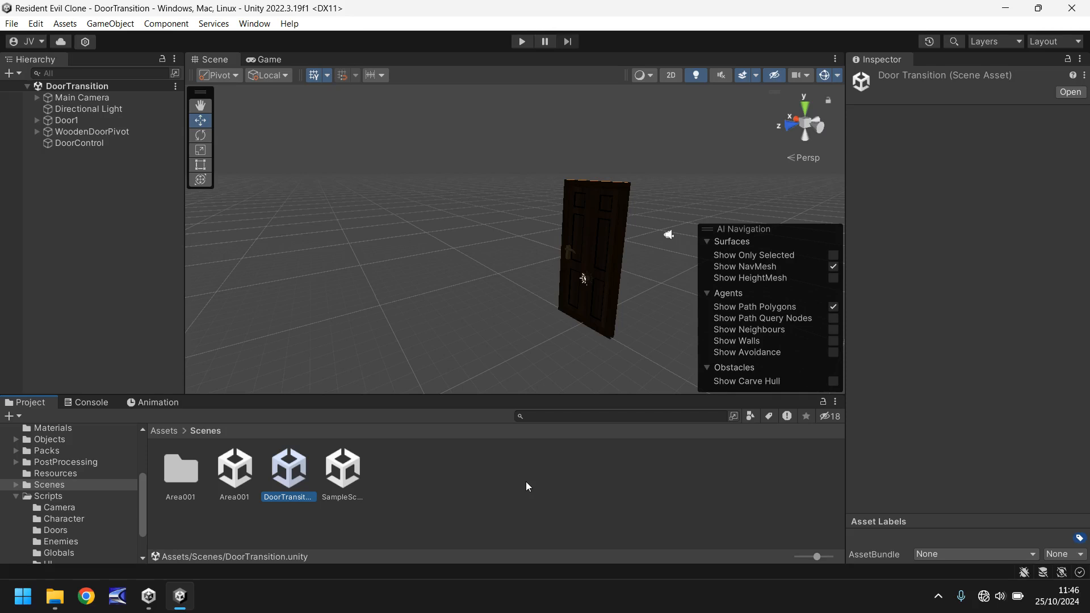
pyautogui.moveTo(479, 490)
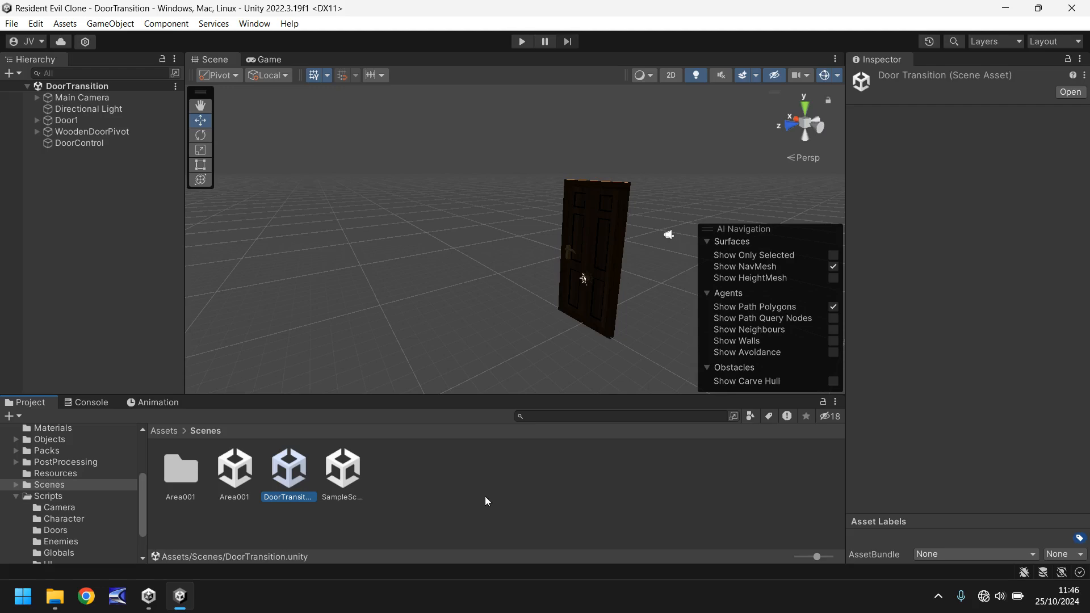
pyautogui.moveTo(224, 323)
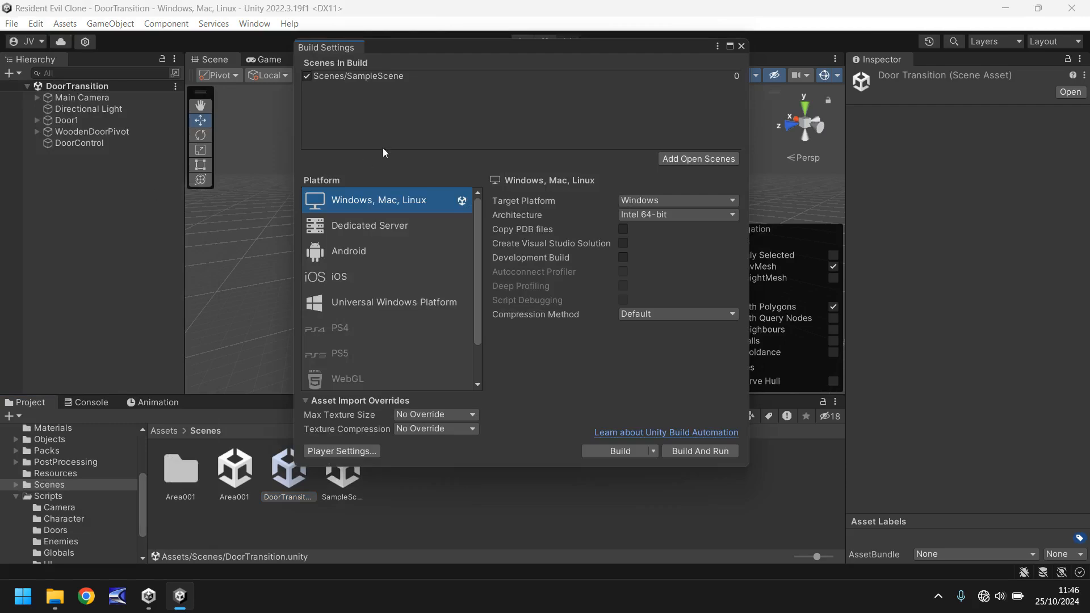
pyautogui.moveTo(342, 76)
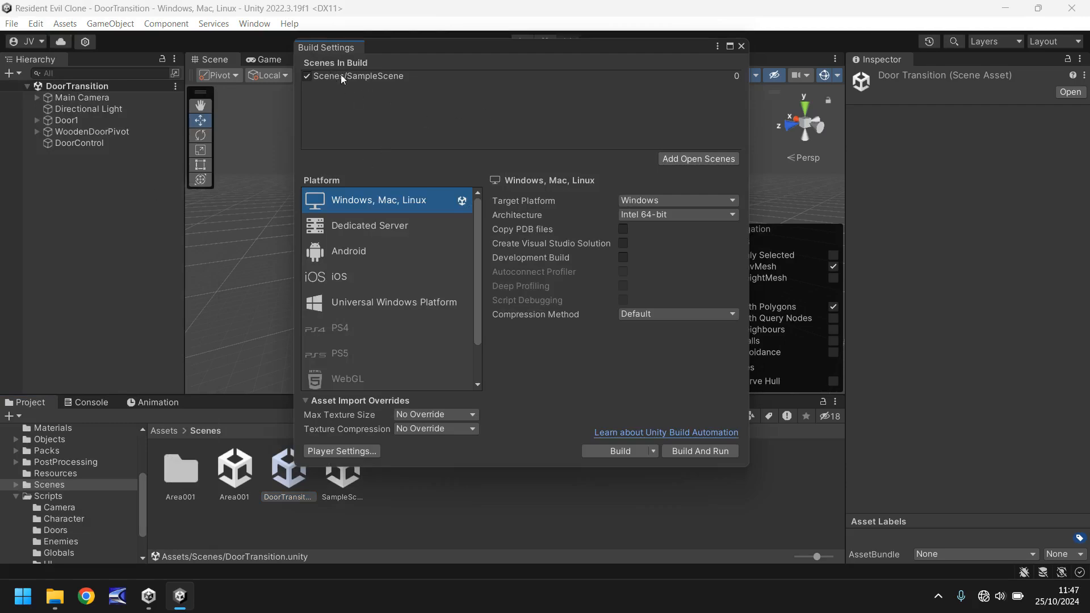
pyautogui.moveTo(480, 114)
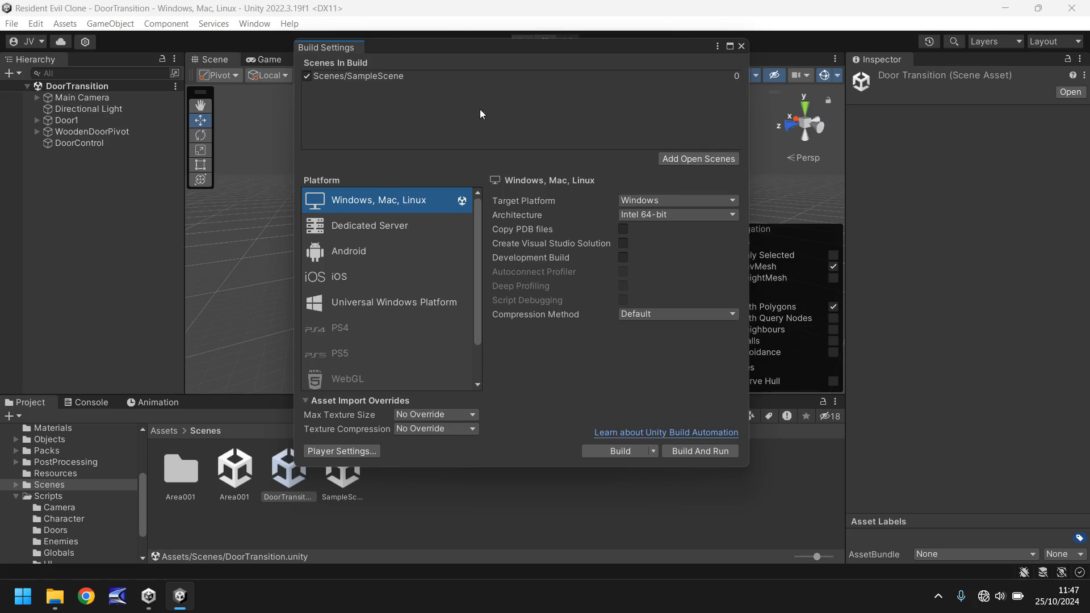
pyautogui.moveTo(732, 91)
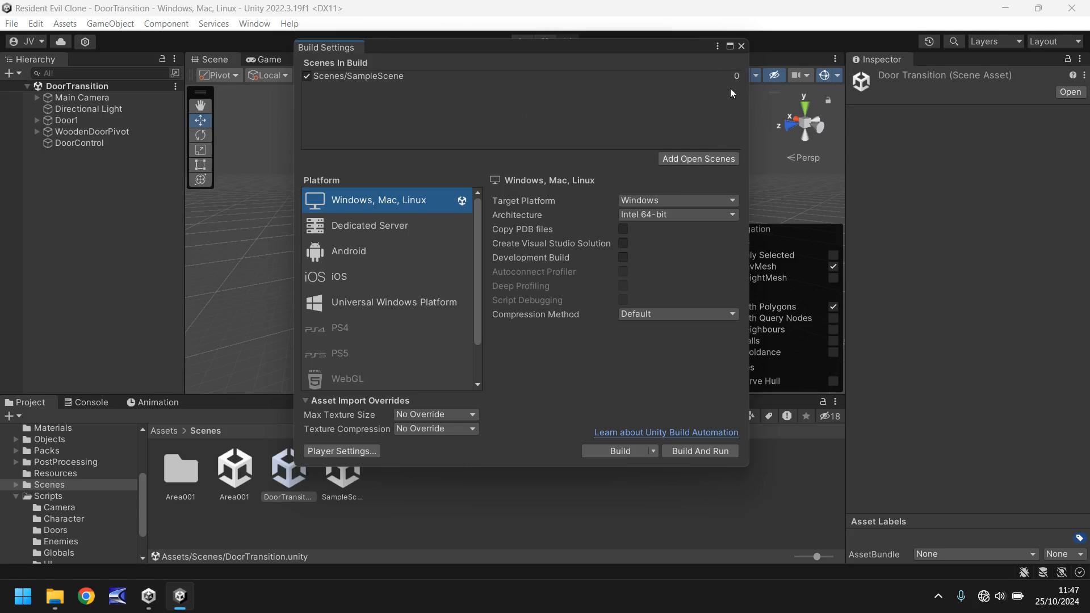
pyautogui.moveTo(655, 136)
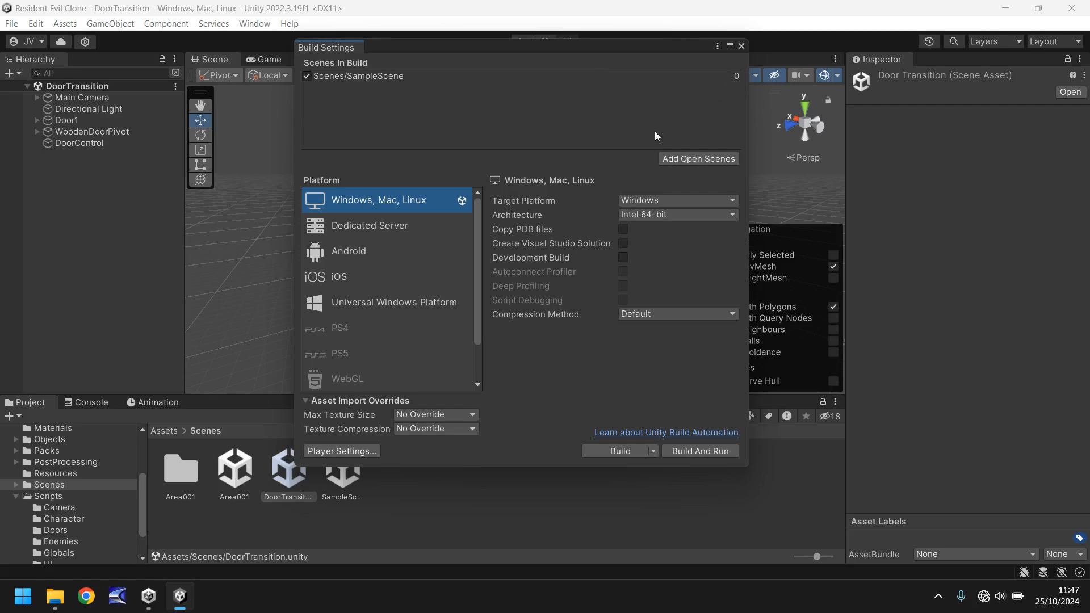
pyautogui.moveTo(500, 128)
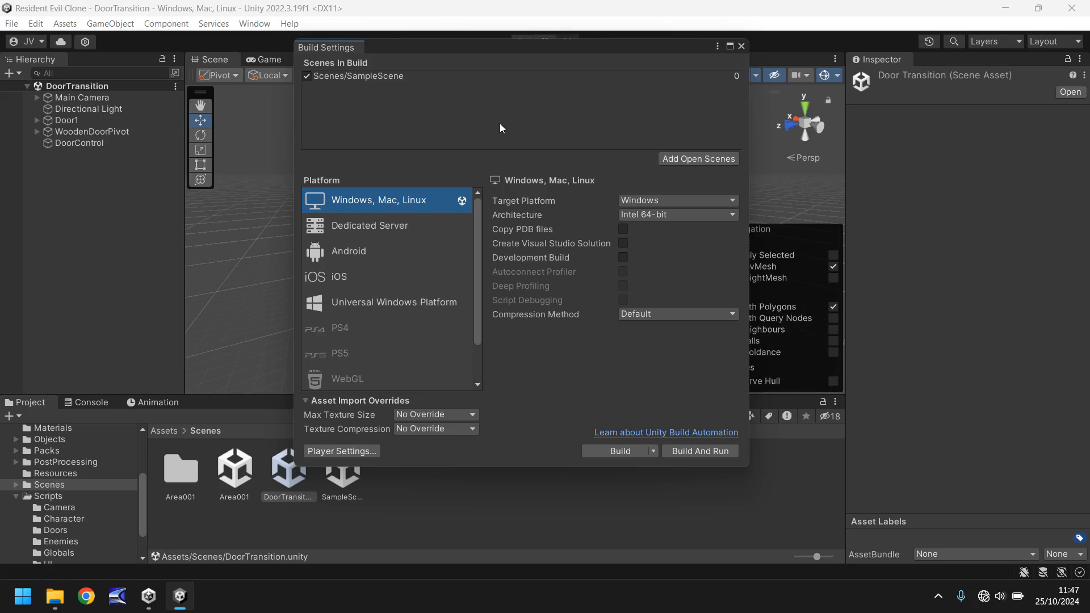
pyautogui.moveTo(726, 172)
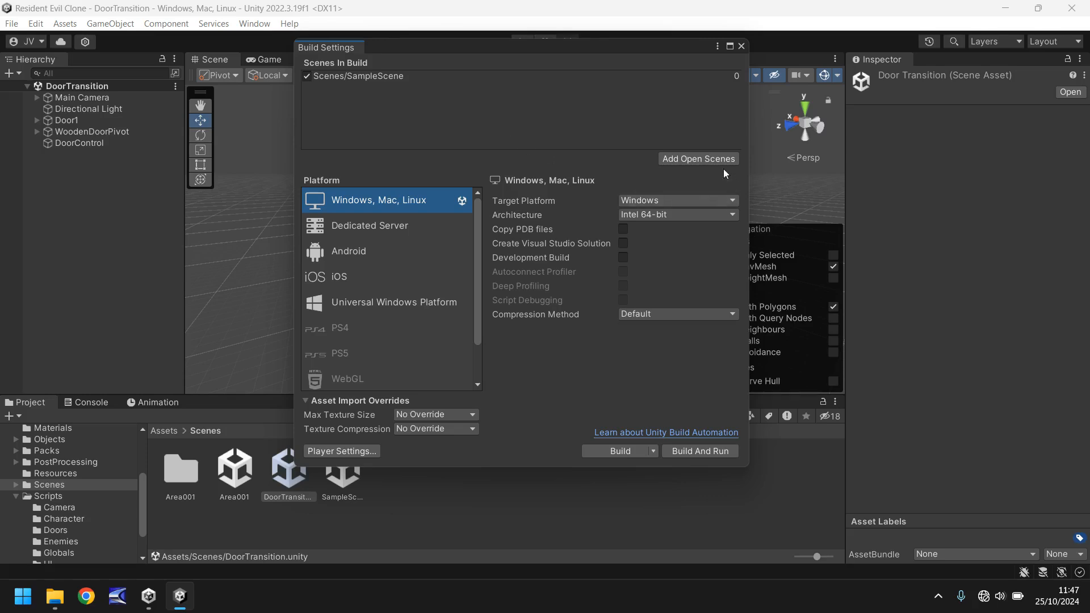
pyautogui.moveTo(442, 172)
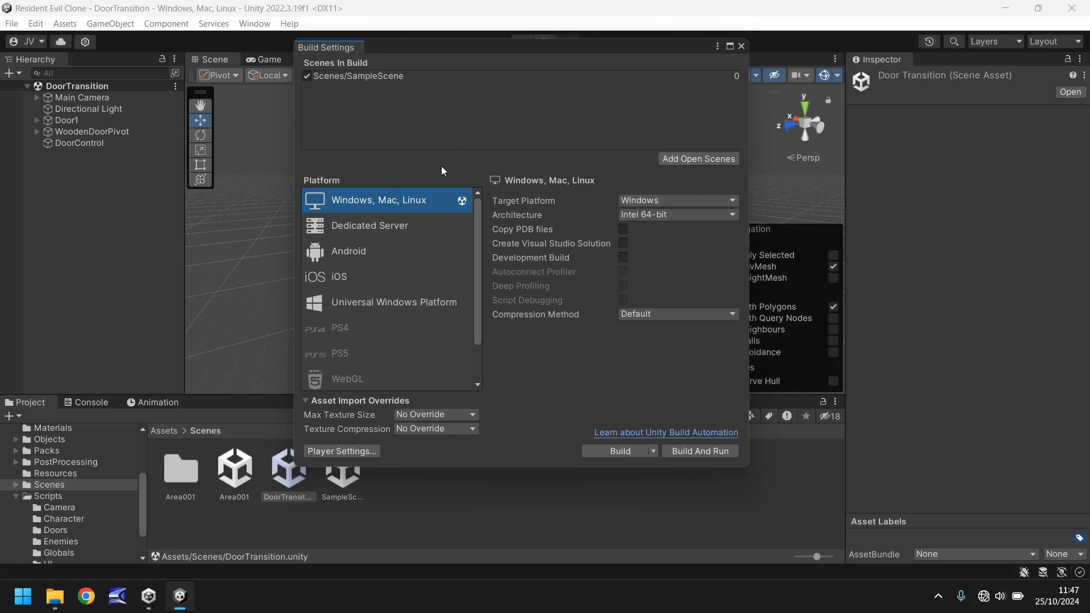
# Add Area001 and DoorTransition to Scenes In Build, ordered after SampleScene as indices 0–2.
pyautogui.click(234, 469)
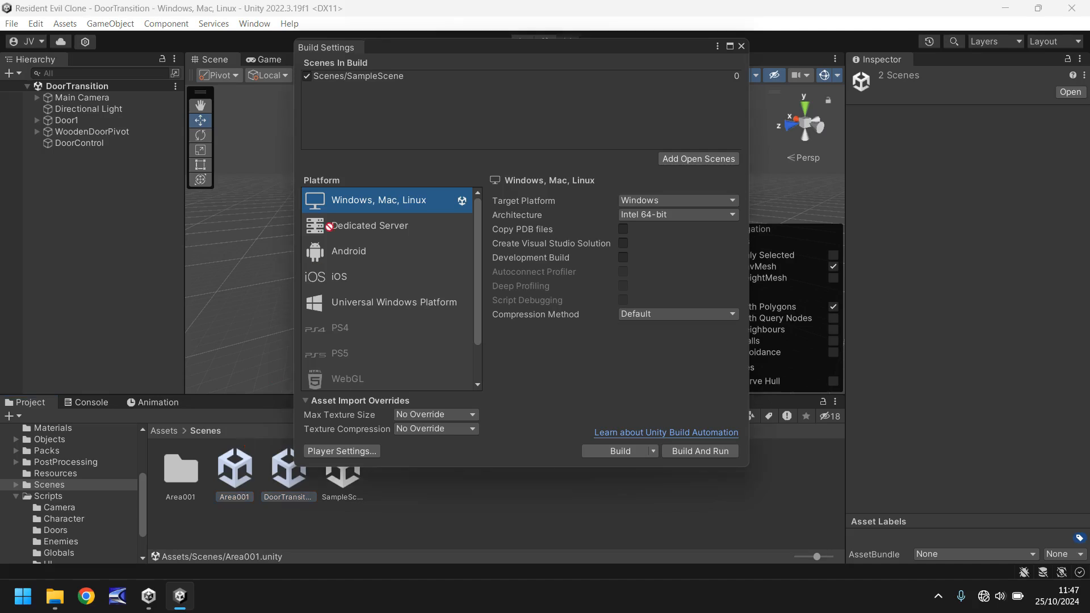
pyautogui.click(699, 159)
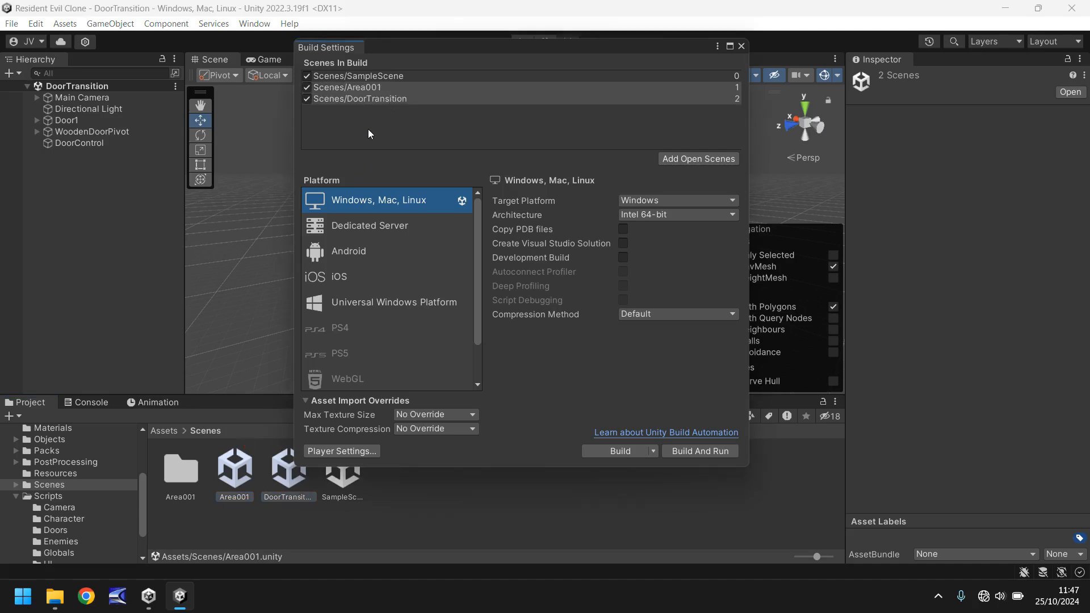
pyautogui.click(357, 76)
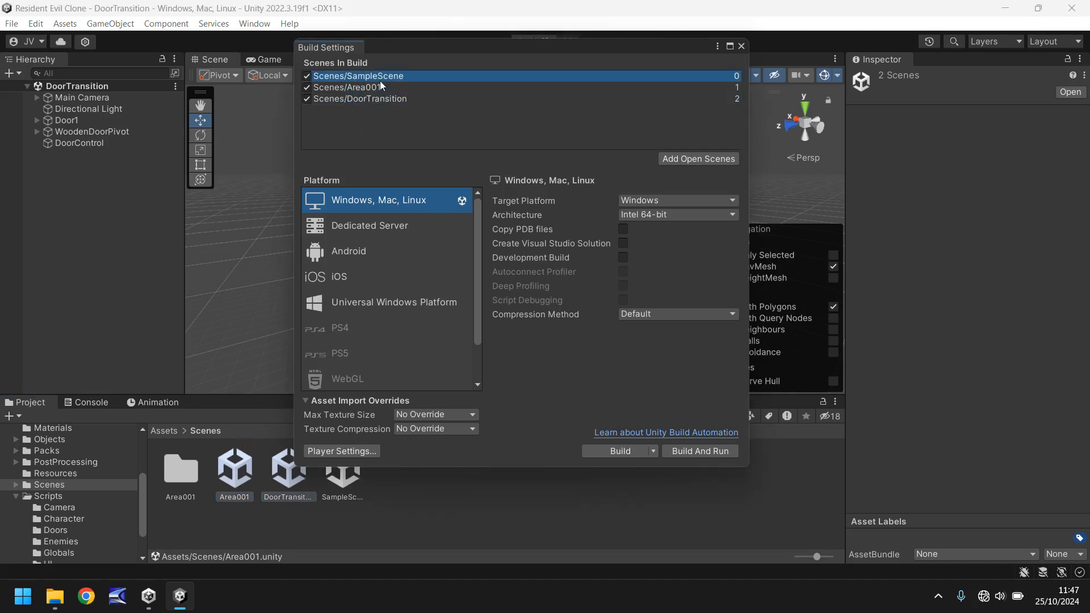
pyautogui.moveTo(358, 76); pyautogui.dragTo(358, 101)
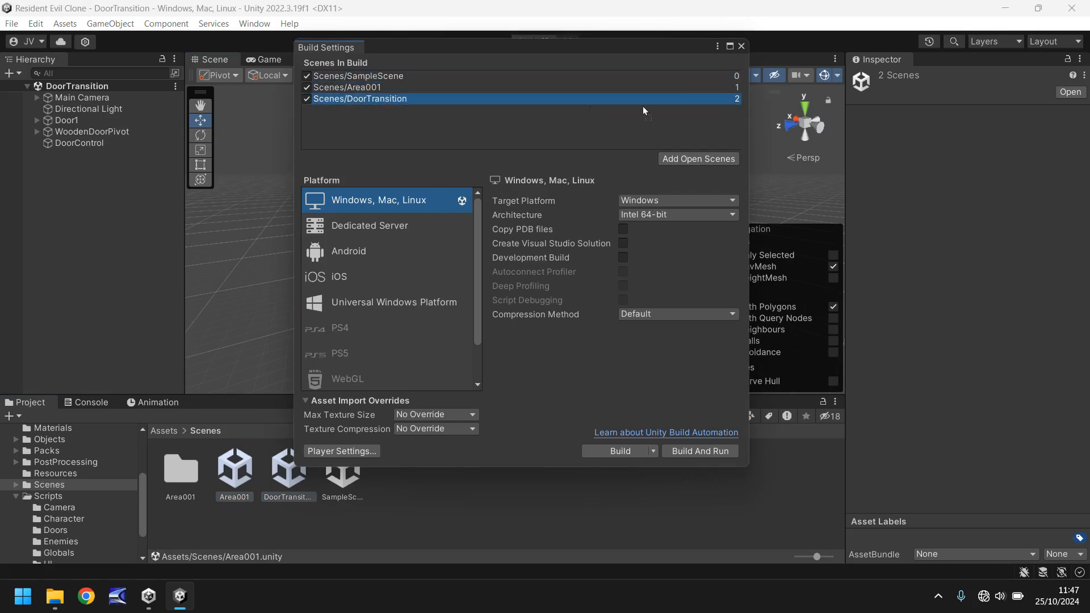
pyautogui.moveTo(614, 107)
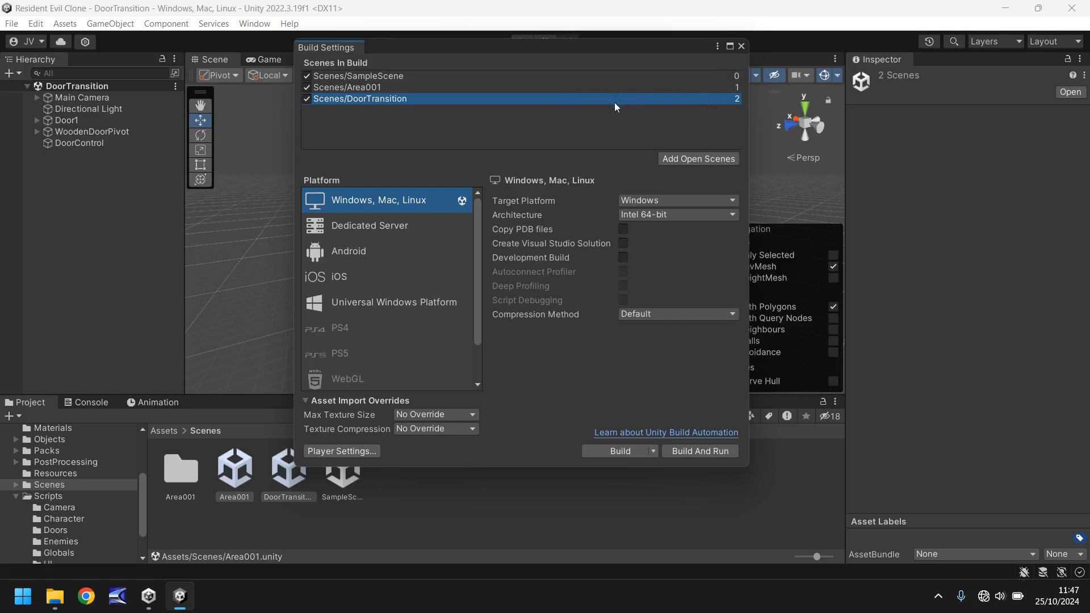
pyautogui.moveTo(737, 79)
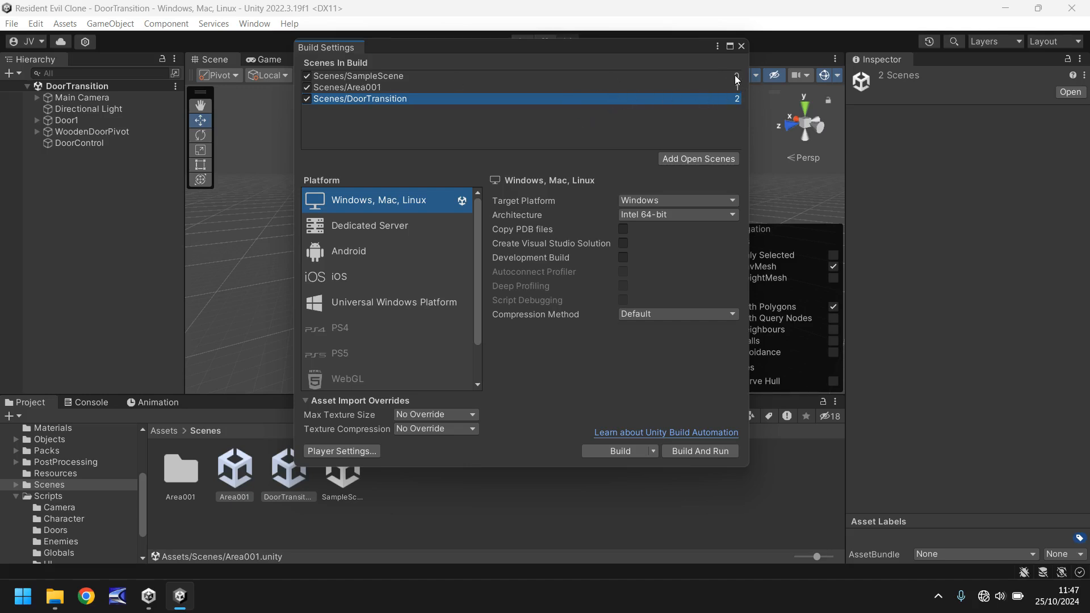
pyautogui.moveTo(370, 82)
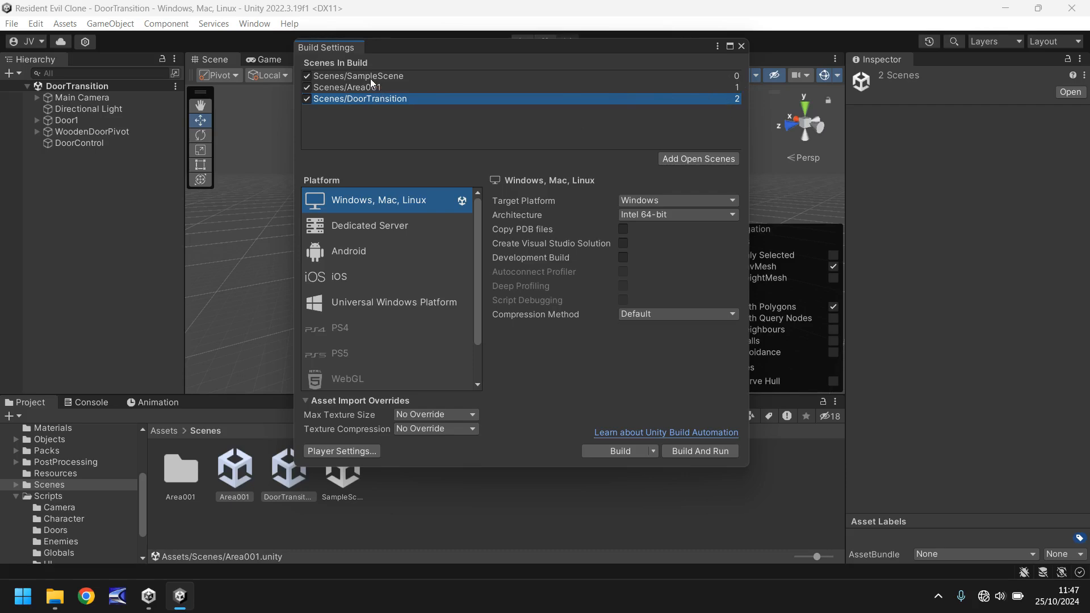
pyautogui.moveTo(373, 83)
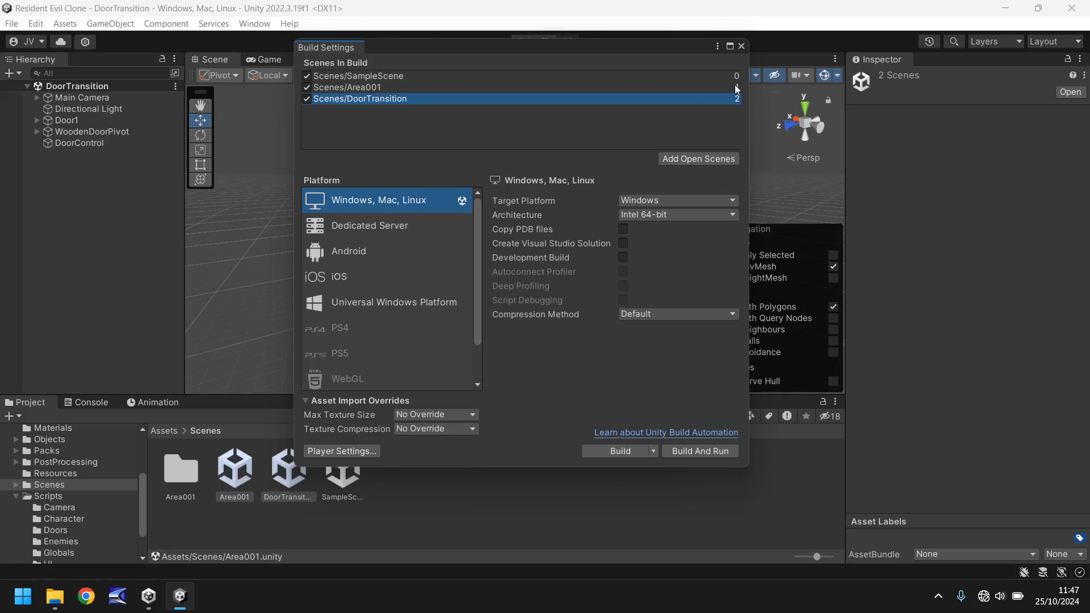
pyautogui.moveTo(729, 89)
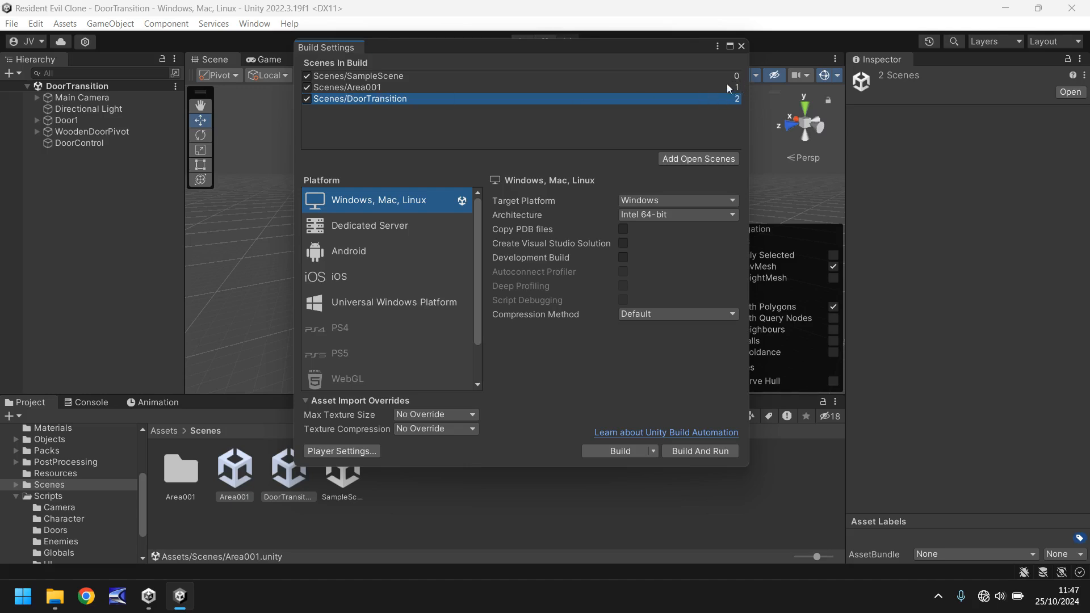
pyautogui.moveTo(735, 98)
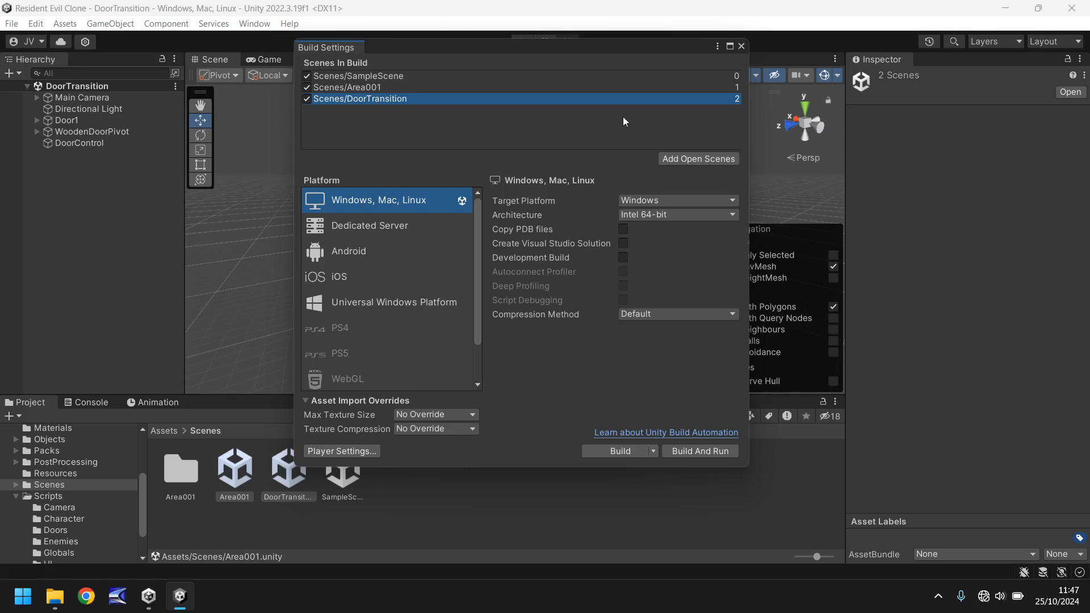
# Close Build Settings and open the Area001 scene from the Project Scenes folder.
pyautogui.click(740, 45)
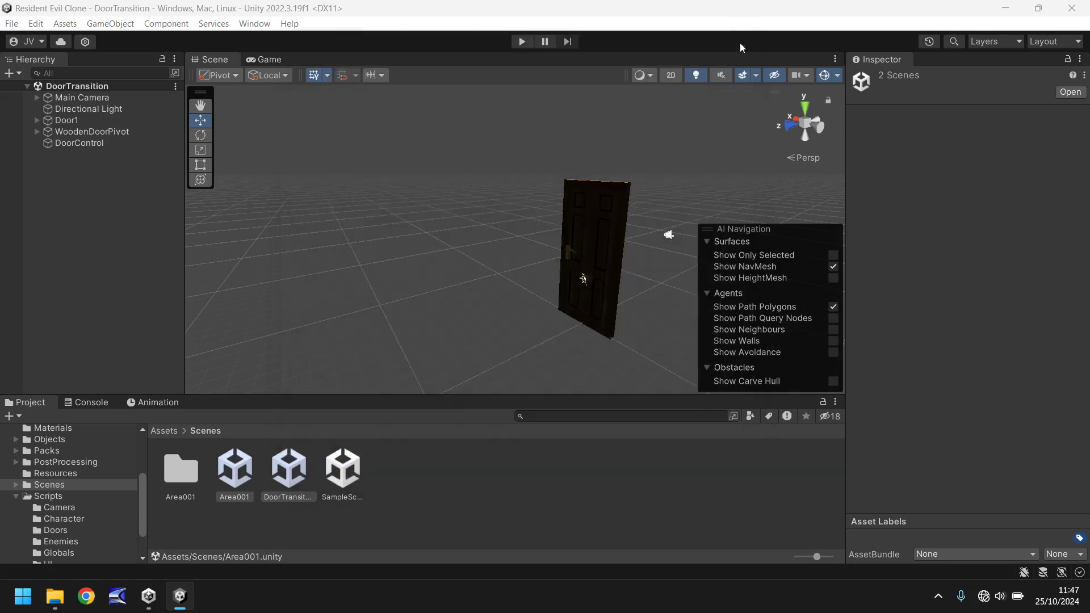
pyautogui.moveTo(585, 367)
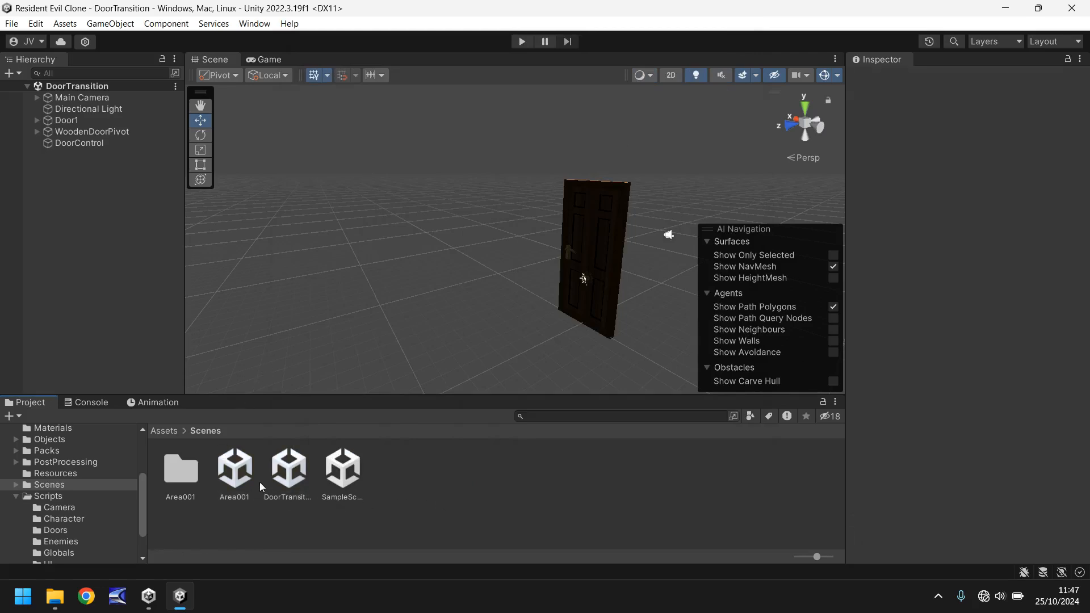
pyautogui.doubleClick(234, 466)
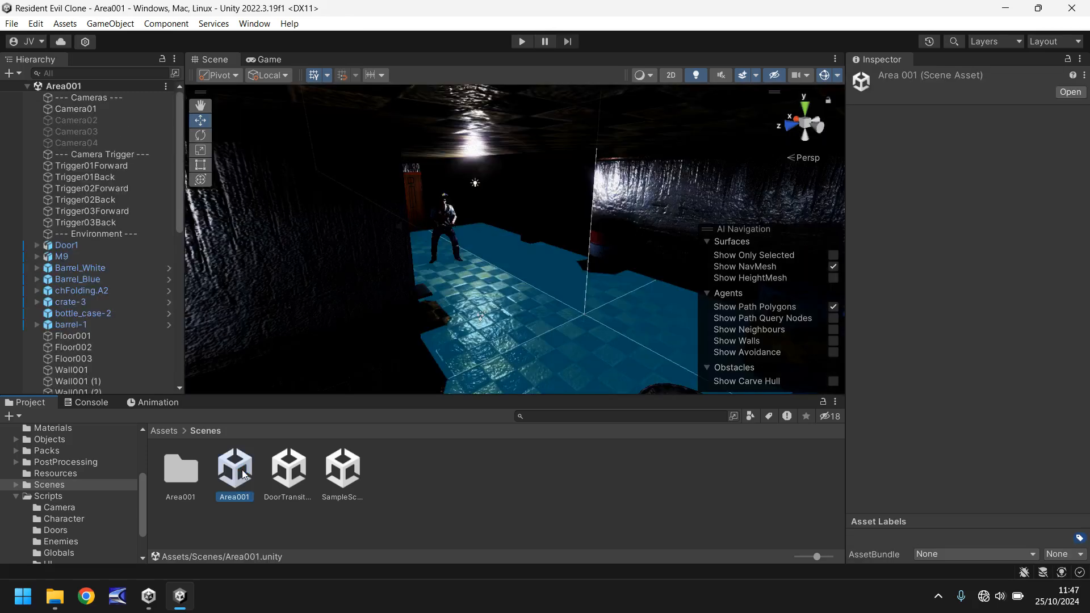
pyautogui.moveTo(386, 239)
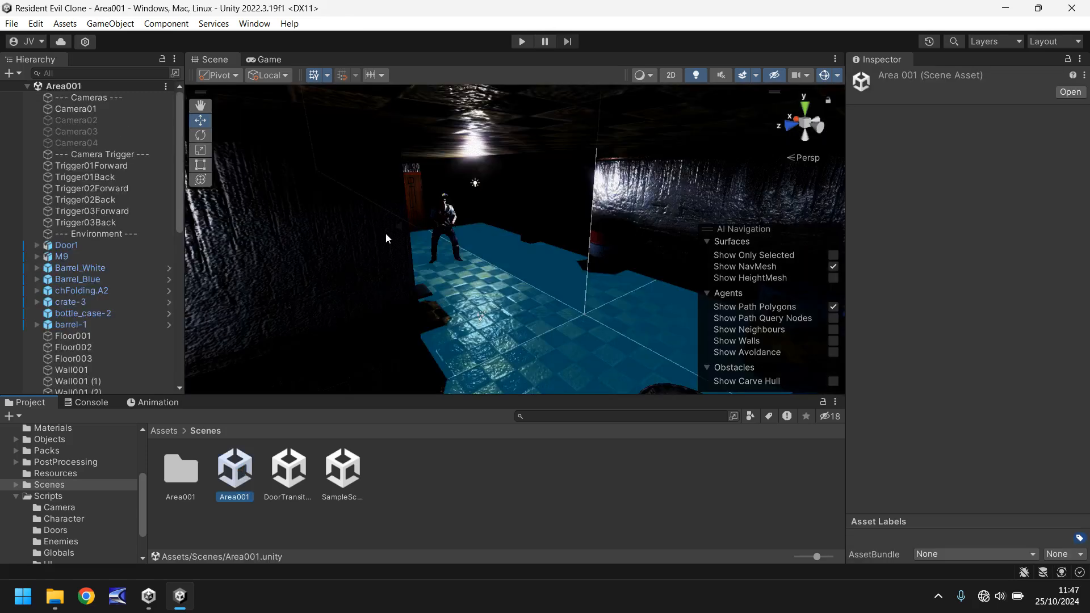
pyautogui.moveTo(413, 262)
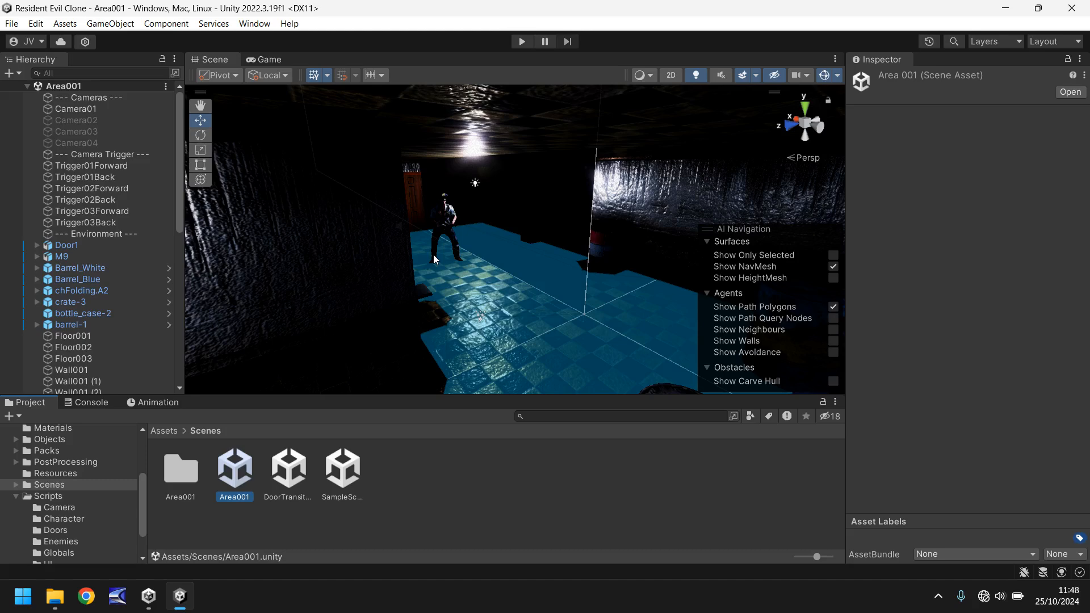
pyautogui.moveTo(390, 305)
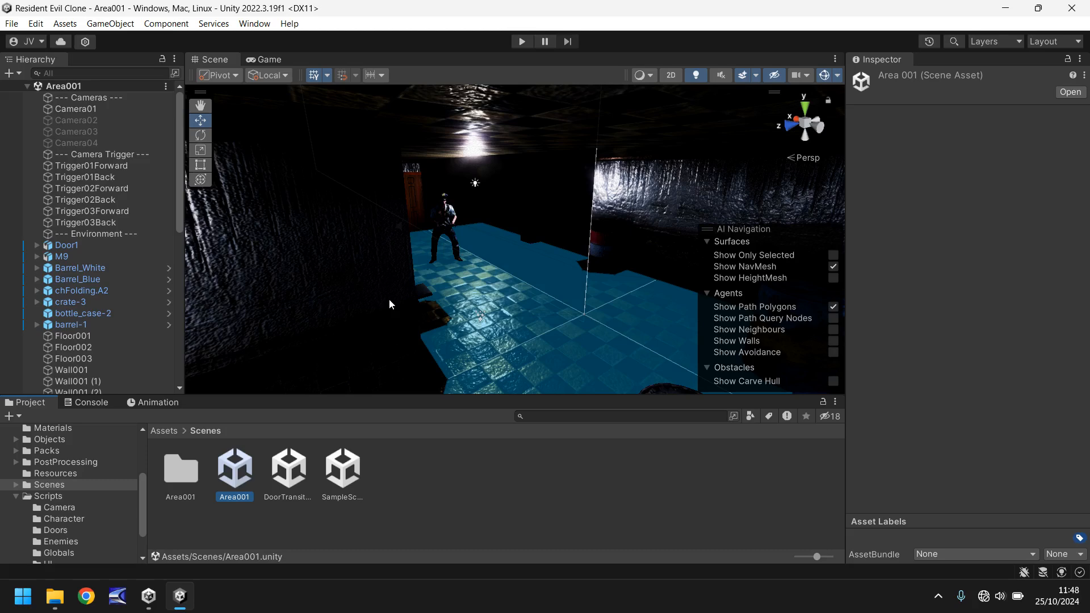
pyautogui.moveTo(288, 253)
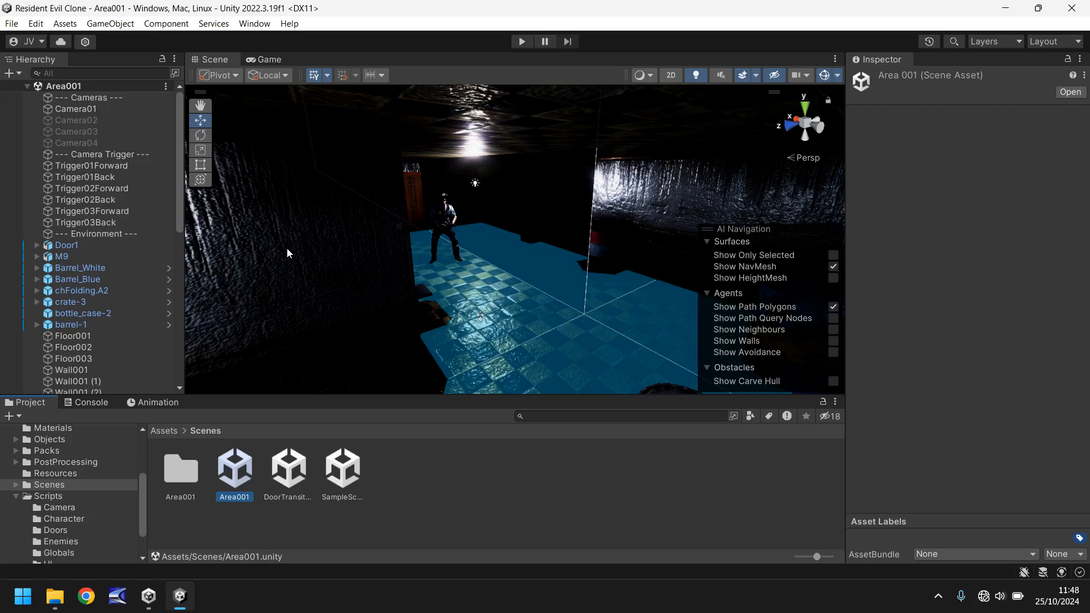
# Add a FadeOut raw image under Canvas, stretched full-screen with black colour at alpha 0.
pyautogui.click(111, 23)
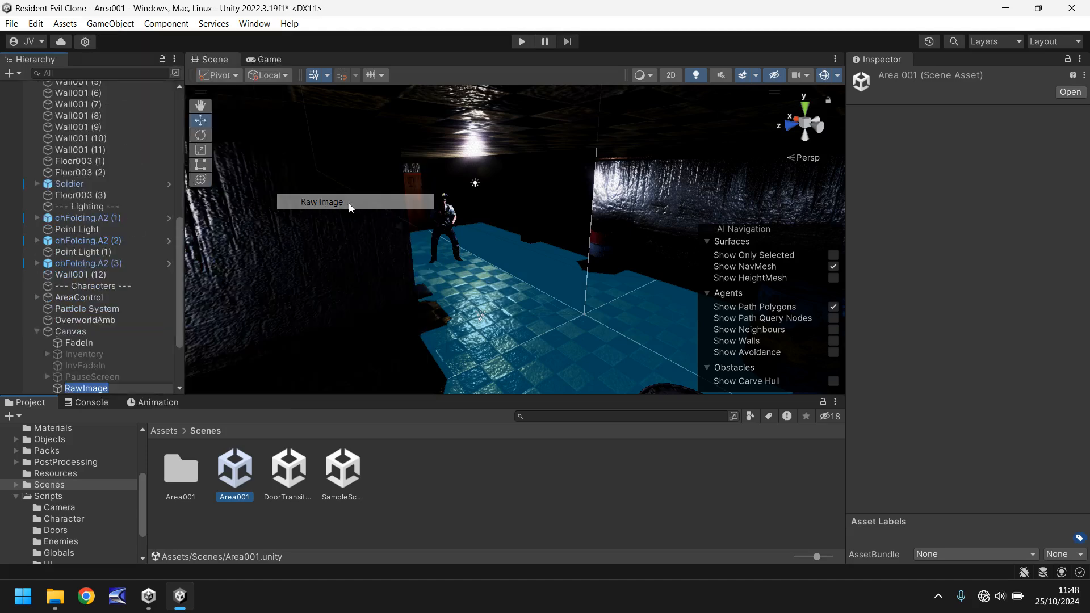
pyautogui.click(86, 388)
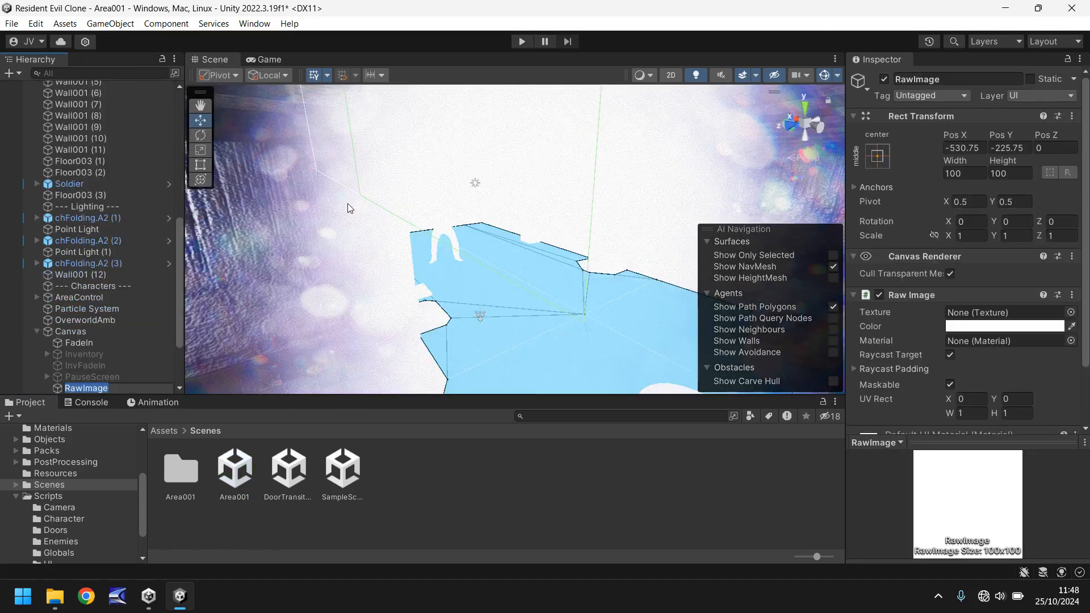
pyautogui.moveTo(341, 207)
pyautogui.write('FadeOut')
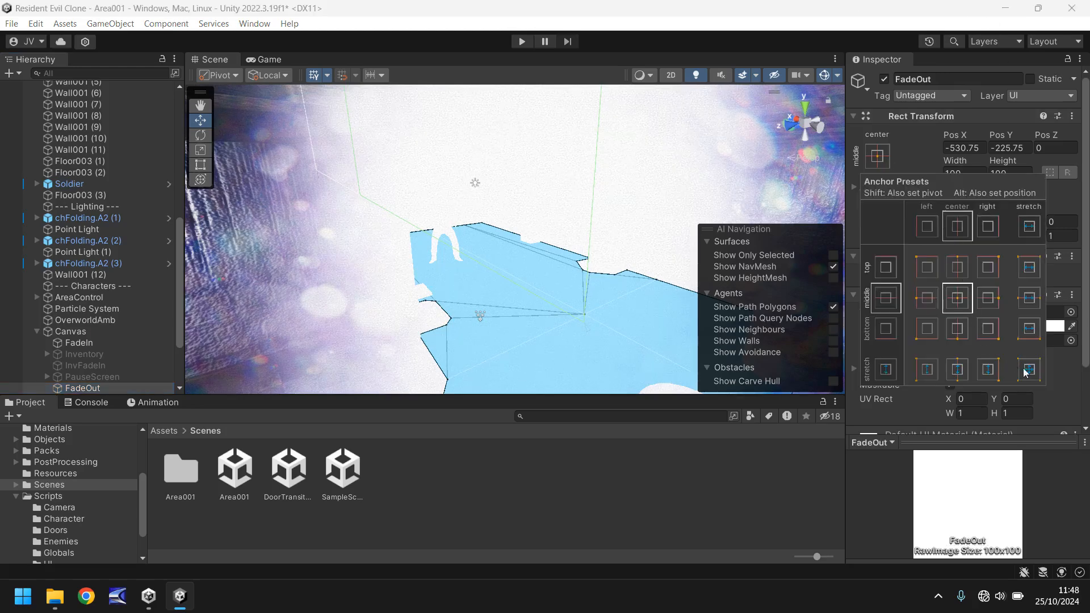
pyautogui.click(1028, 369)
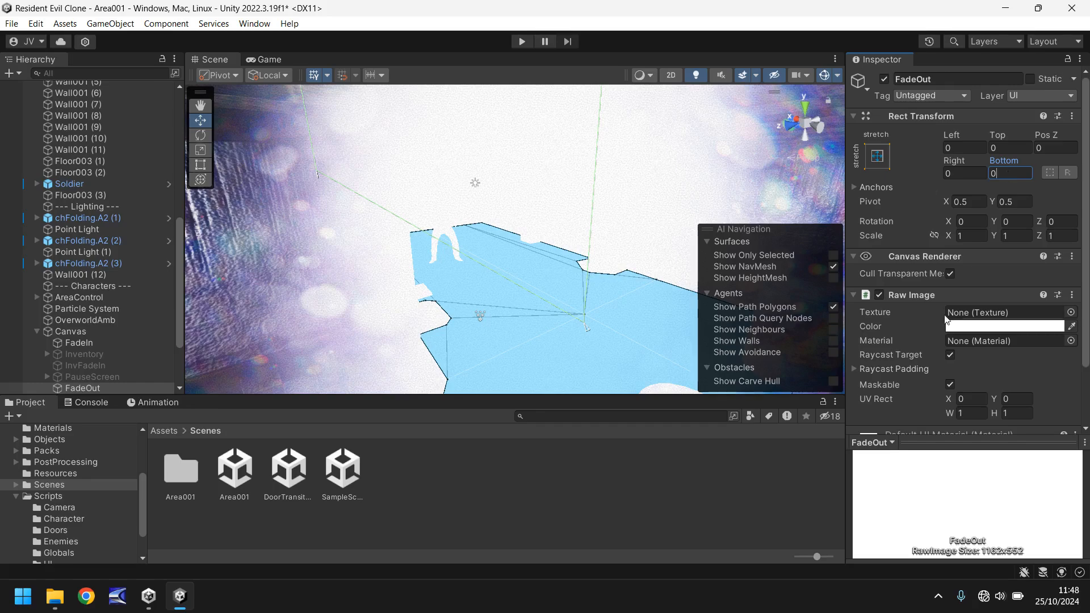
pyautogui.click(1005, 325)
pyautogui.write('0')
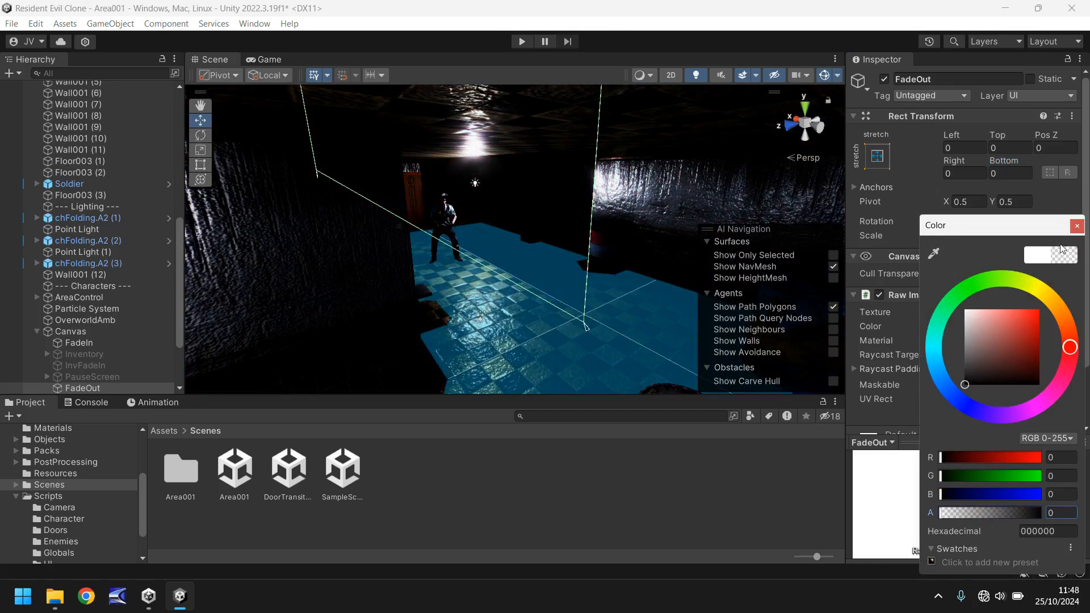
pyautogui.click(1077, 225)
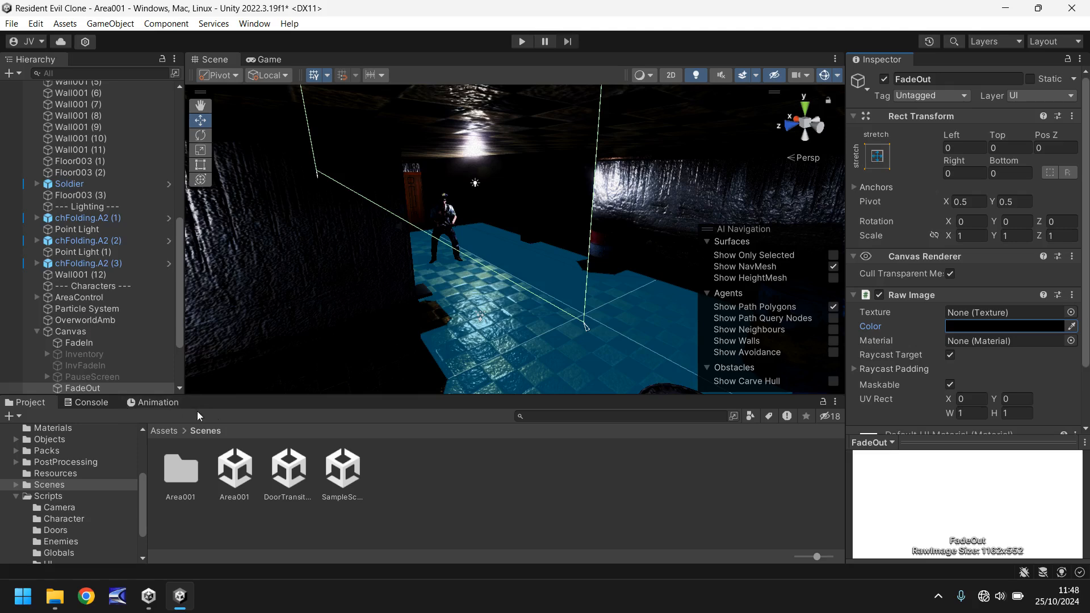
pyautogui.scroll(3)
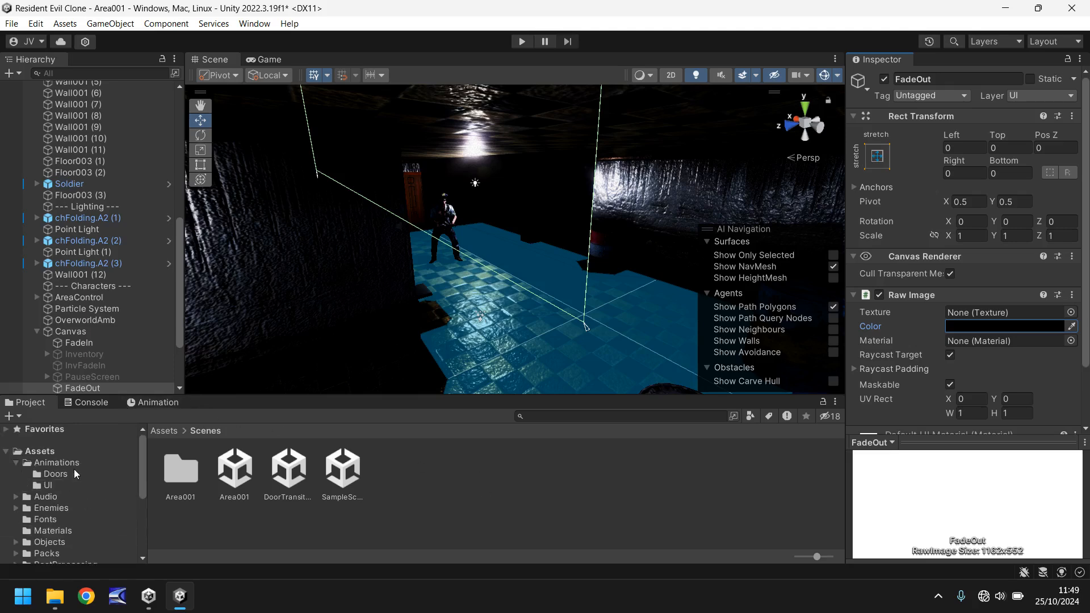
pyautogui.click(48, 485)
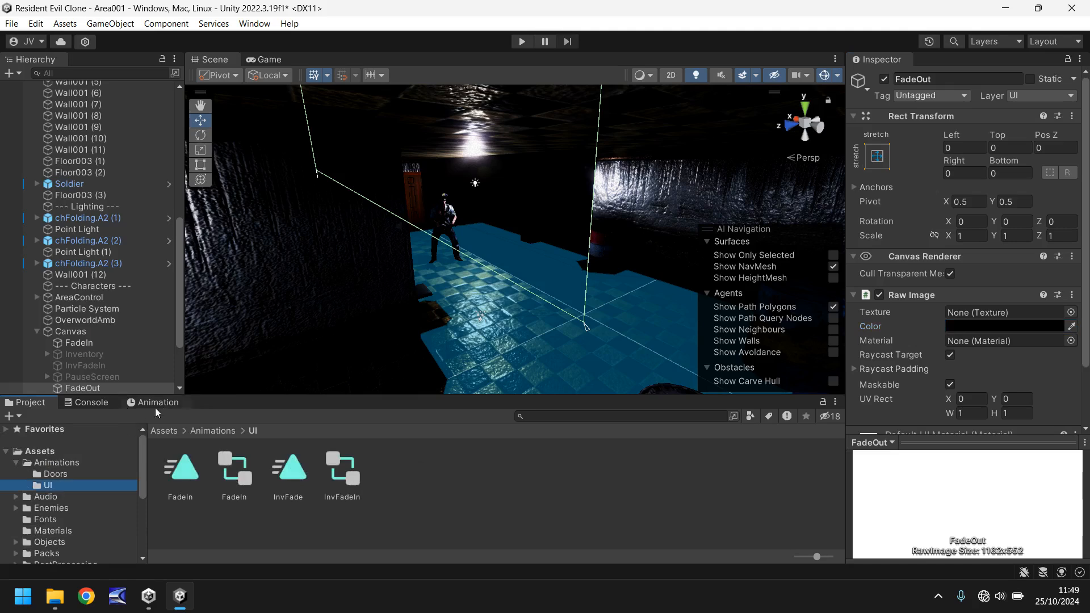
# Create a FadeOut.anim clip for the image, saved in Animations/UI.
pyautogui.click(155, 402)
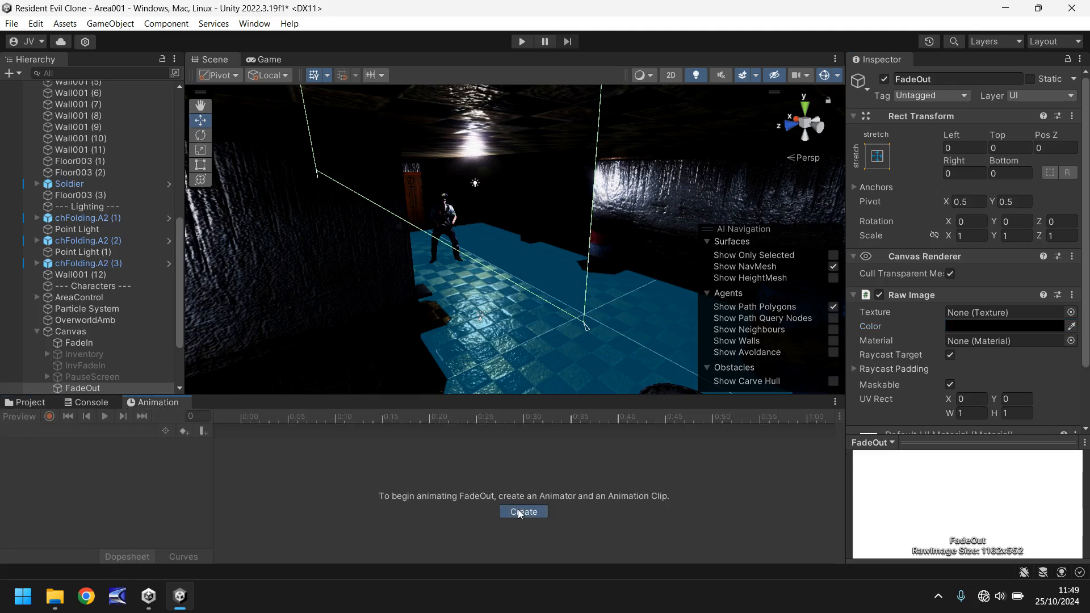
pyautogui.click(522, 512)
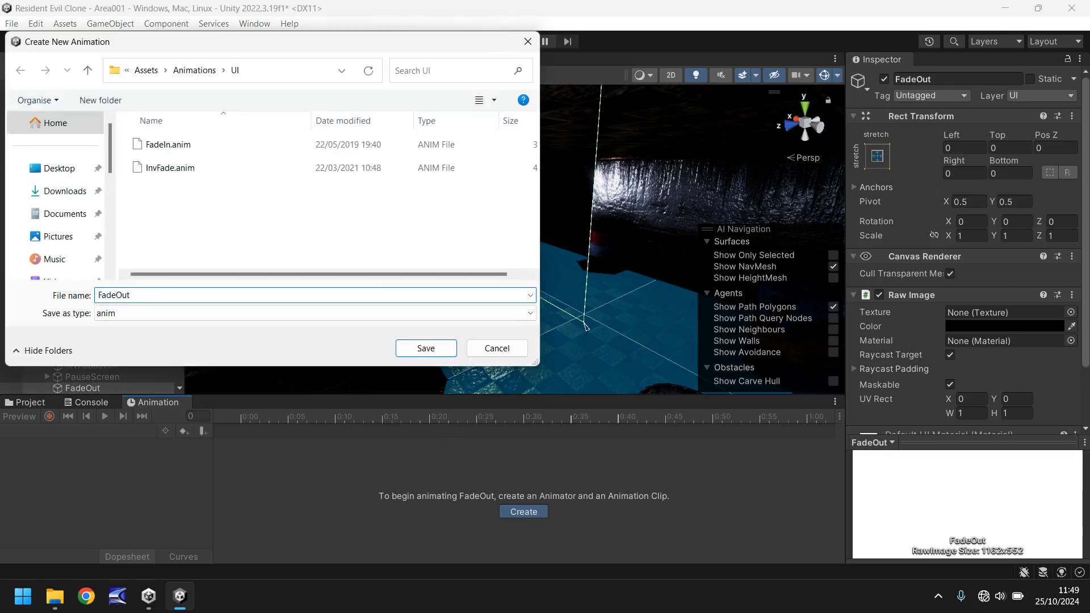
pyautogui.click(426, 348)
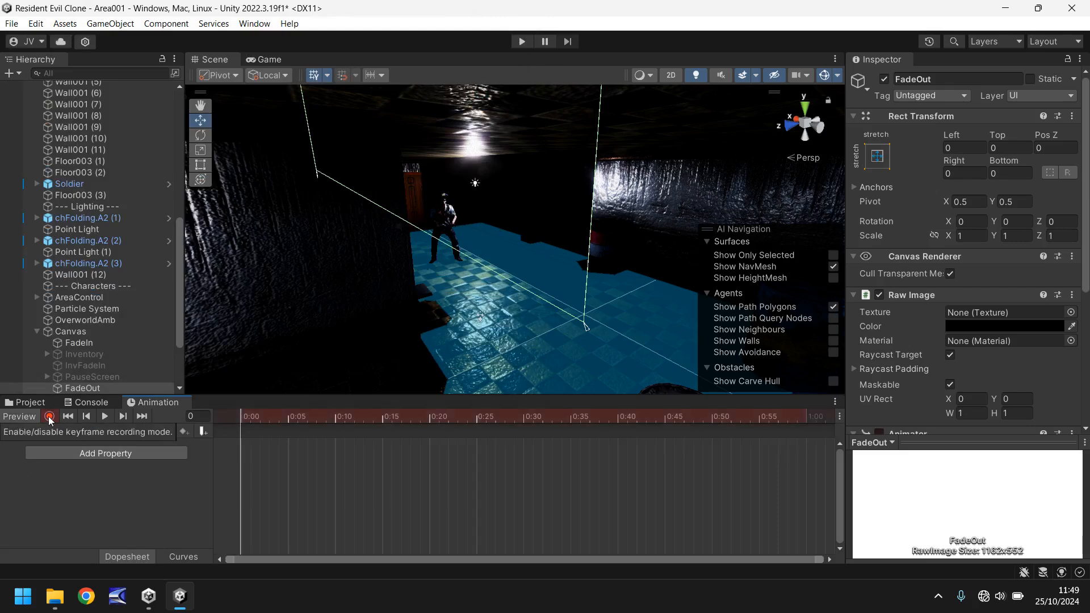
# Record Color keyframes: alpha 0 at frame 0 and alpha 255 at frame 30.
pyautogui.click(1009, 326)
pyautogui.write('0')
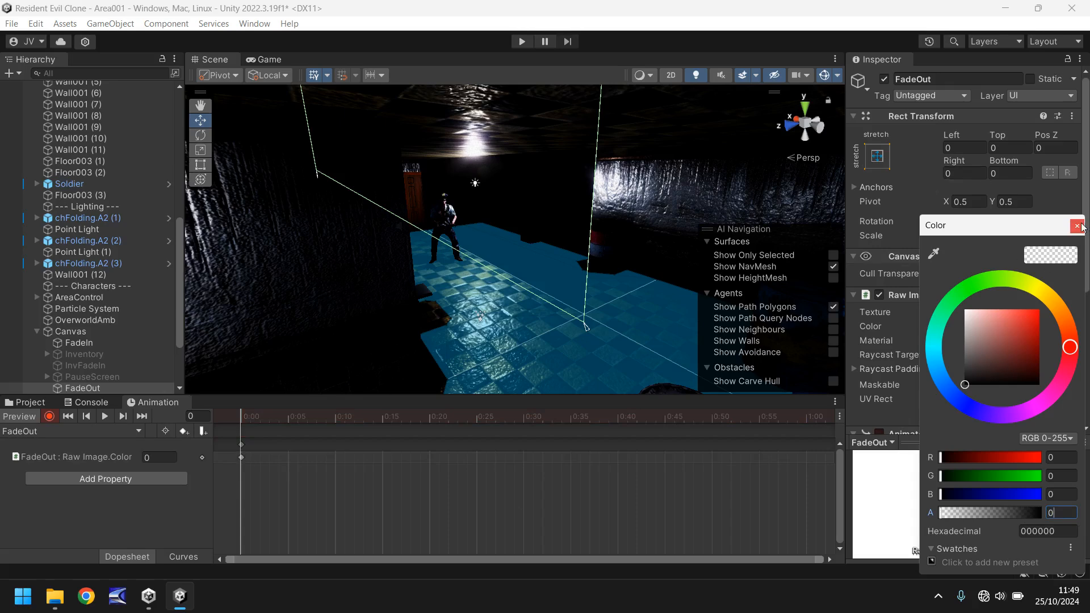
pyautogui.click(1079, 225)
pyautogui.write('30')
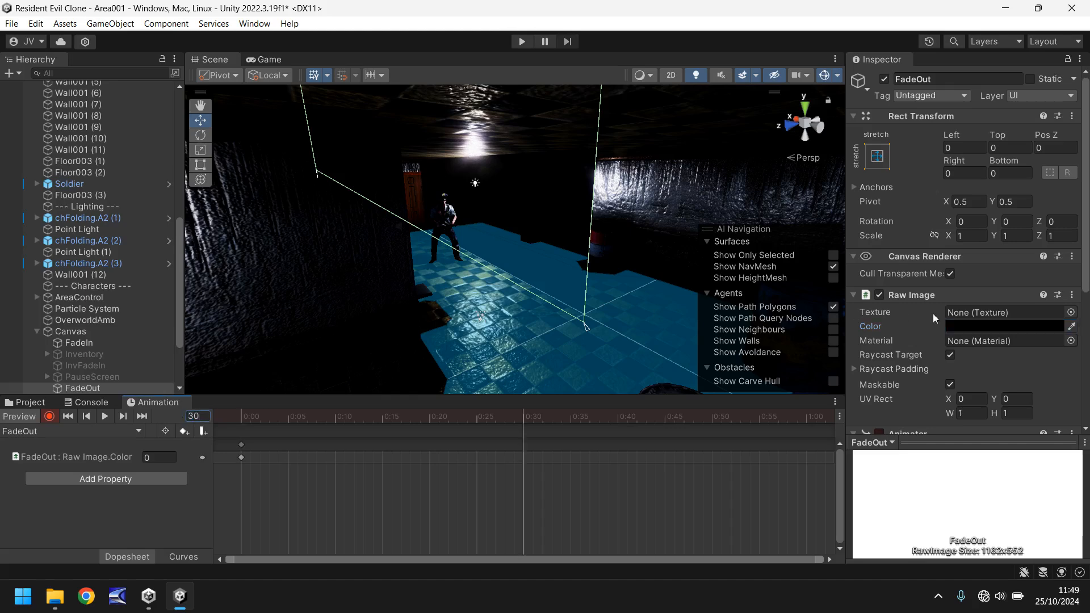
pyautogui.click(1008, 326)
pyautogui.write('255')
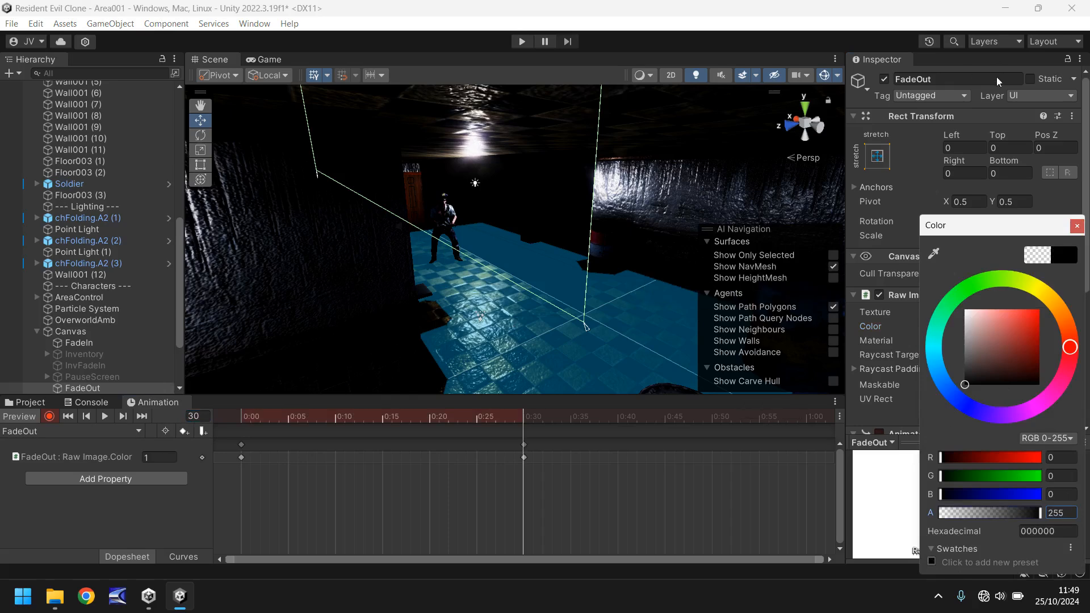
pyautogui.click(1078, 224)
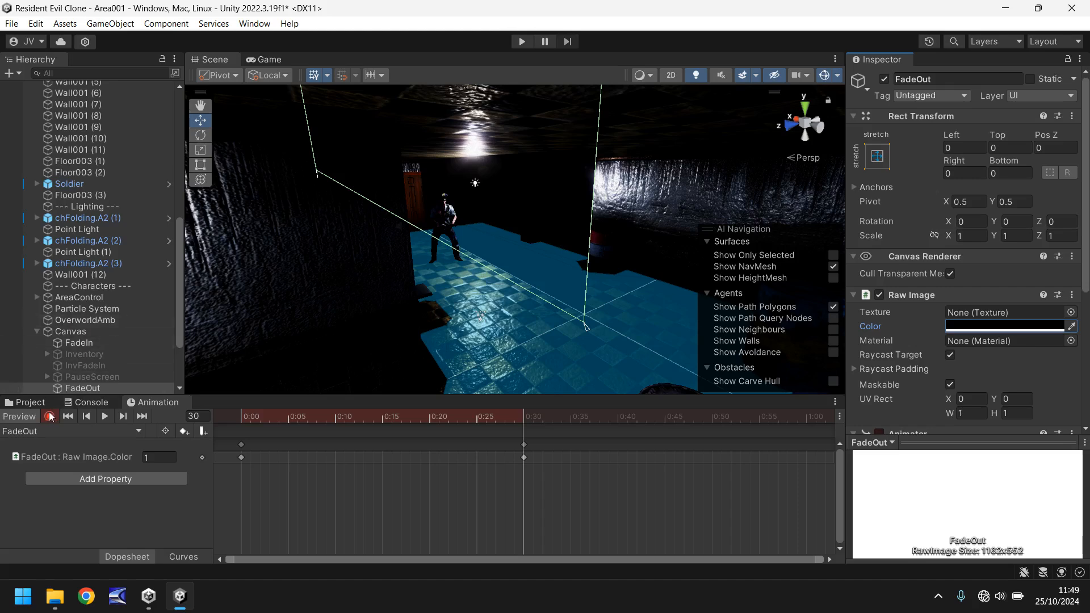
# Untick Loop Time on the FadeOut clip and deactivate the FadeOut image object.
pyautogui.click(27, 402)
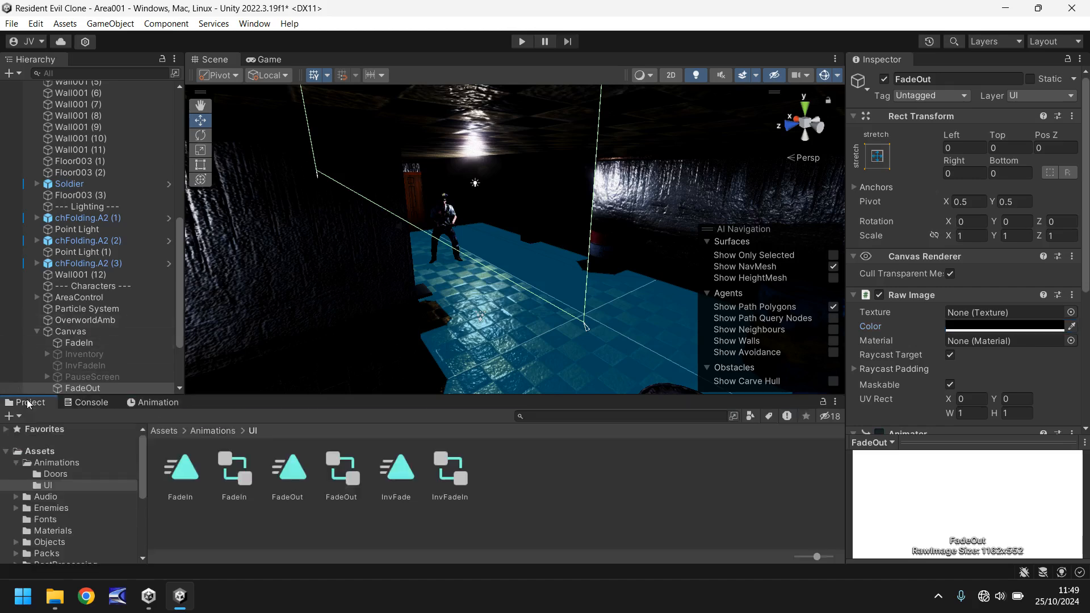
pyautogui.click(288, 467)
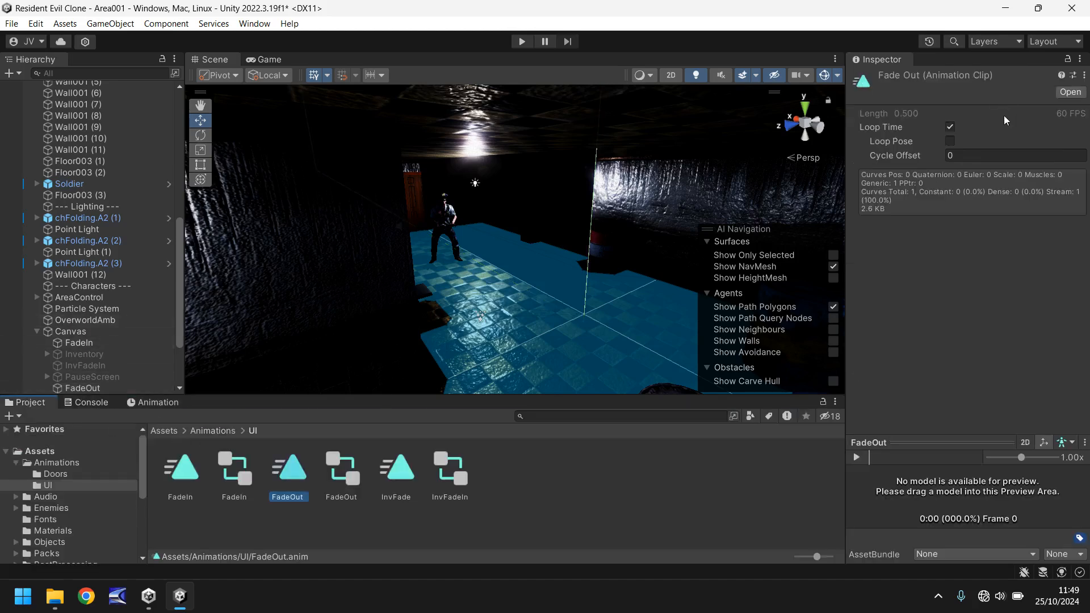
pyautogui.click(949, 126)
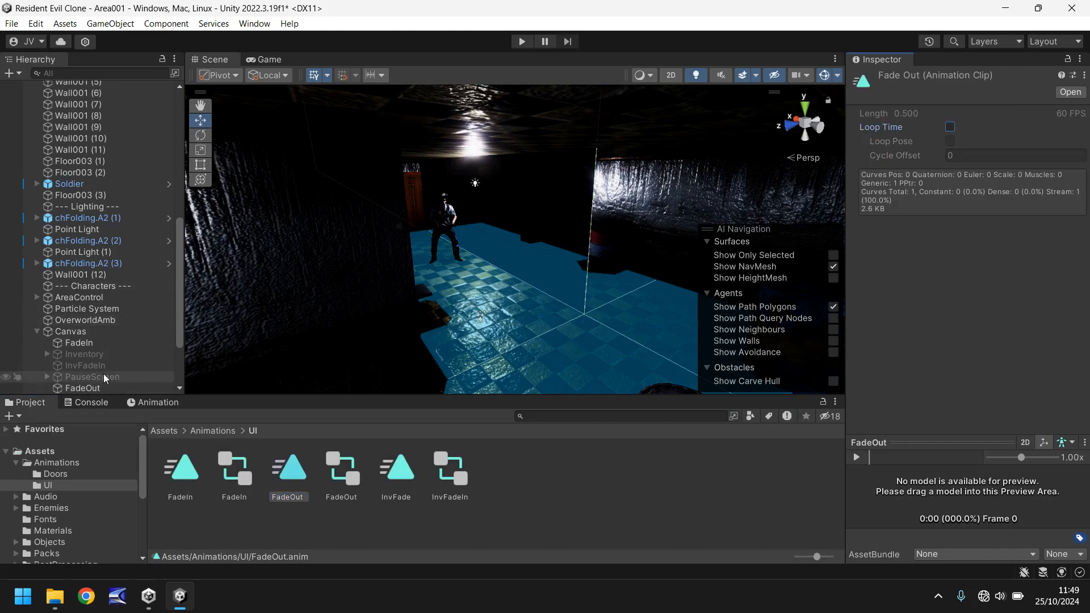
pyautogui.click(82, 388)
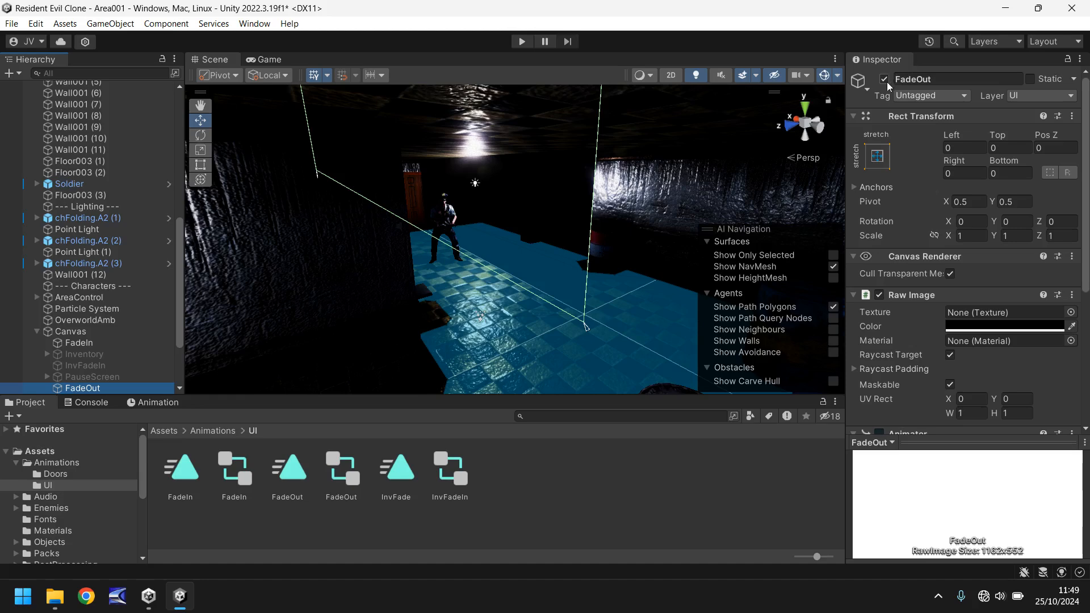
pyautogui.click(884, 78)
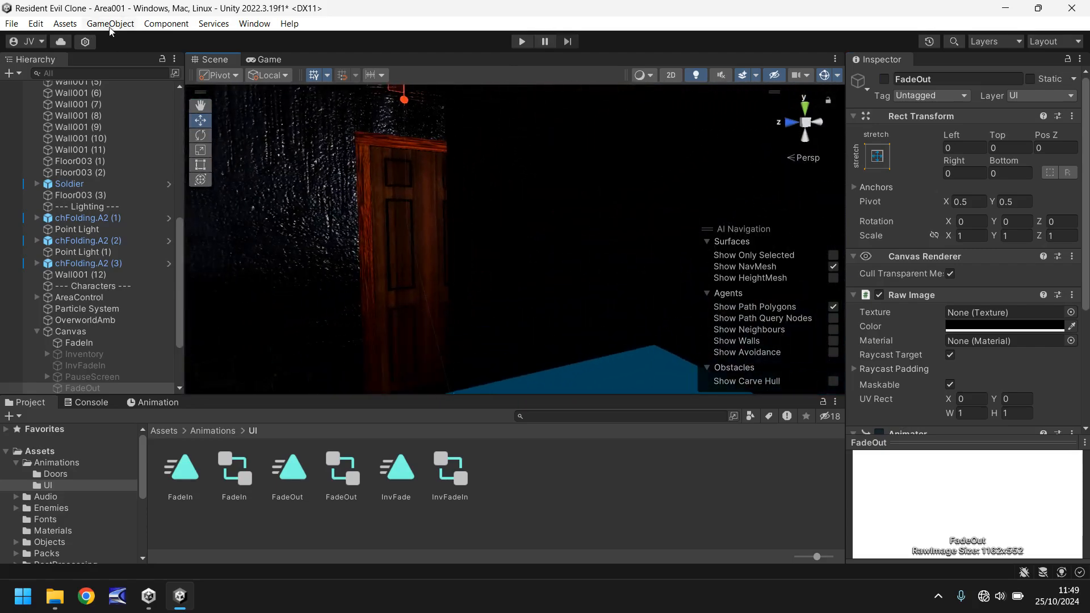
# Add a Cube at the door scaled 3×5×3, Mesh Renderer off and Box Collider set to Is Trigger.
pyautogui.click(110, 23)
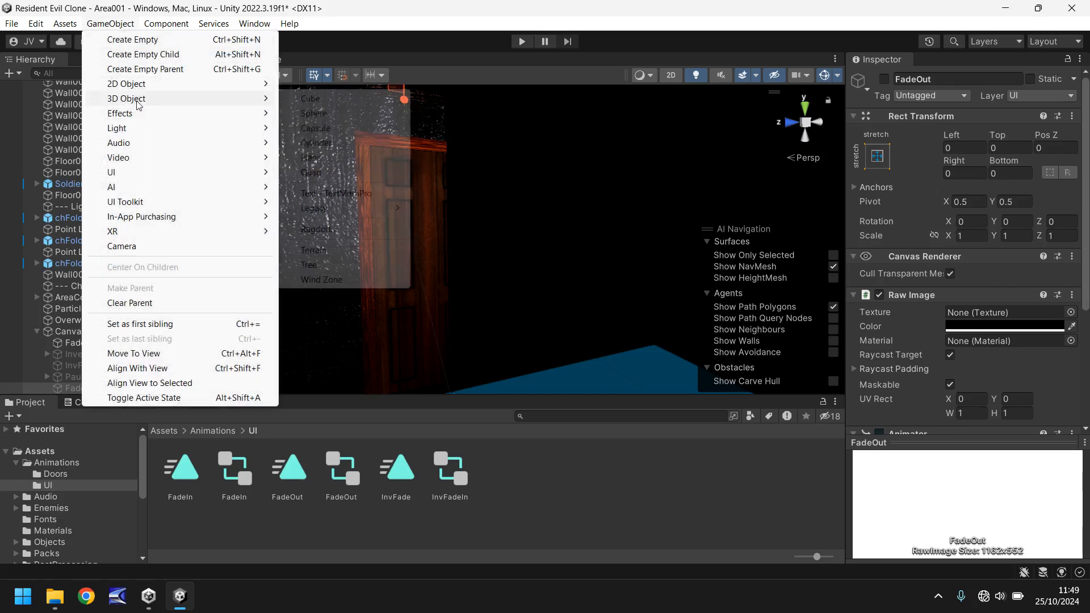
pyautogui.click(310, 98)
pyautogui.write('5')
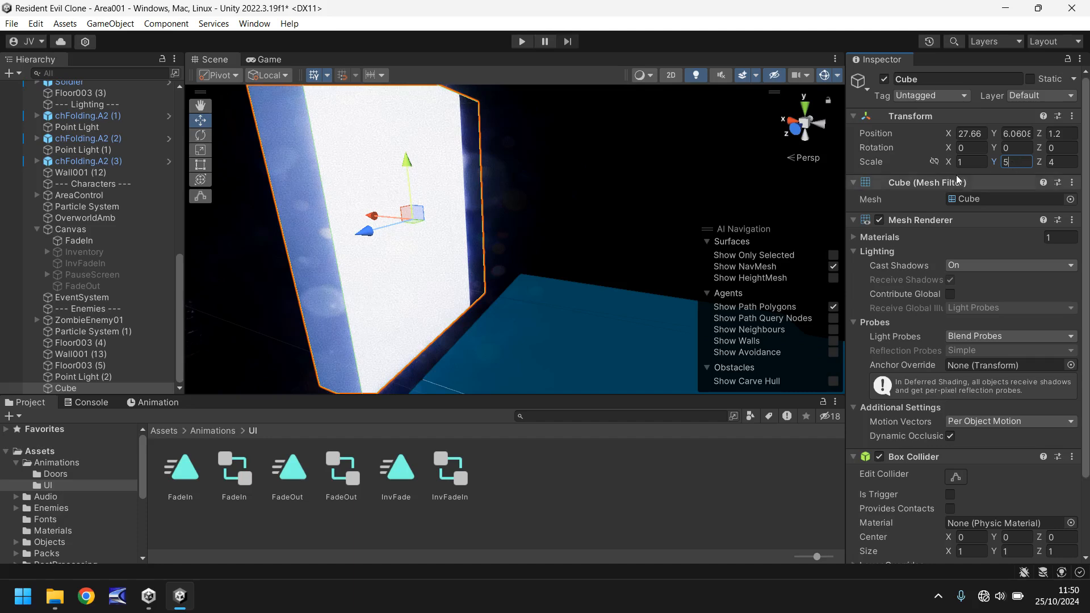
pyautogui.write('3')
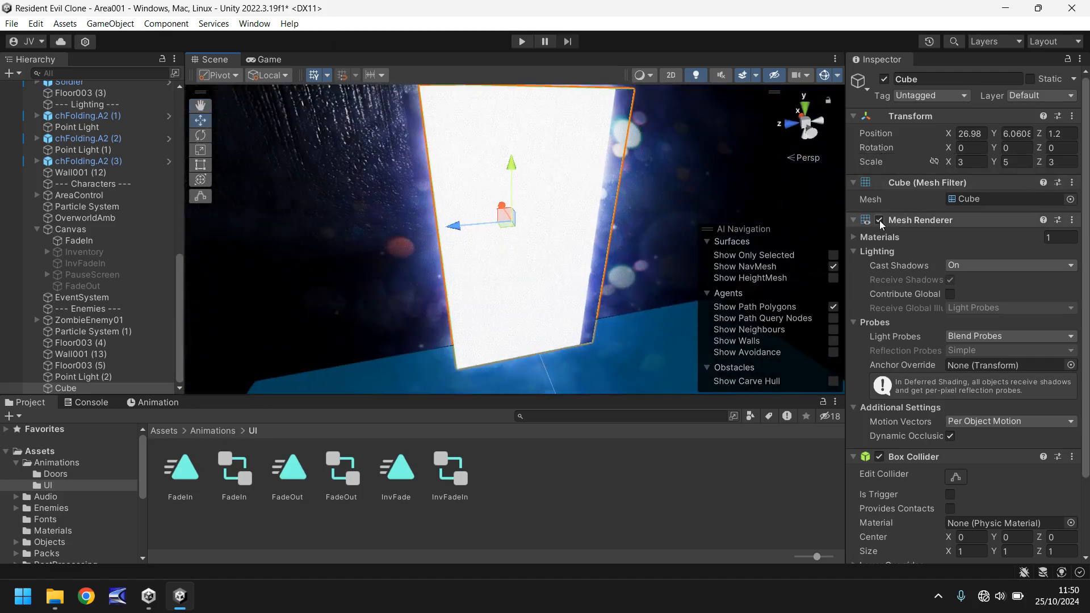
pyautogui.click(880, 224)
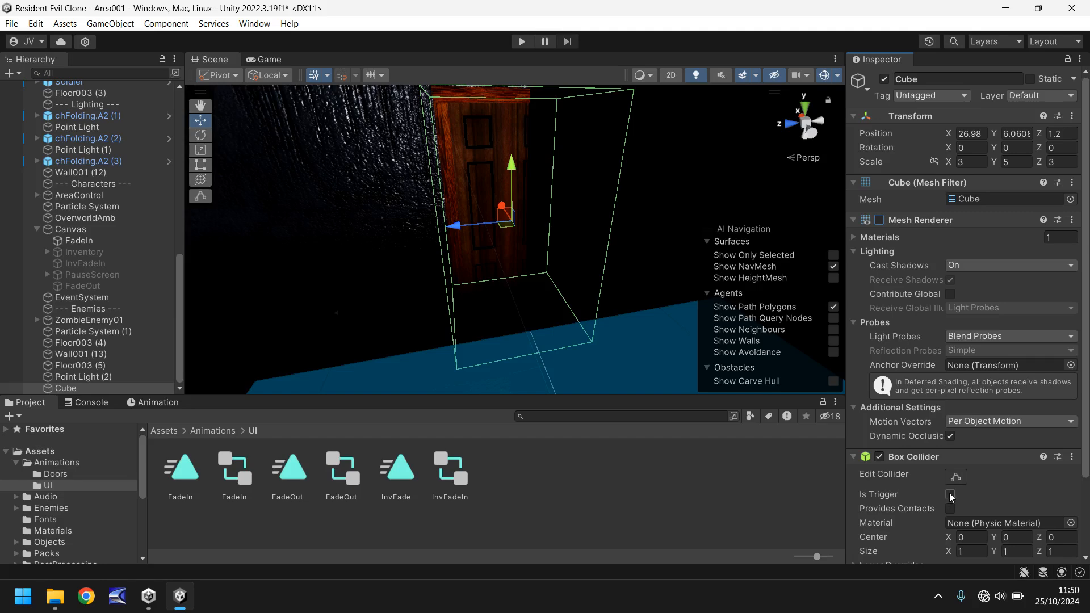
pyautogui.click(949, 494)
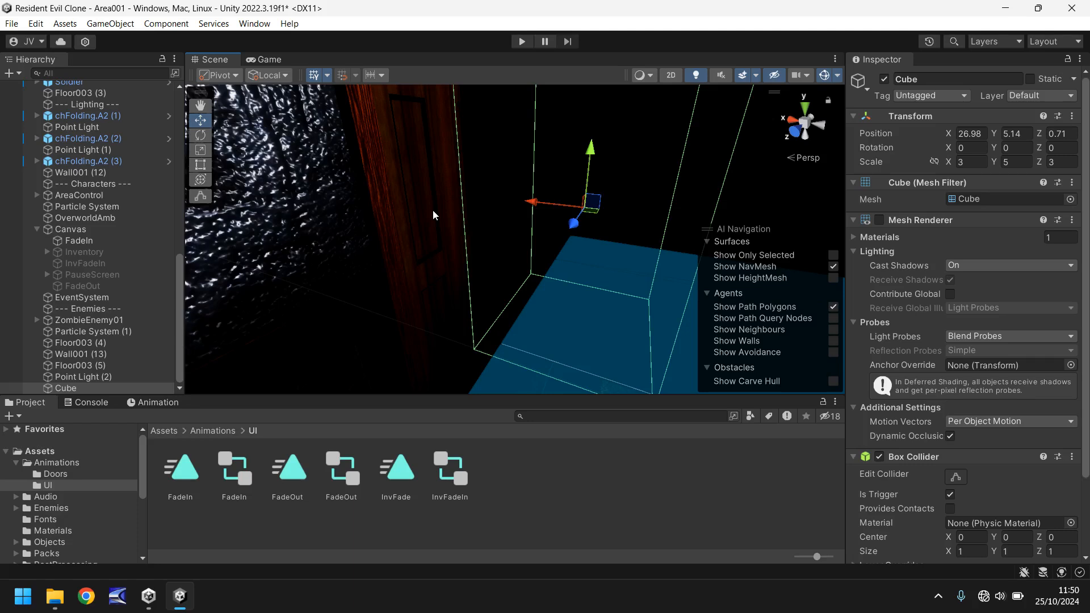
pyautogui.moveTo(382, 233)
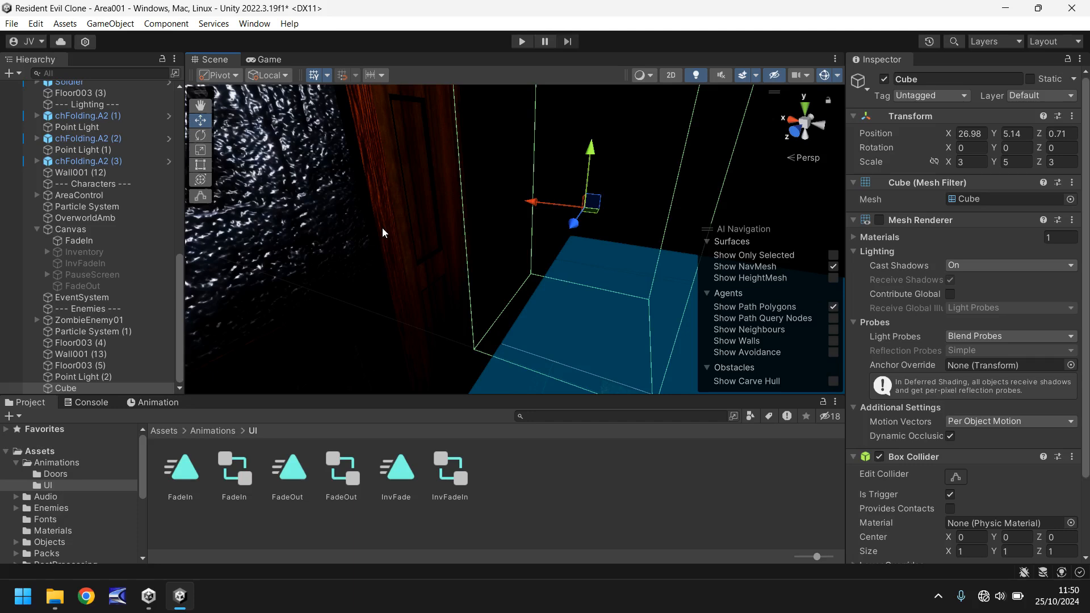
pyautogui.scroll(-3)
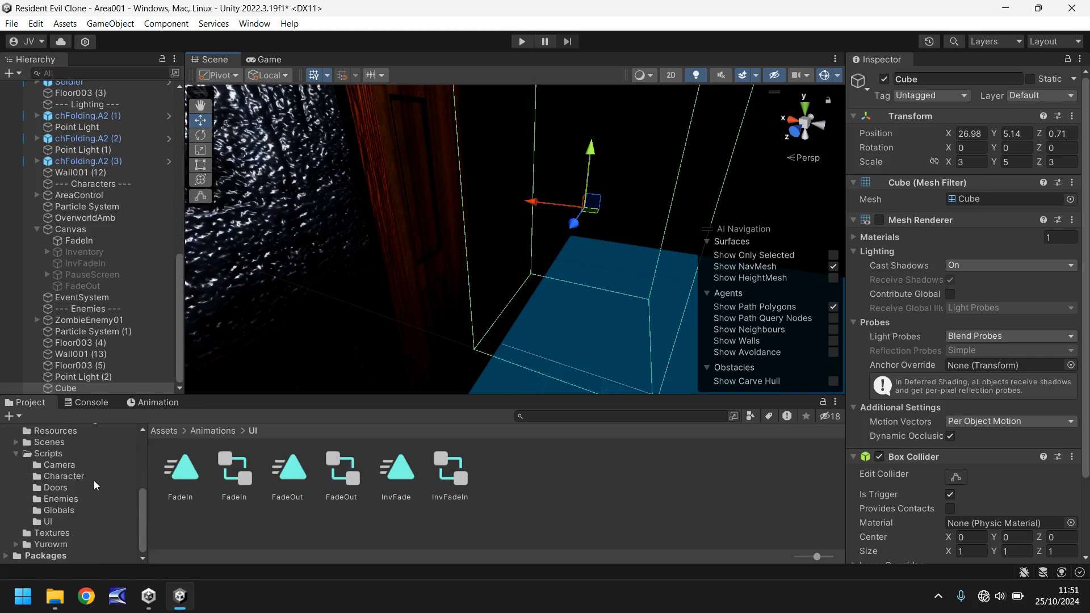
# Create a C# script A01_Door in Scripts/Doors and open it in Visual Studio.
pyautogui.click(55, 487)
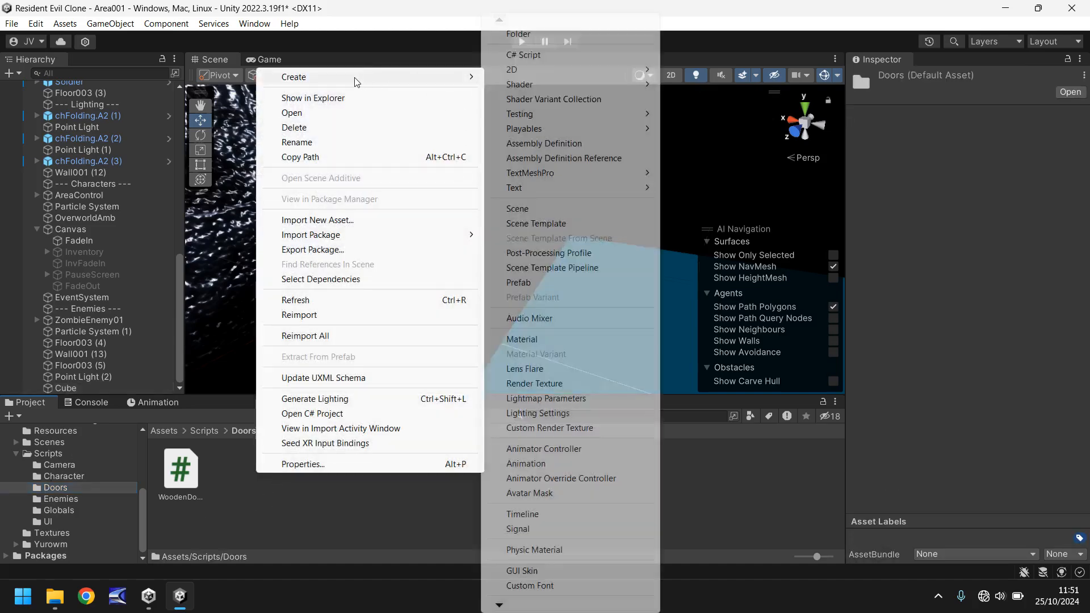
pyautogui.click(528, 54)
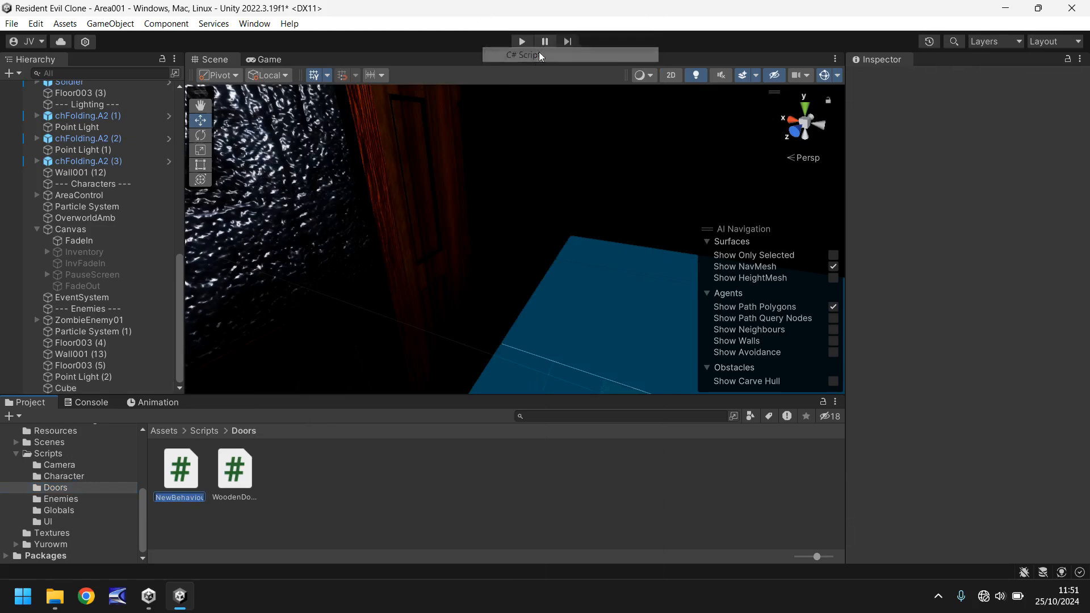
pyautogui.moveTo(202, 465)
pyautogui.write('A01_Door')
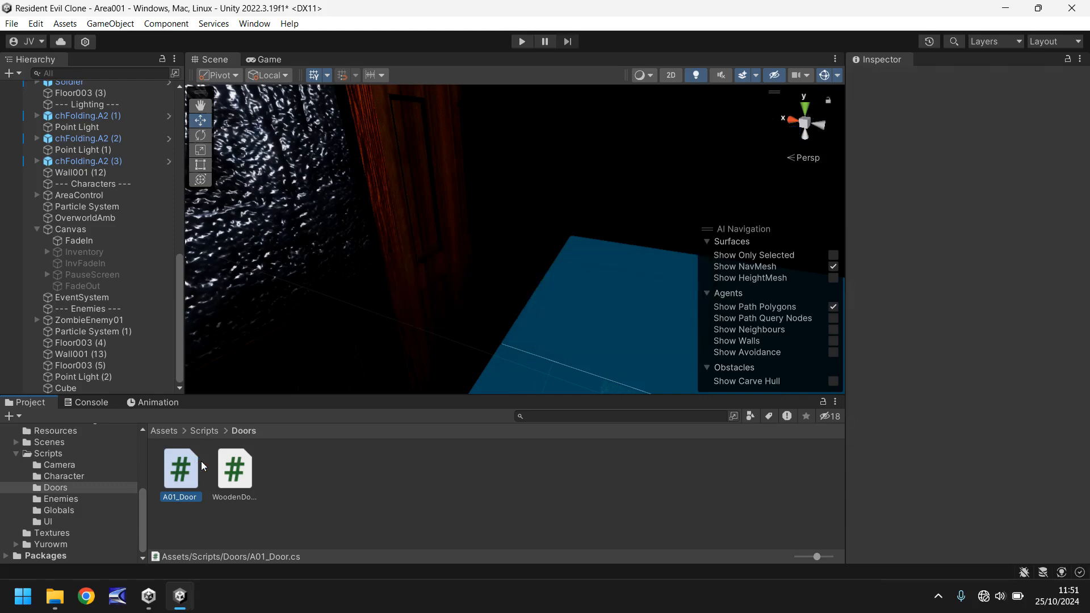
pyautogui.doubleClick(181, 469)
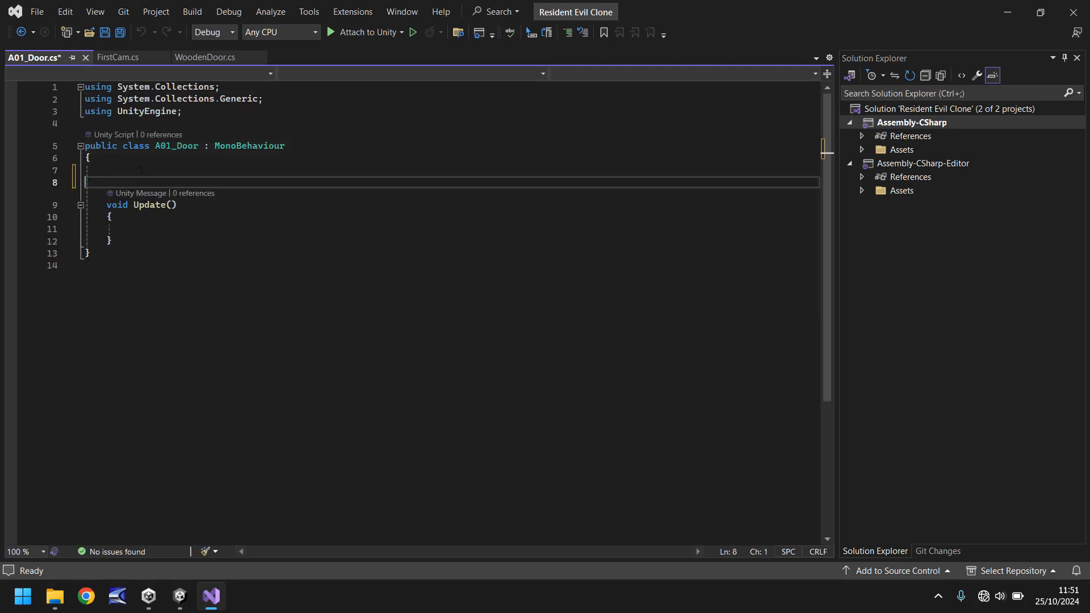
# Declare [SerializeField] GameObject fadeOut; inside the A01_Door class.
pyautogui.click(144, 171)
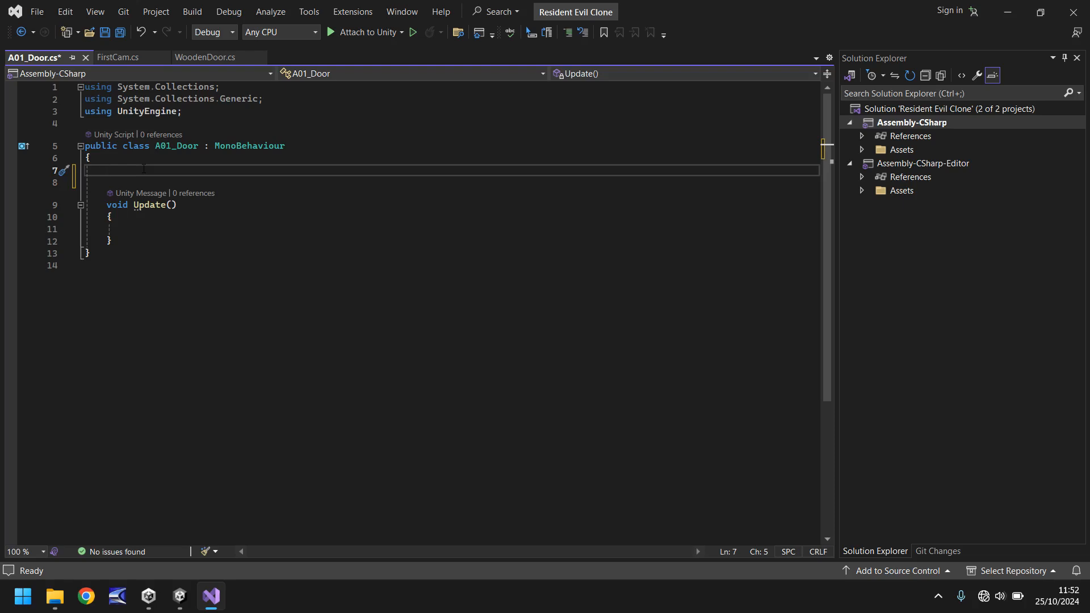
pyautogui.write('[Serial]')
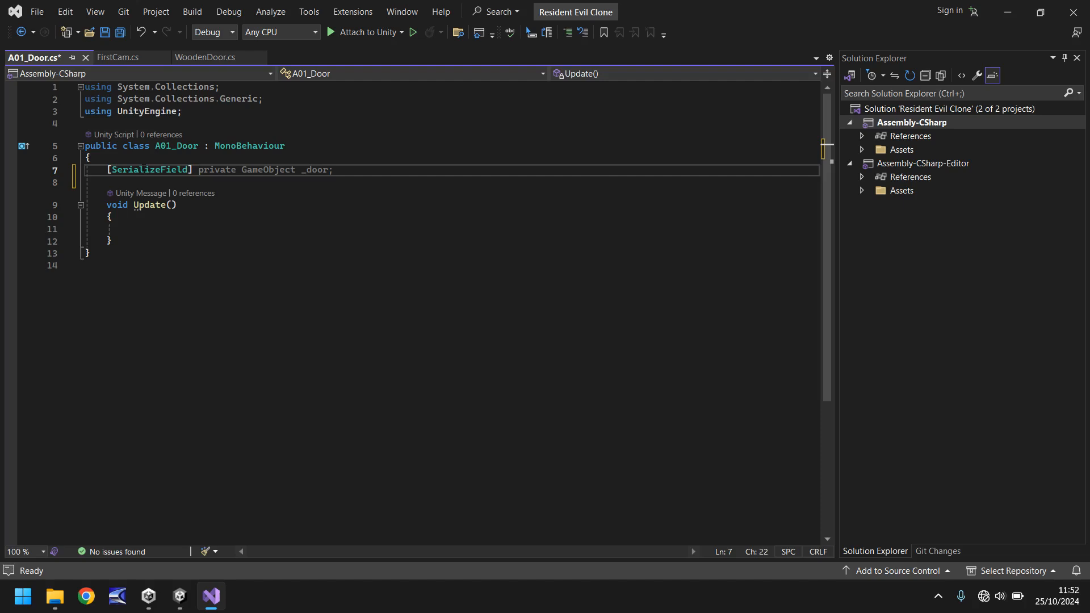
pyautogui.write('GameObject')
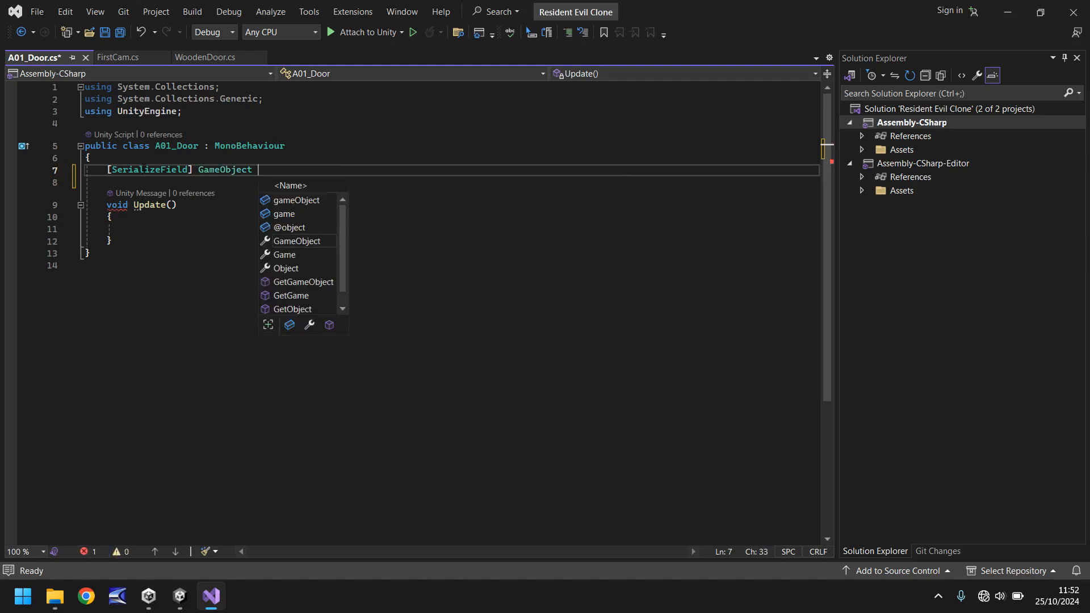
pyautogui.write('fadeO')
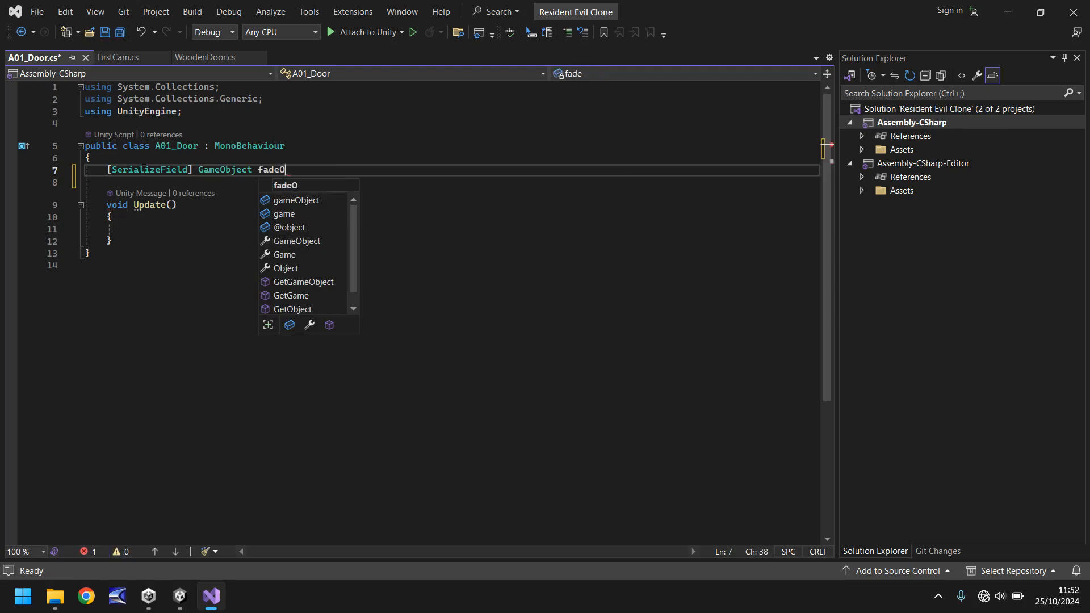
pyautogui.write('ut;')
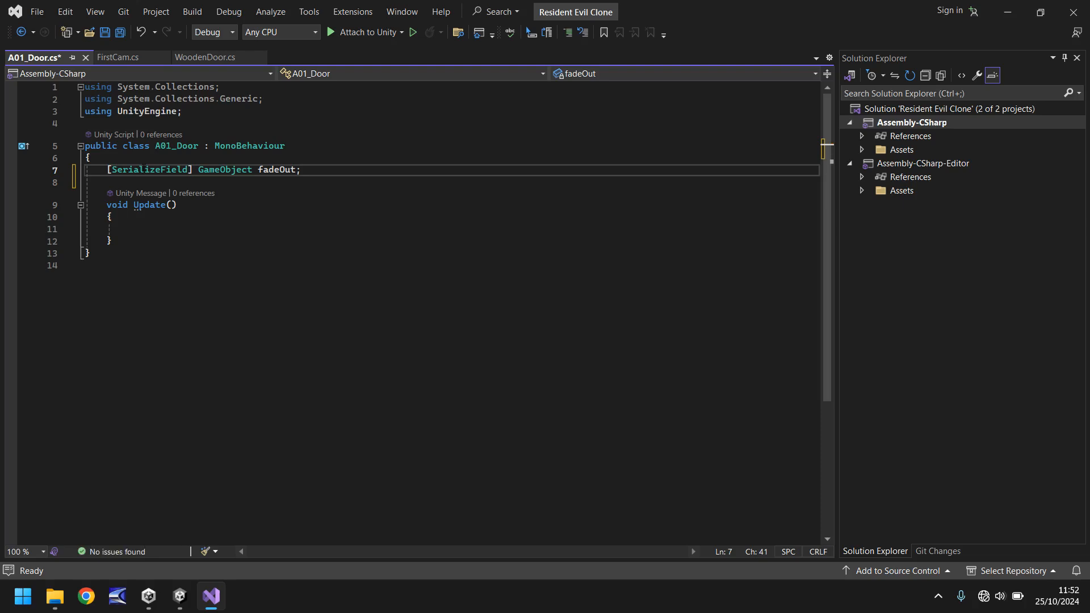
# Declare [SerializeField] bool canTransfer; and make room below the Update method.
pyautogui.write('[SerializeField] GameObject fadeIn;')
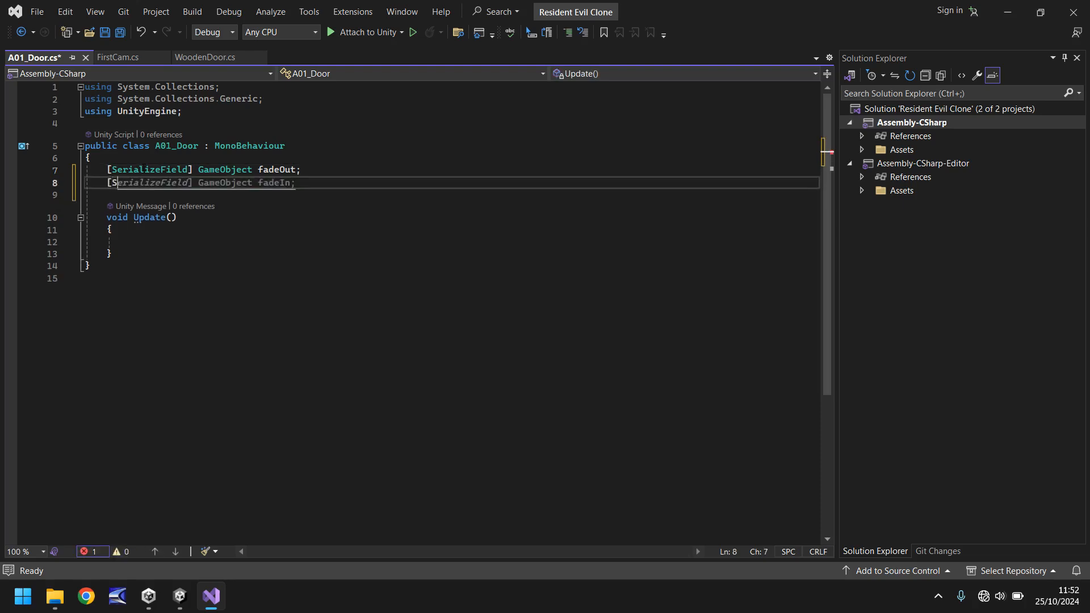
pyautogui.doubleClick(148, 181)
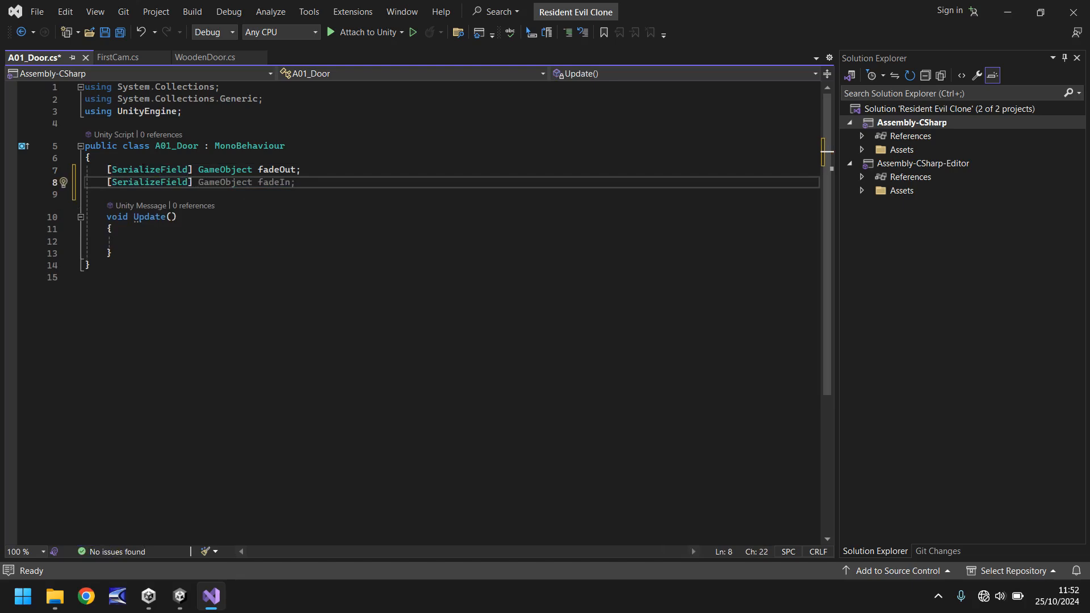
pyautogui.write('bool')
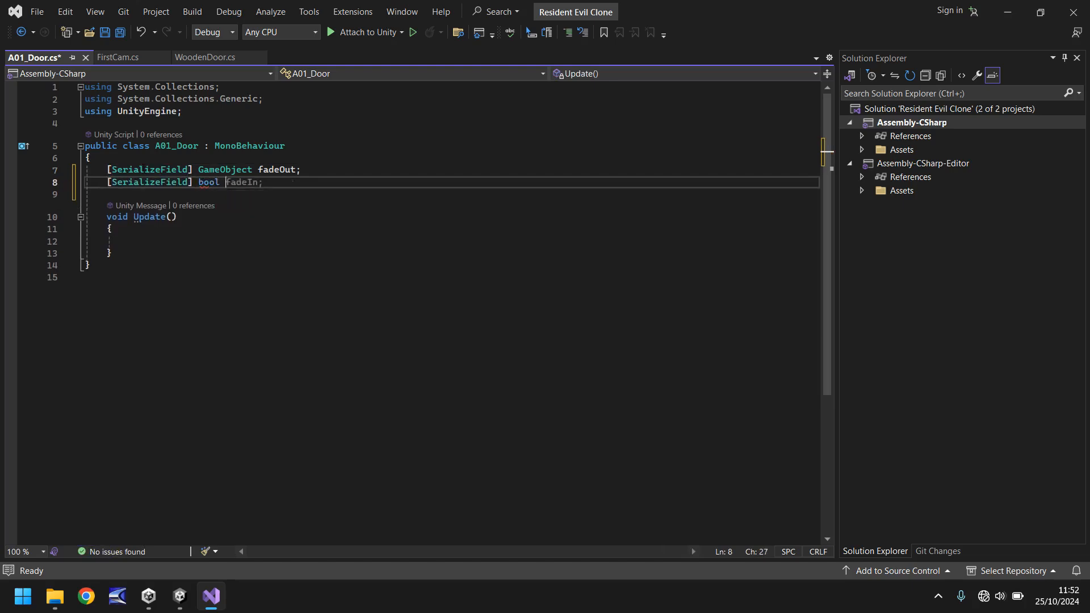
pyautogui.write('canTran')
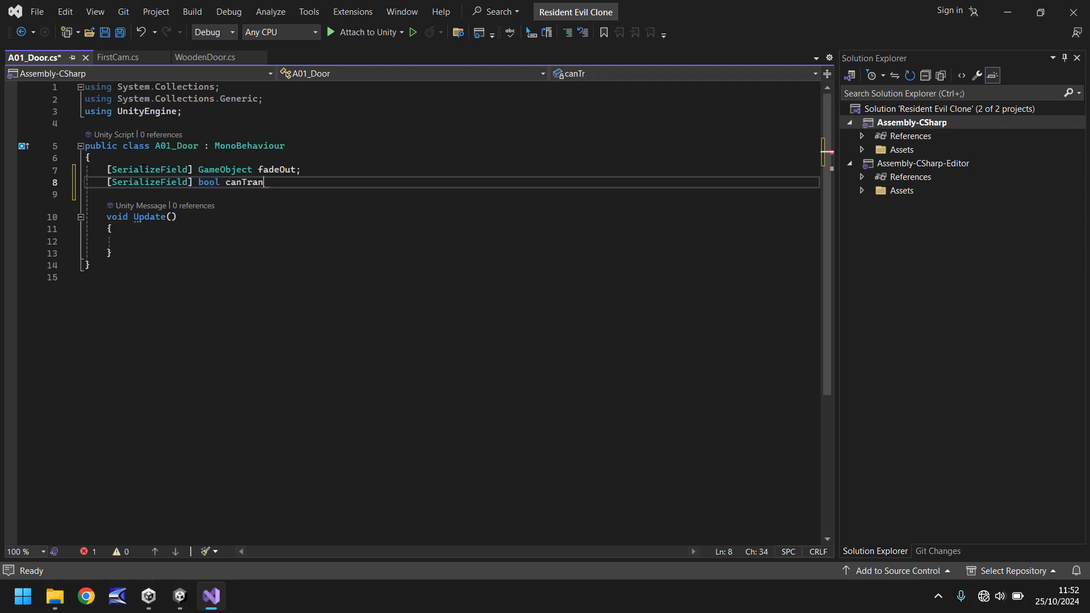
pyautogui.write('sfer')
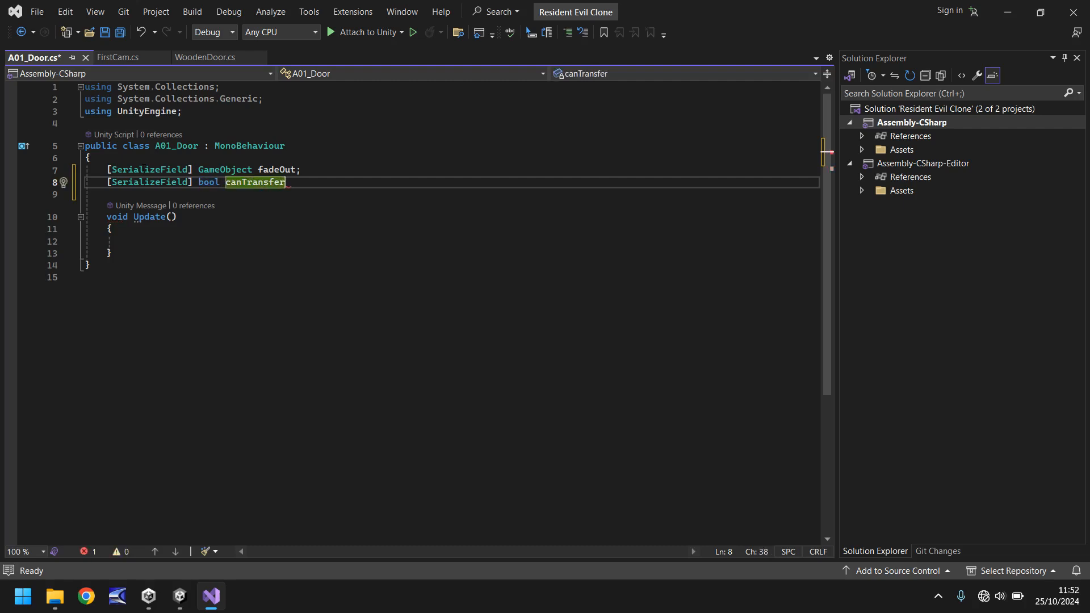
pyautogui.write(';')
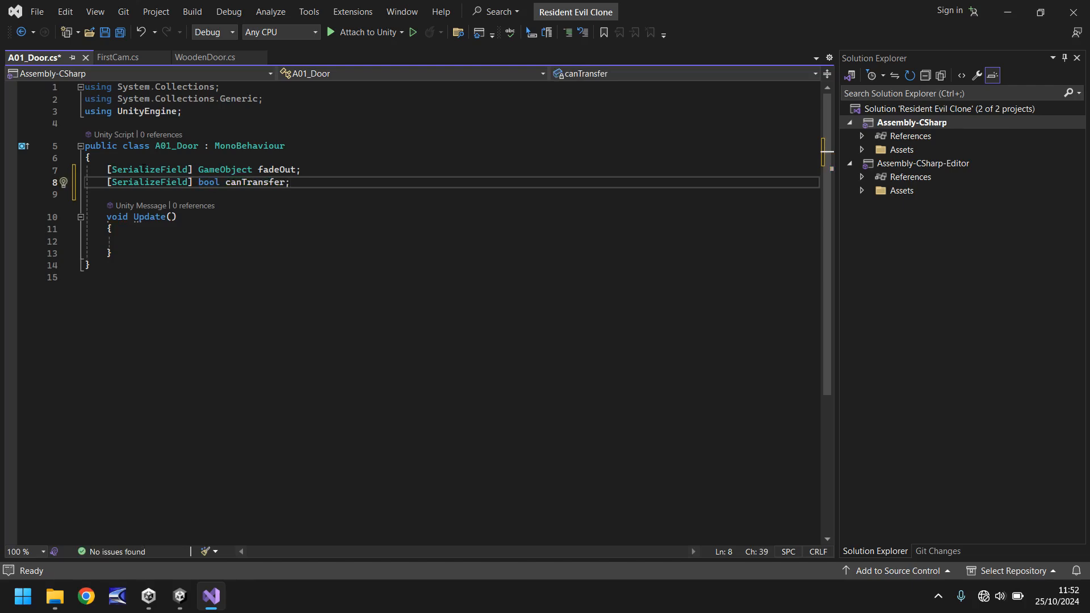
pyautogui.moveTo(1, 308)
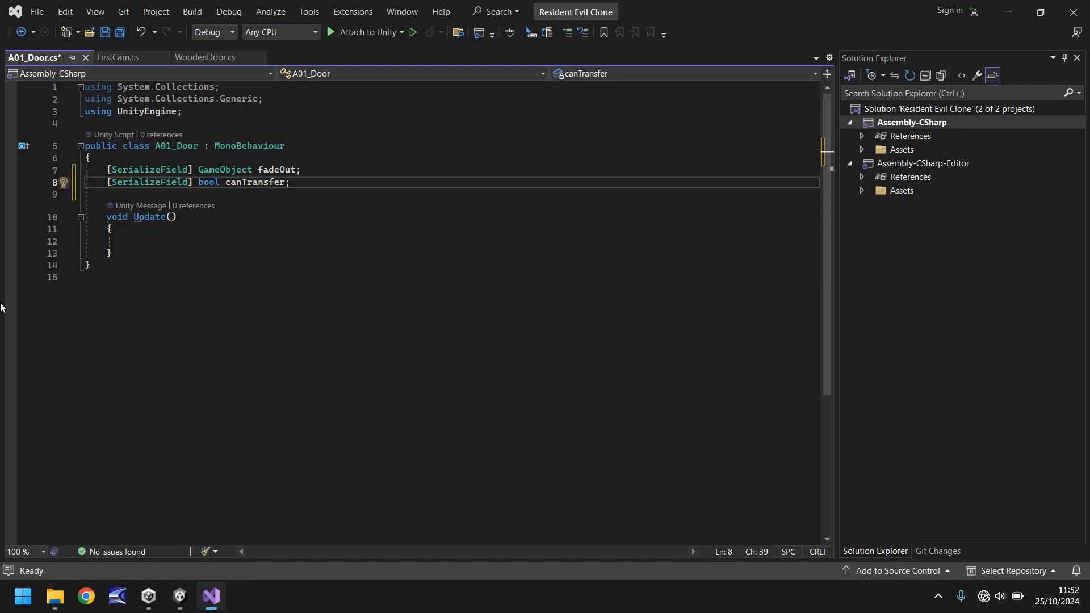
pyautogui.click(111, 253)
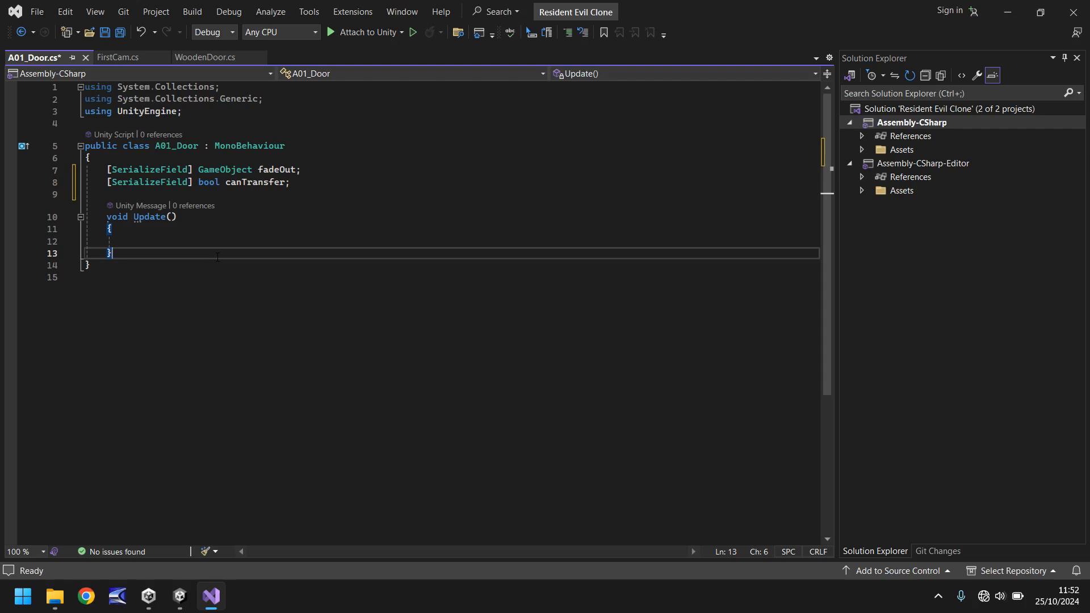
pyautogui.press('enter')
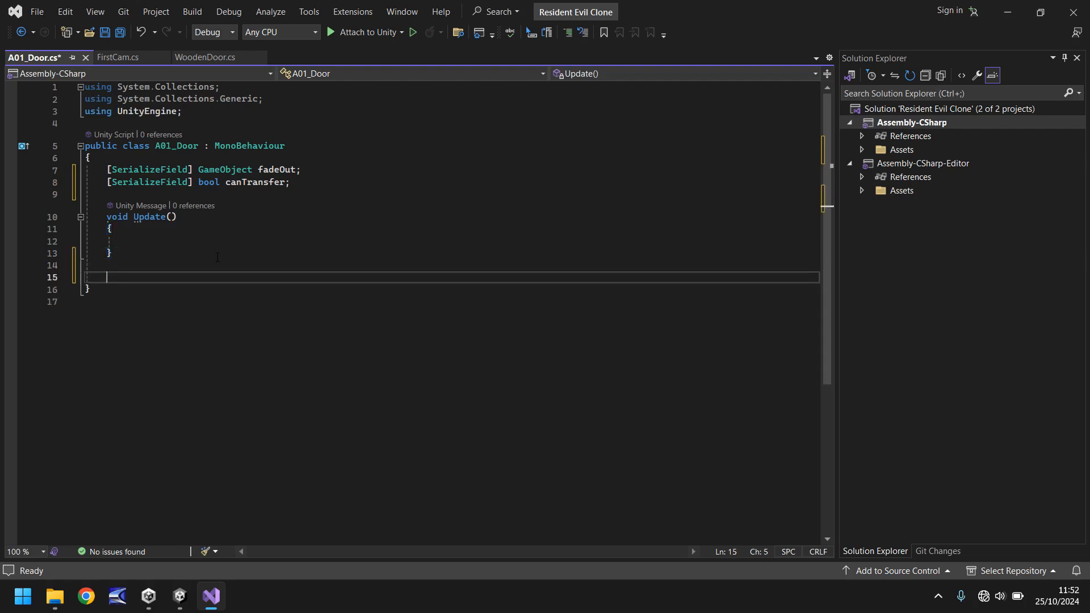
# Write IEnumerator TransitionToDoor() with fadeOut.SetActive(true) and yield return new WaitForSeconds(0.5f).
pyautogui.press('Enter')
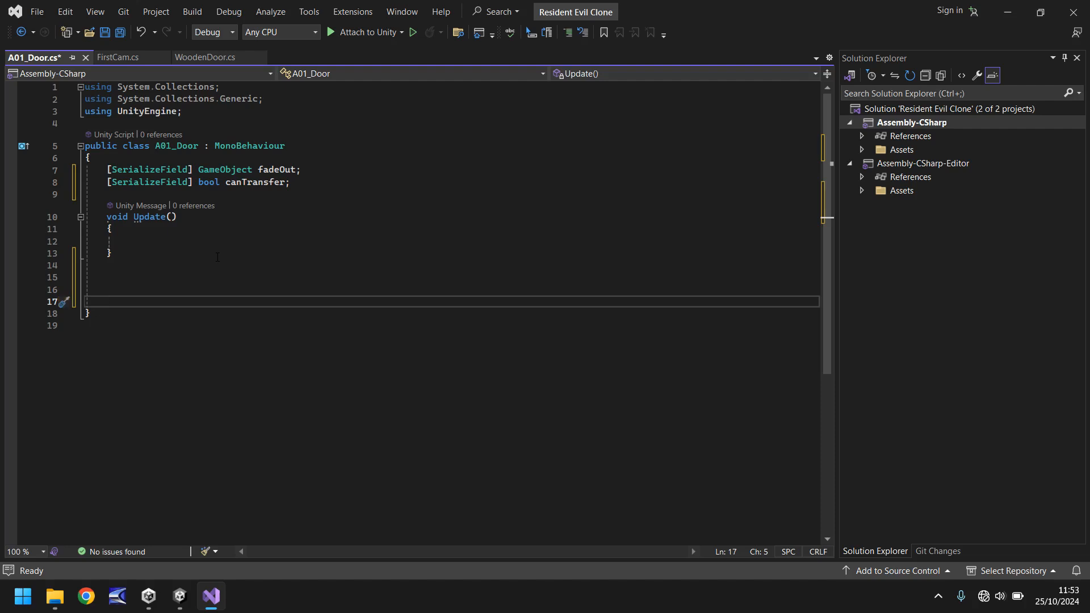
pyautogui.write('IEnumerator Transitio')
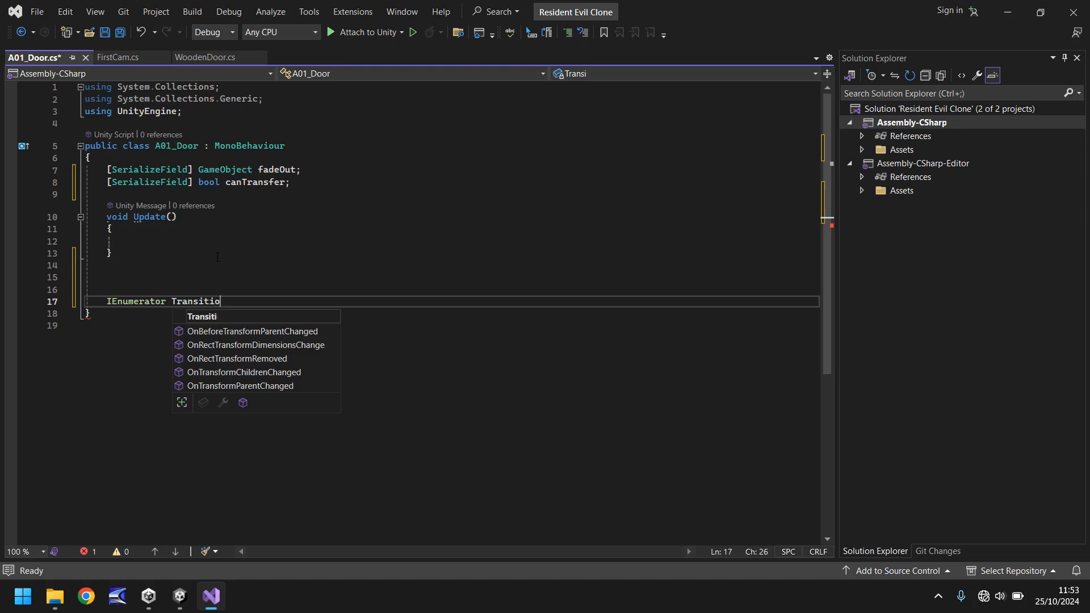
pyautogui.write('nToDoor(')
pyautogui.write('{')
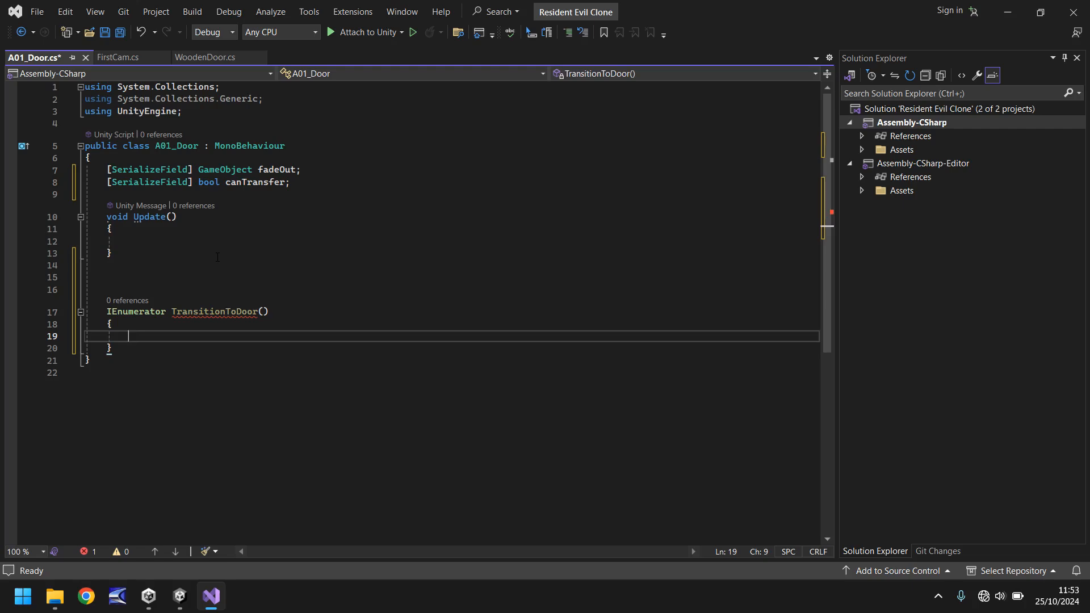
pyautogui.write('fadeOut.SetActive(false);')
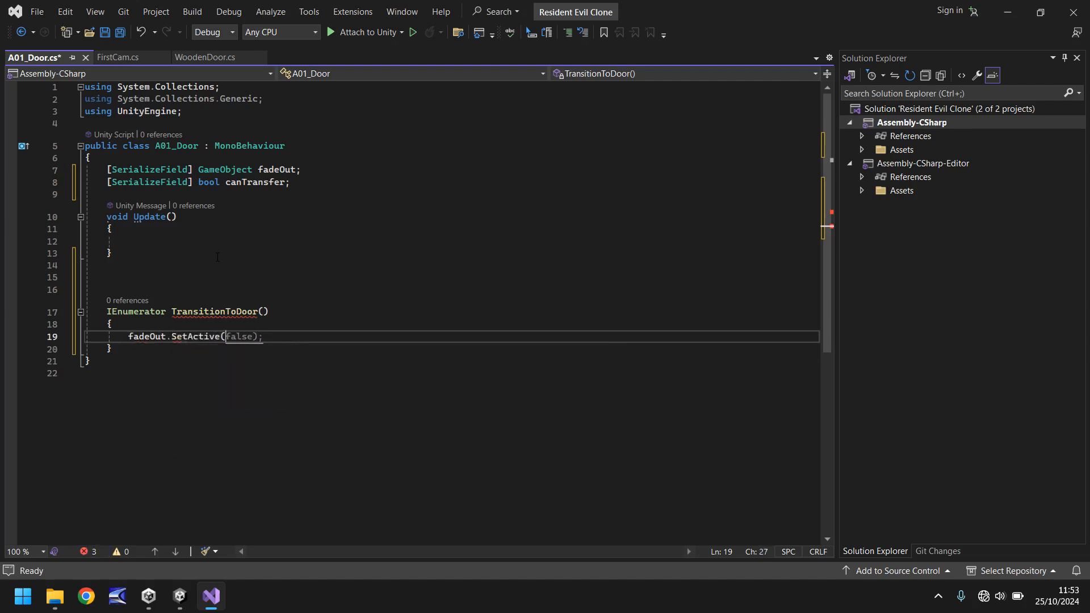
pyautogui.write('true);')
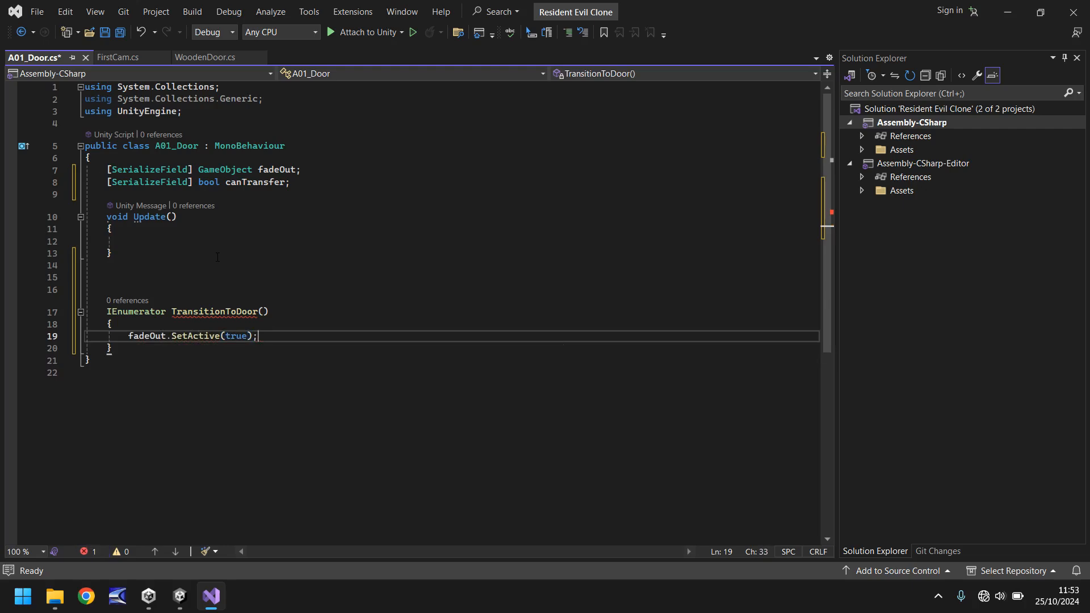
pyautogui.write('yield return null;')
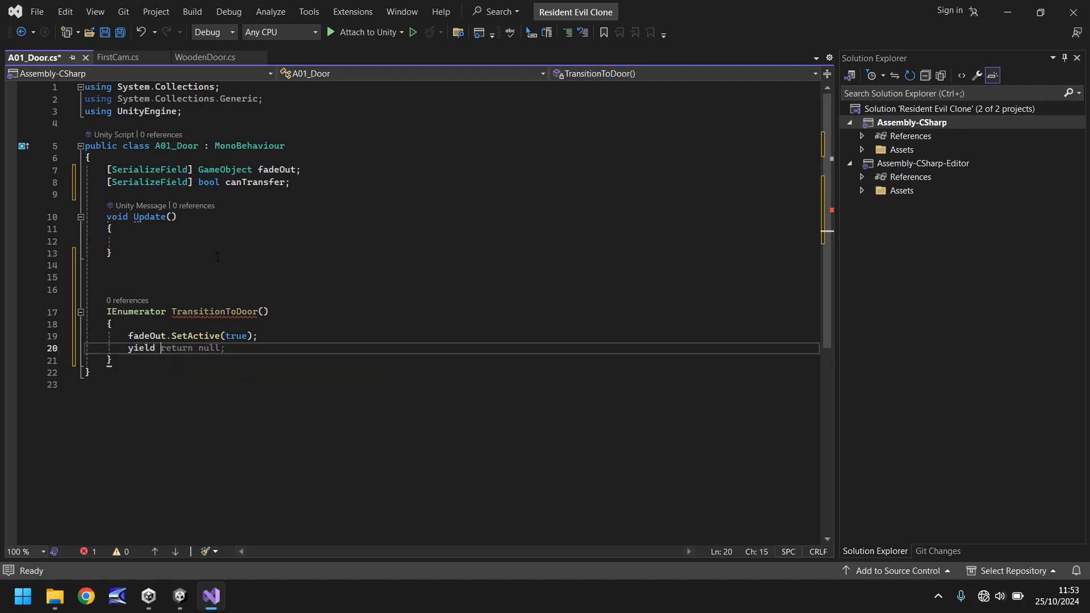
pyautogui.write('new WaitForSeconds(0')
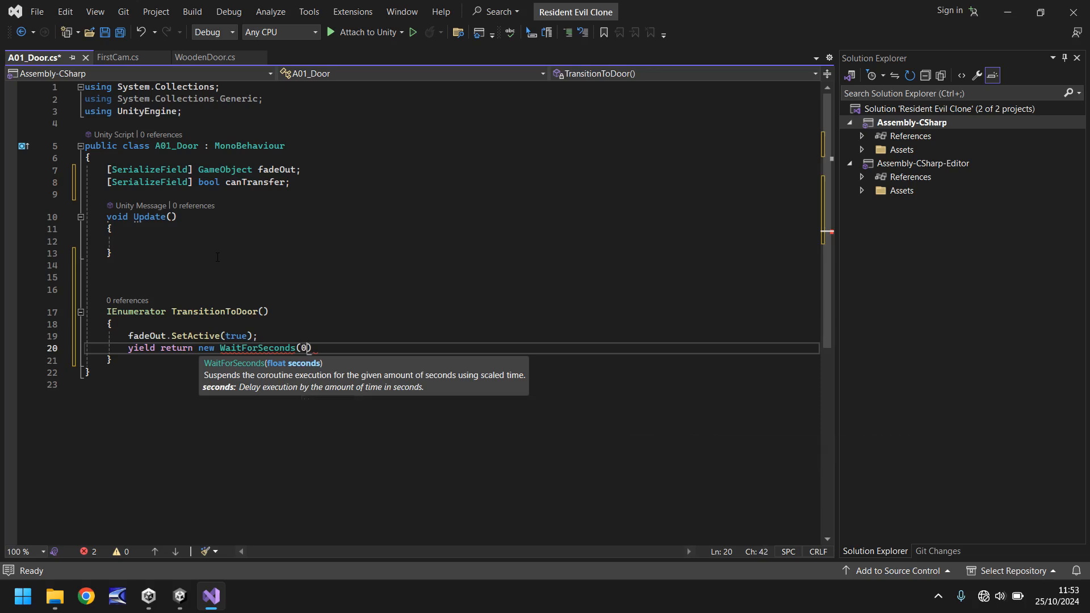
pyautogui.write('.5f')
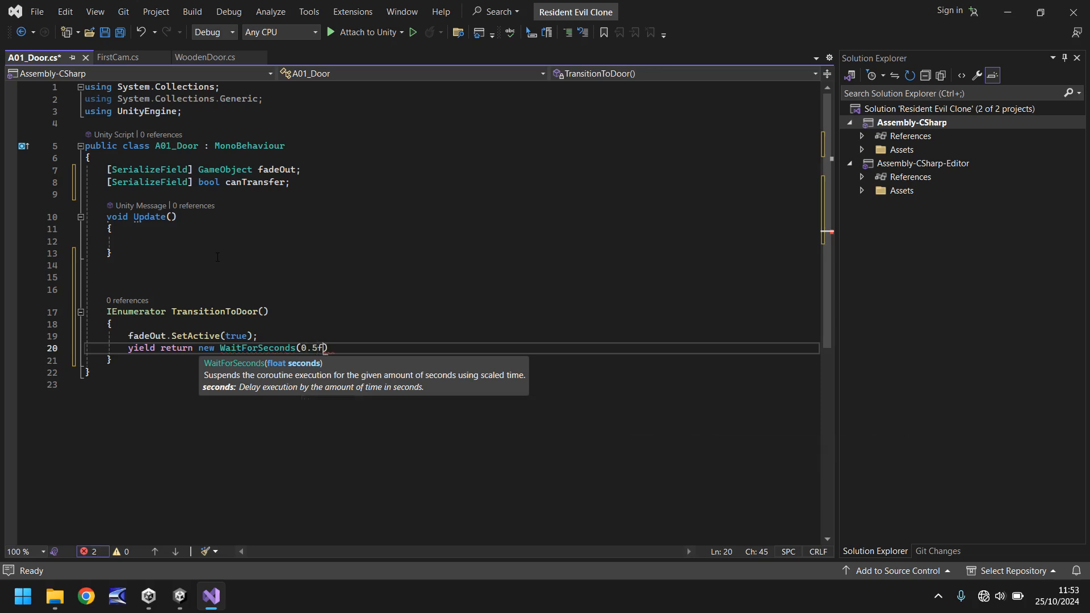
pyautogui.write(';')
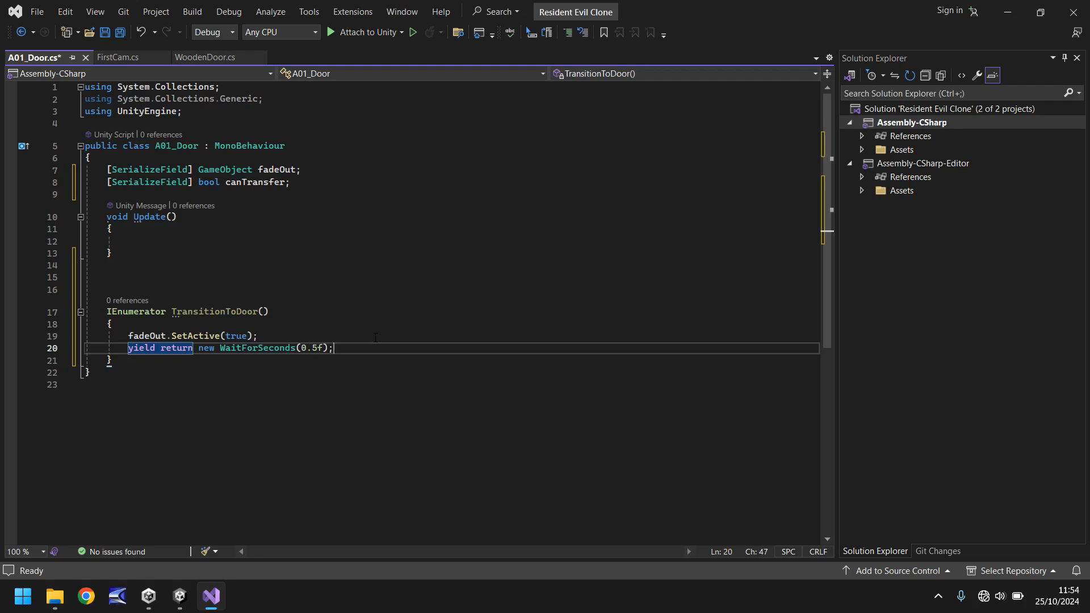
# Add using UnityEngine.SceneManagement; and SceneManager.LoadScene(2); after the wait in TransitionToDoor.
pyautogui.click(211, 111)
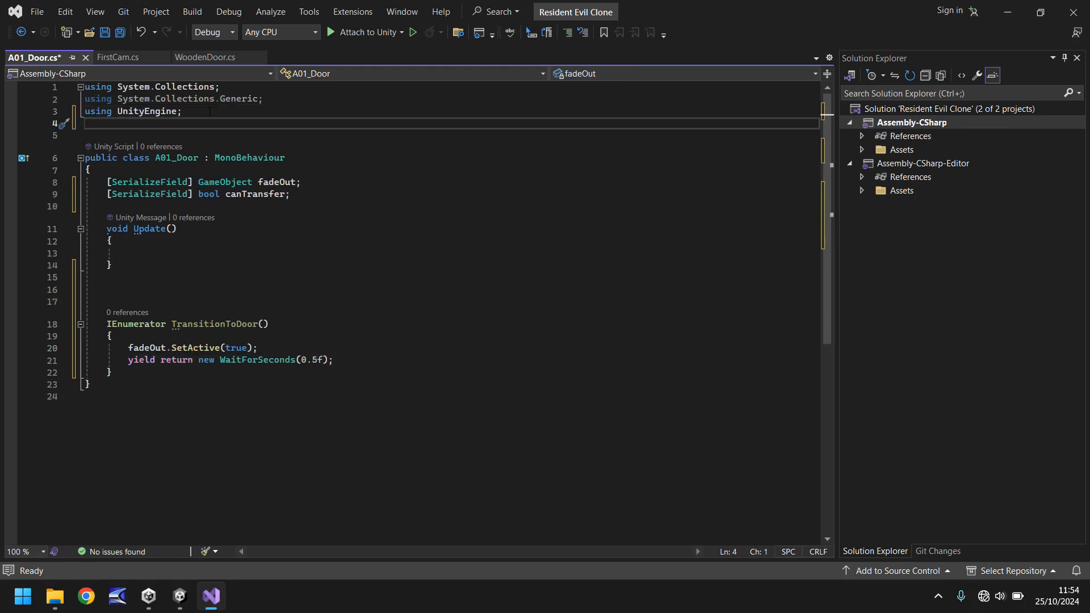
pyautogui.write('us')
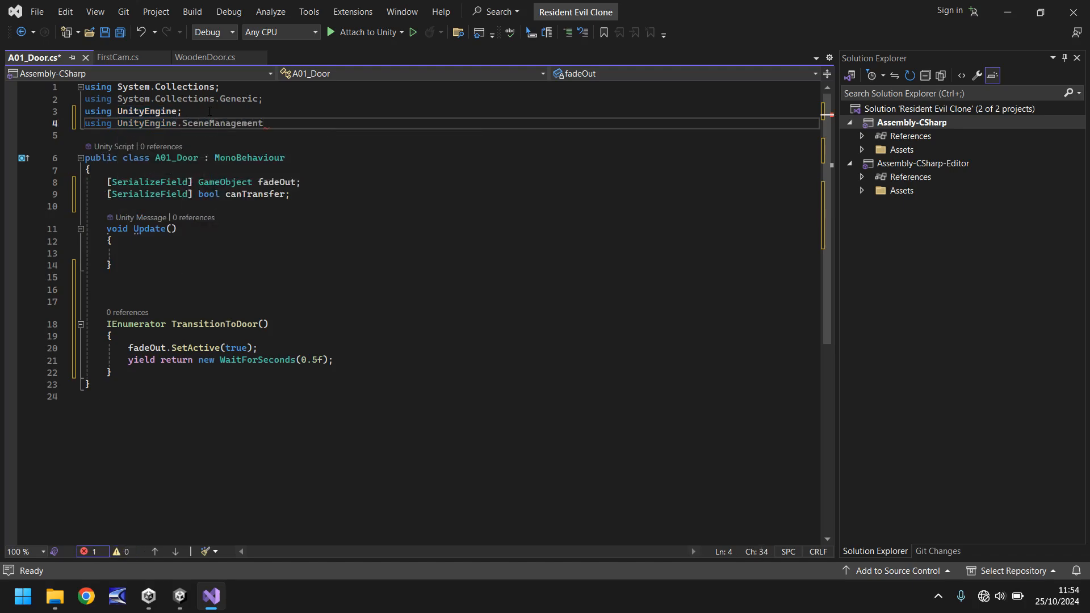
pyautogui.write(';')
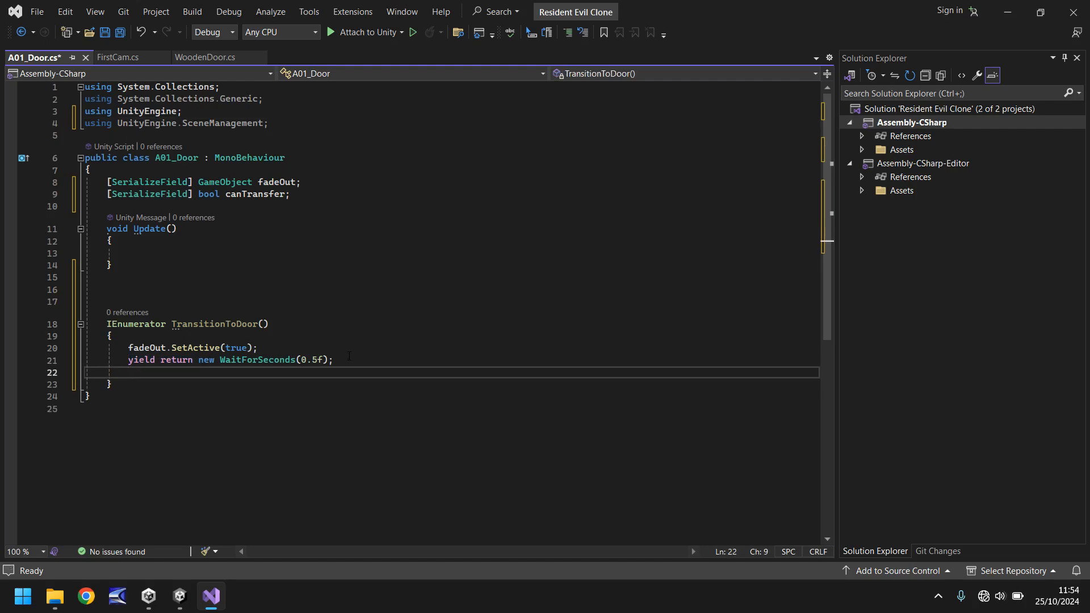
pyautogui.write('SceneManager.')
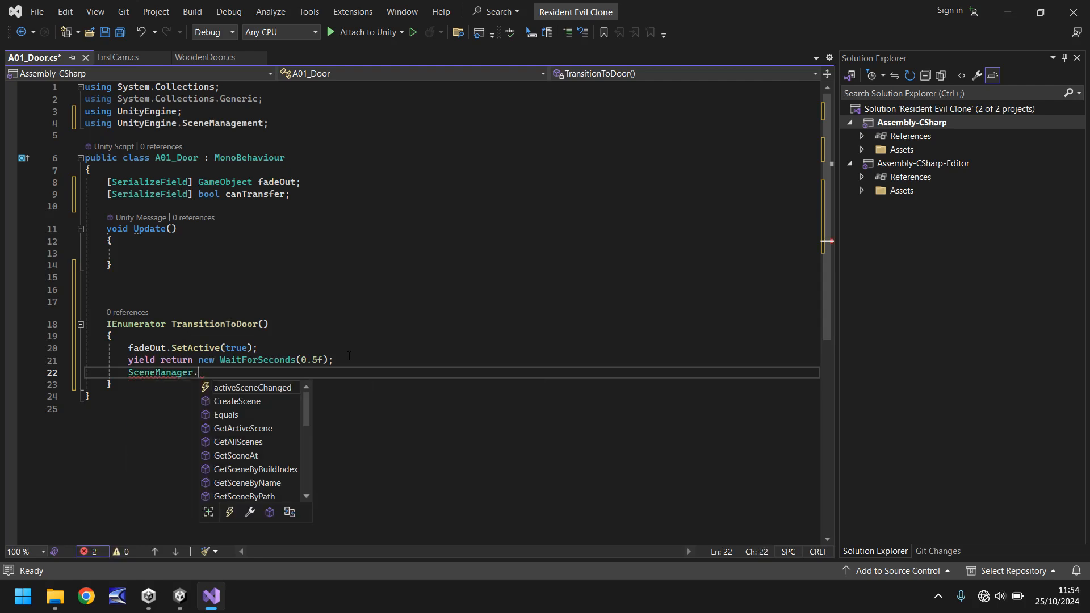
pyautogui.write('LoadScene(2);')
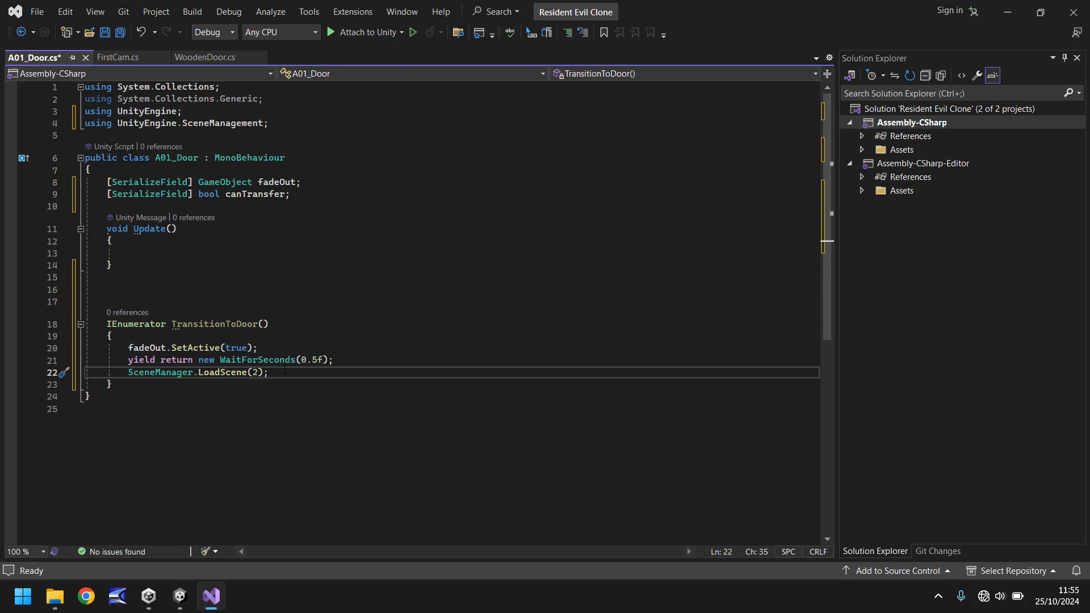
pyautogui.click(268, 372)
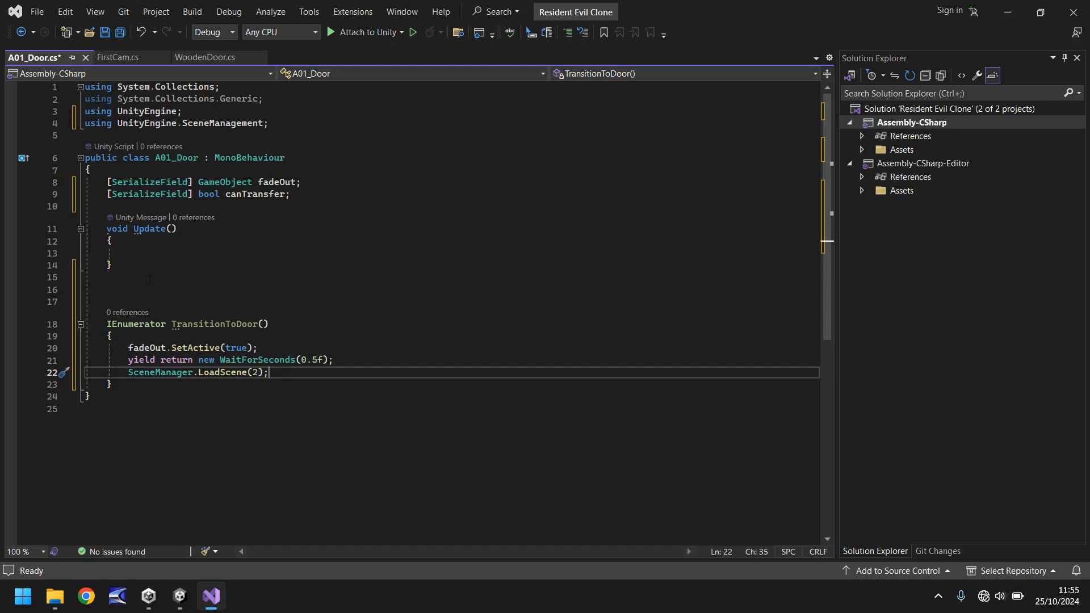
# Declare a void OnTriggerEnter(Collider other) method, accepting the autocompleted signature.
pyautogui.press('enter')
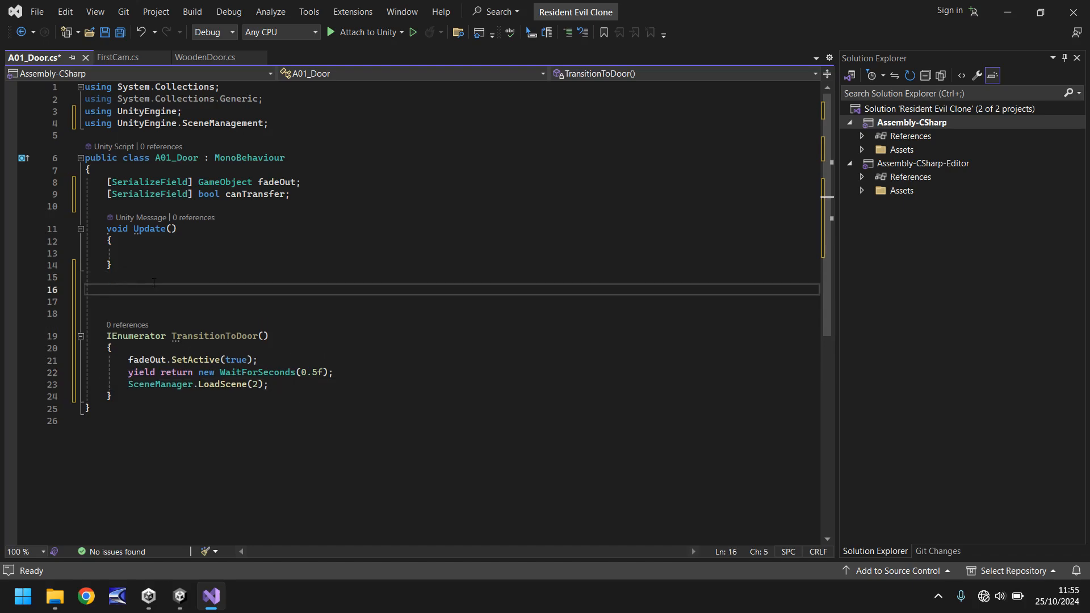
pyautogui.write('void')
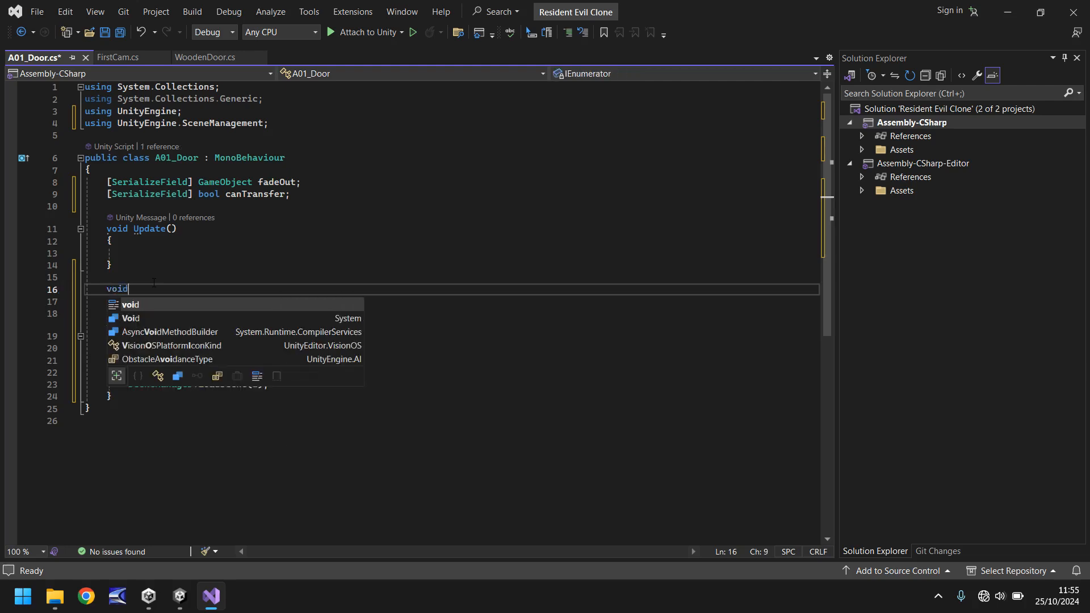
pyautogui.write('OnTriggerEnter(Collider other')
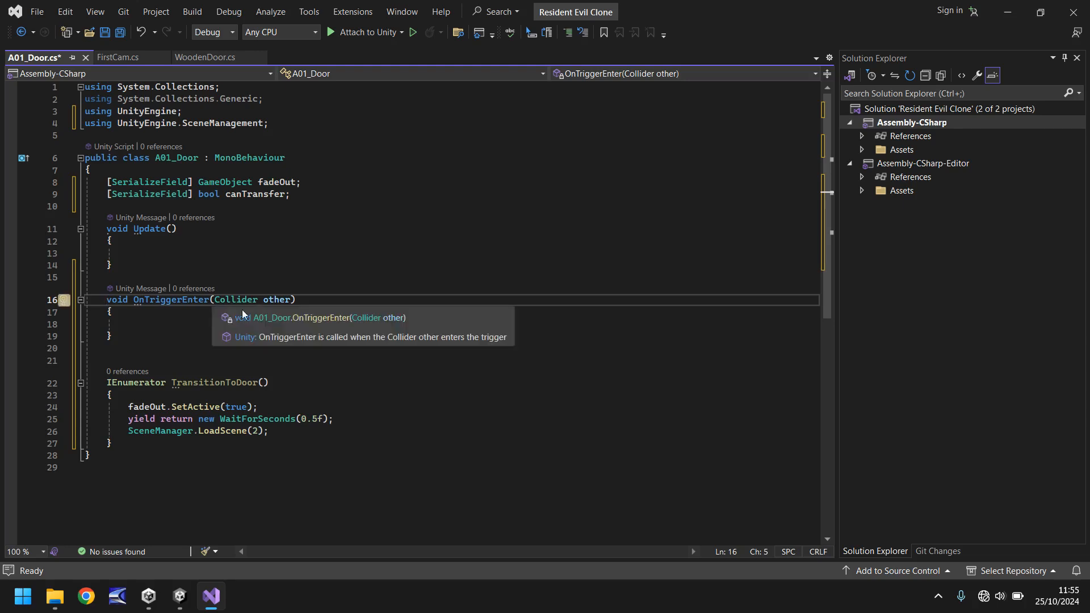
pyautogui.click(163, 323)
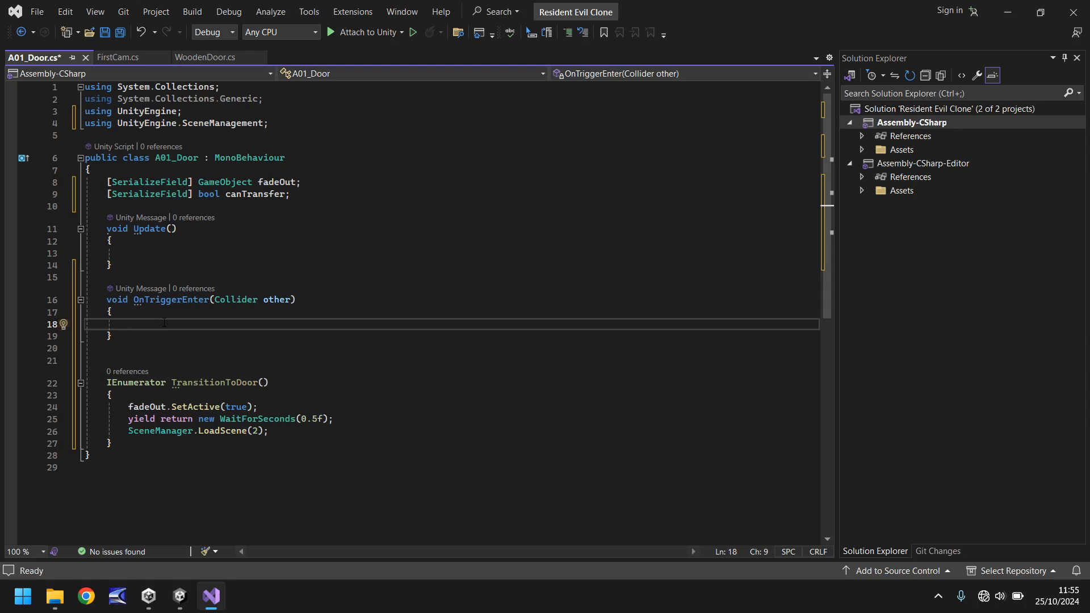
# Inside it, set canTransfer = true when other.tag == "Player".
pyautogui.write('if (other.')
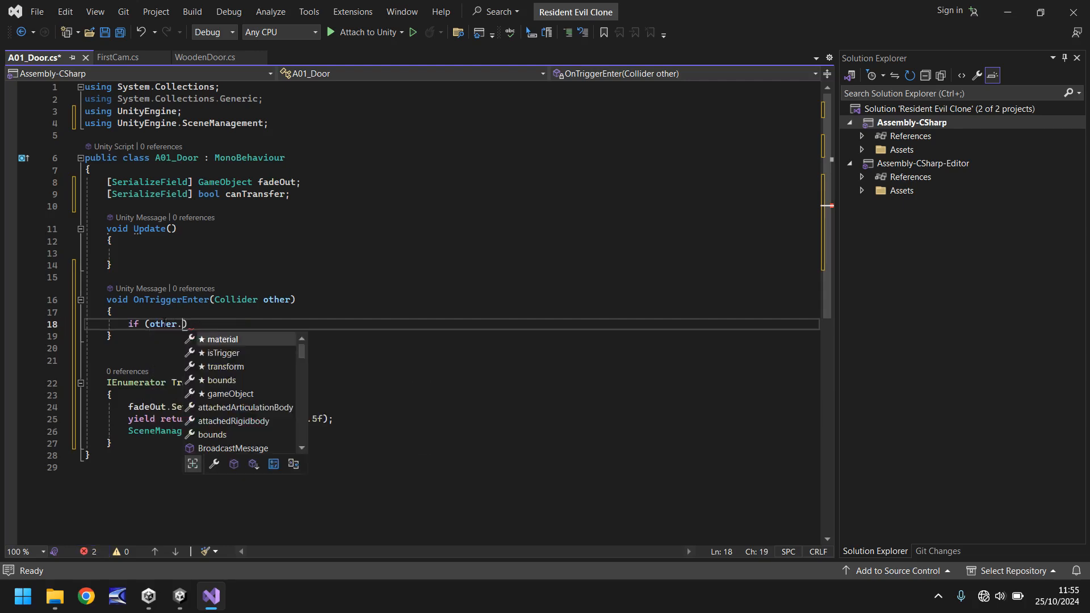
pyautogui.write('tag ==')
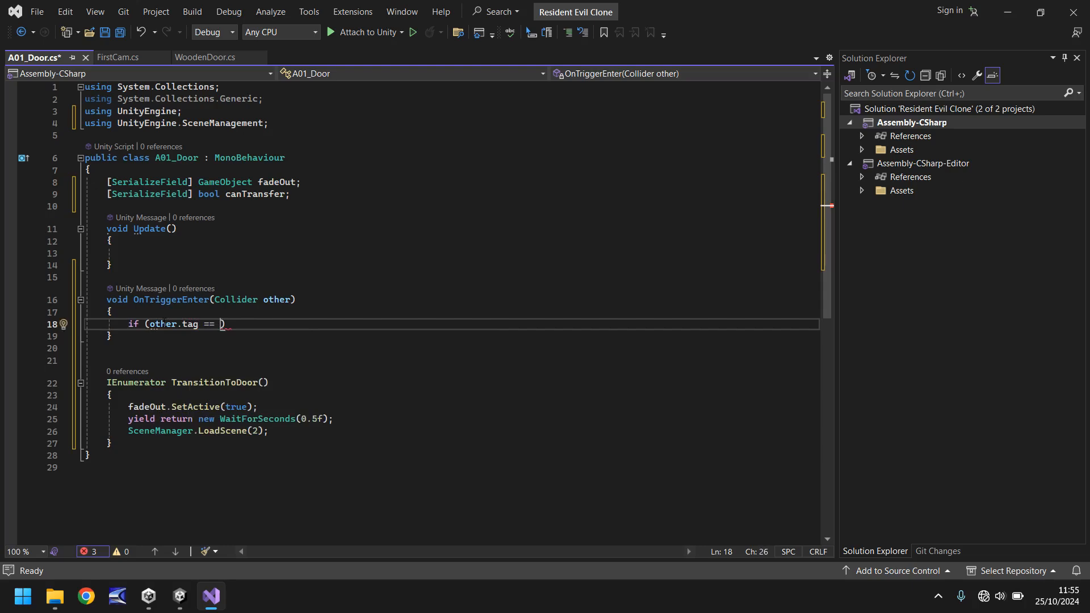
pyautogui.write('"P')
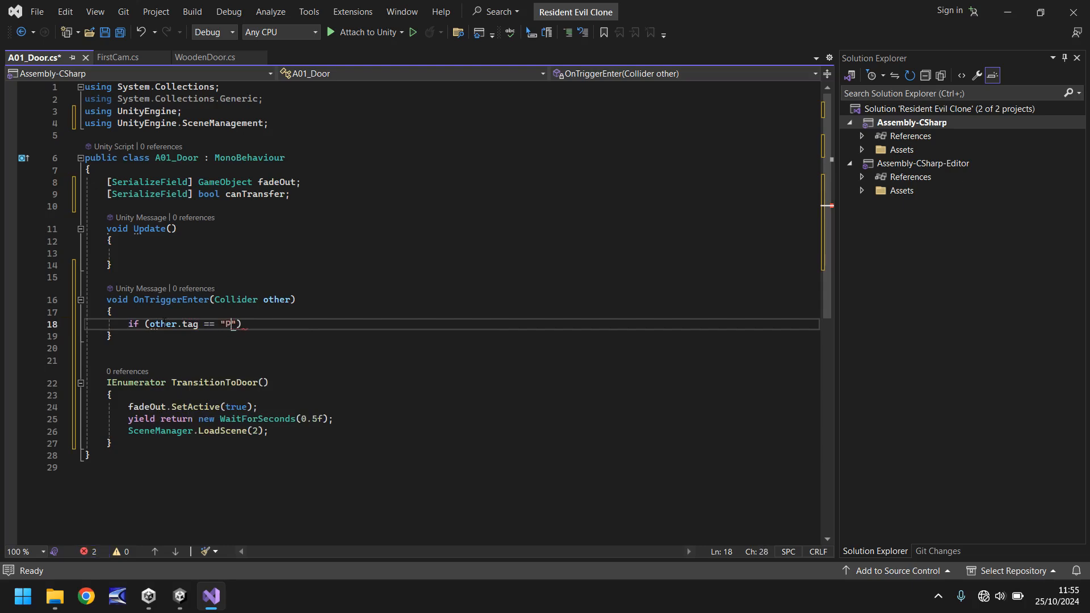
pyautogui.write('layer')
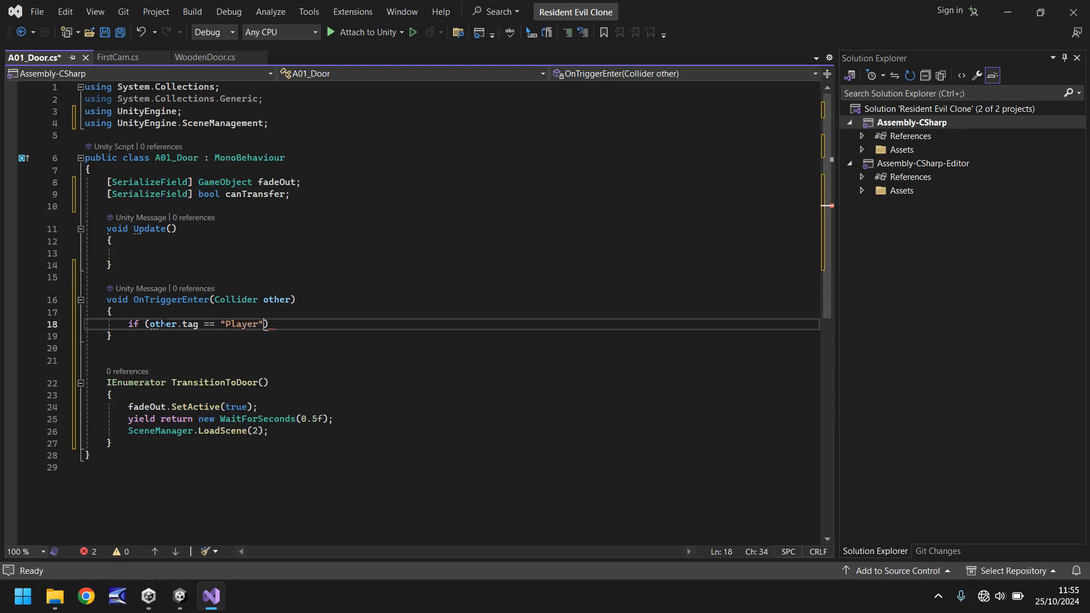
pyautogui.press('enter')
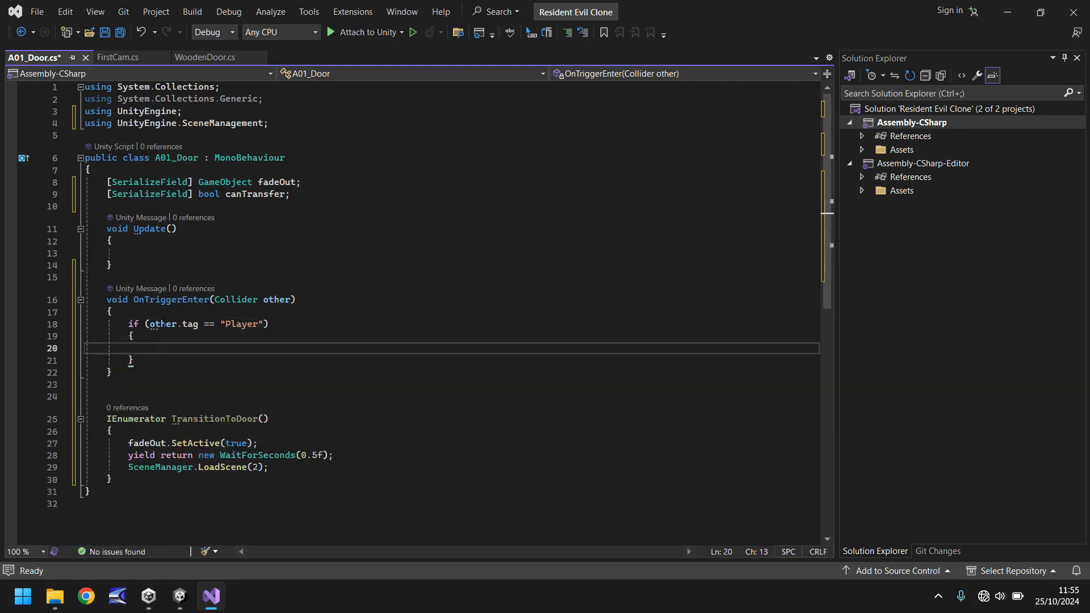
pyautogui.write('canTransfer = true;')
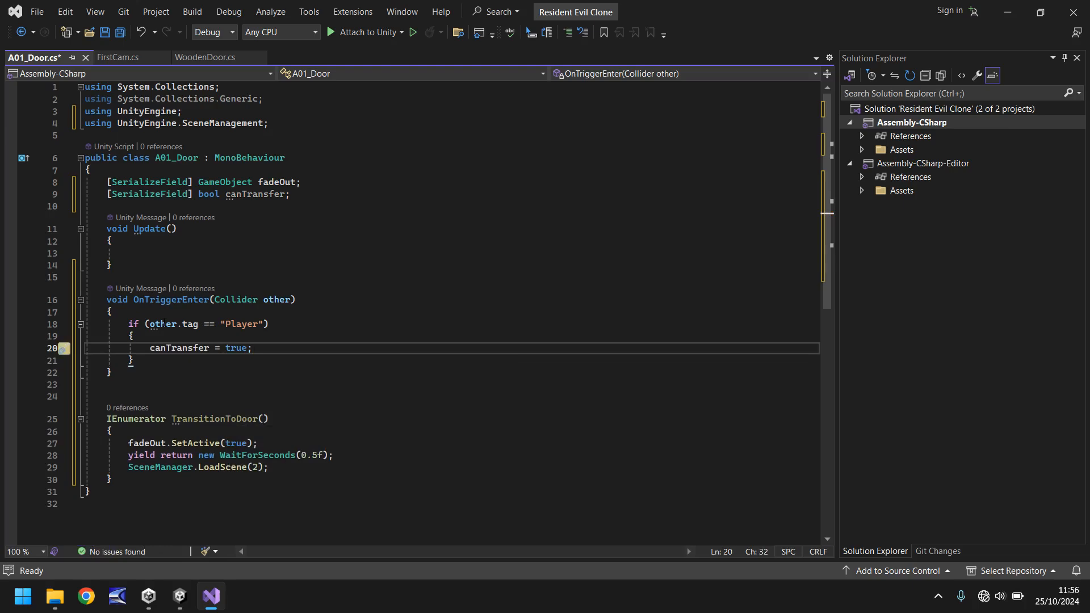
# Add the else branch setting canTransfer = false after the Player check.
pyautogui.click(131, 359)
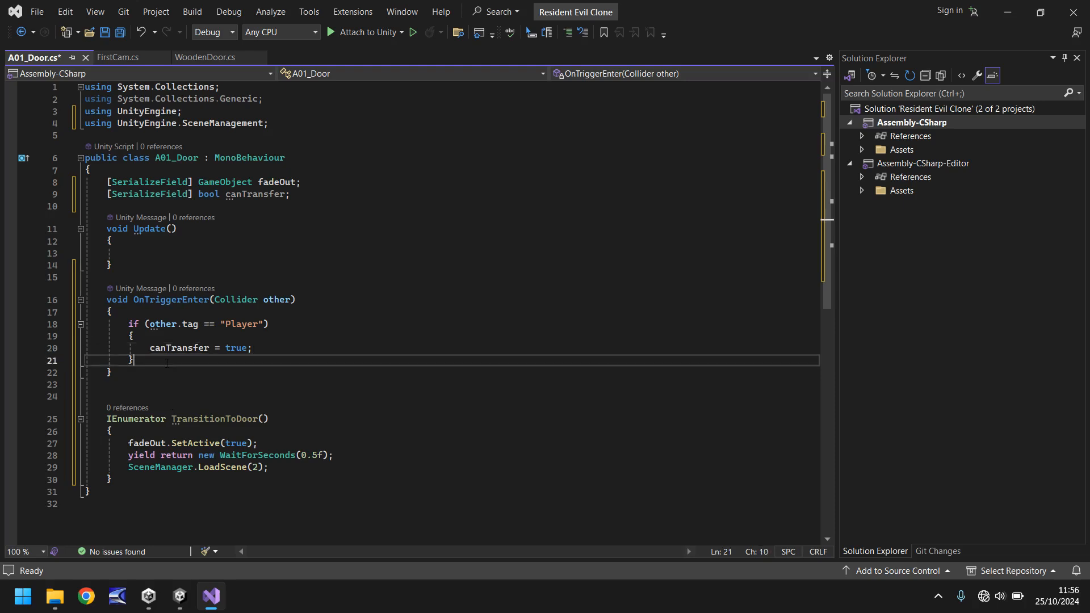
pyautogui.press('enter')
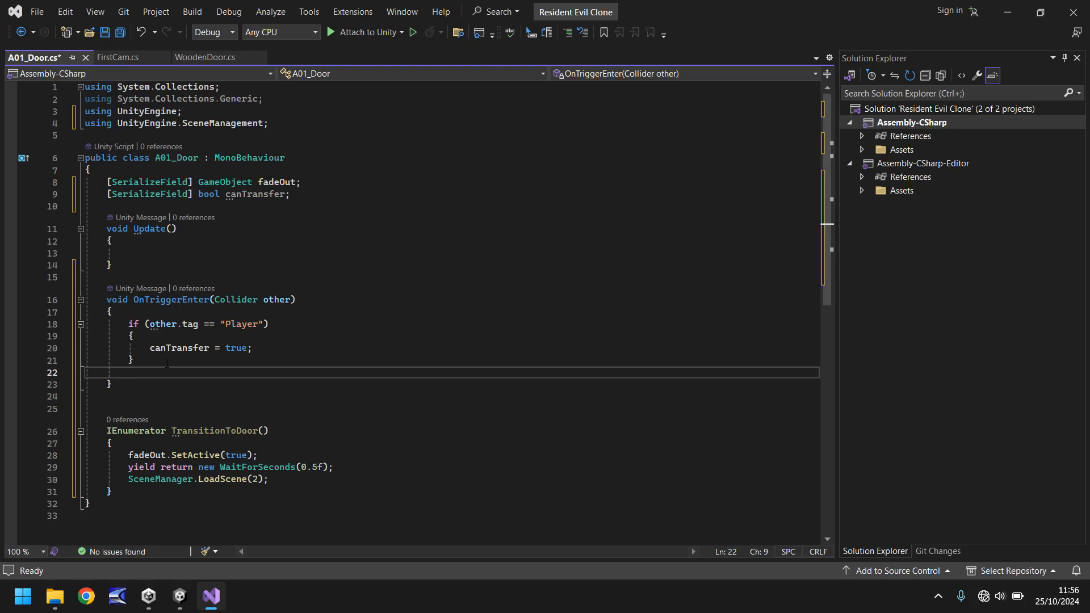
pyautogui.write('c')
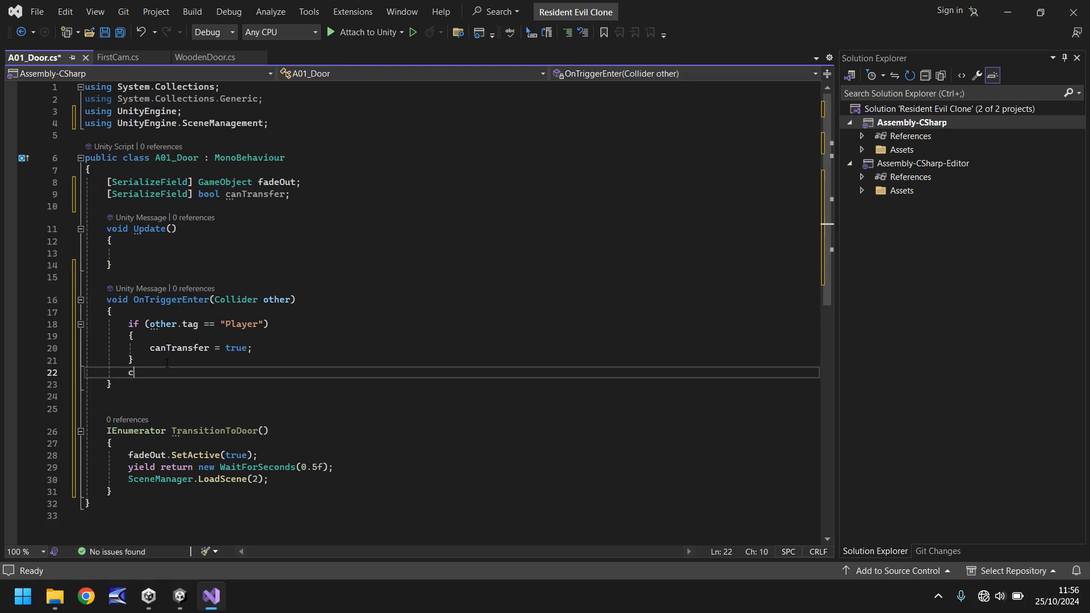
pyautogui.write('canTransfer = false;')
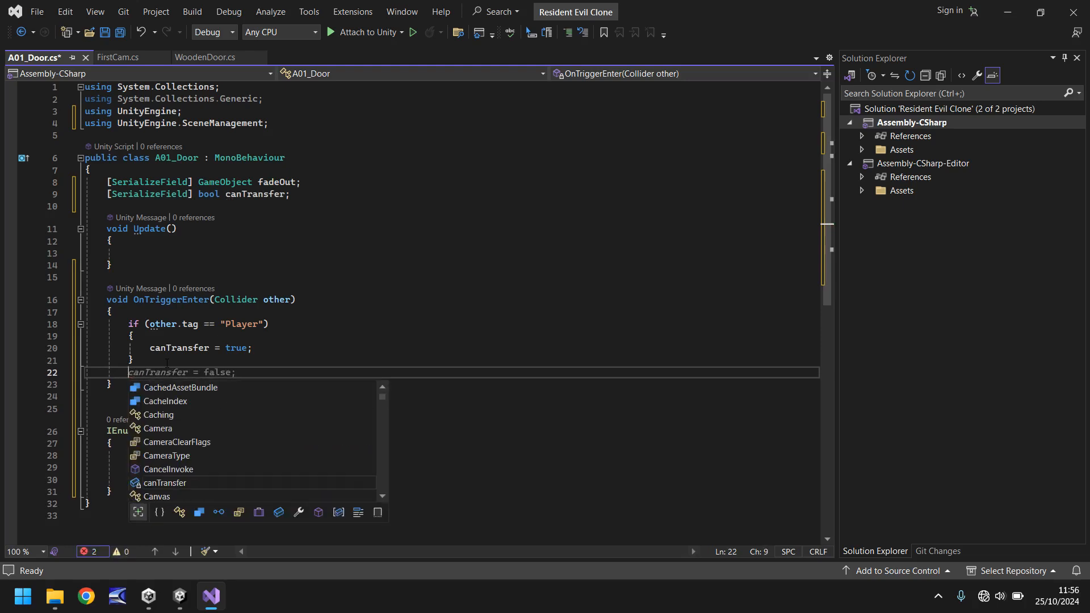
pyautogui.write('else')
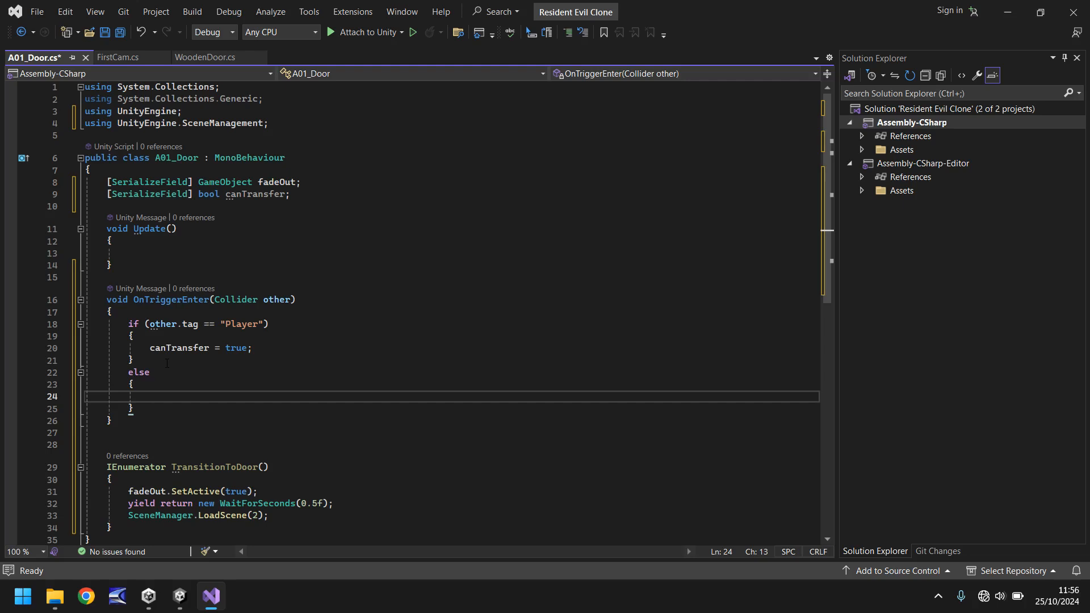
pyautogui.write('canTransfer')
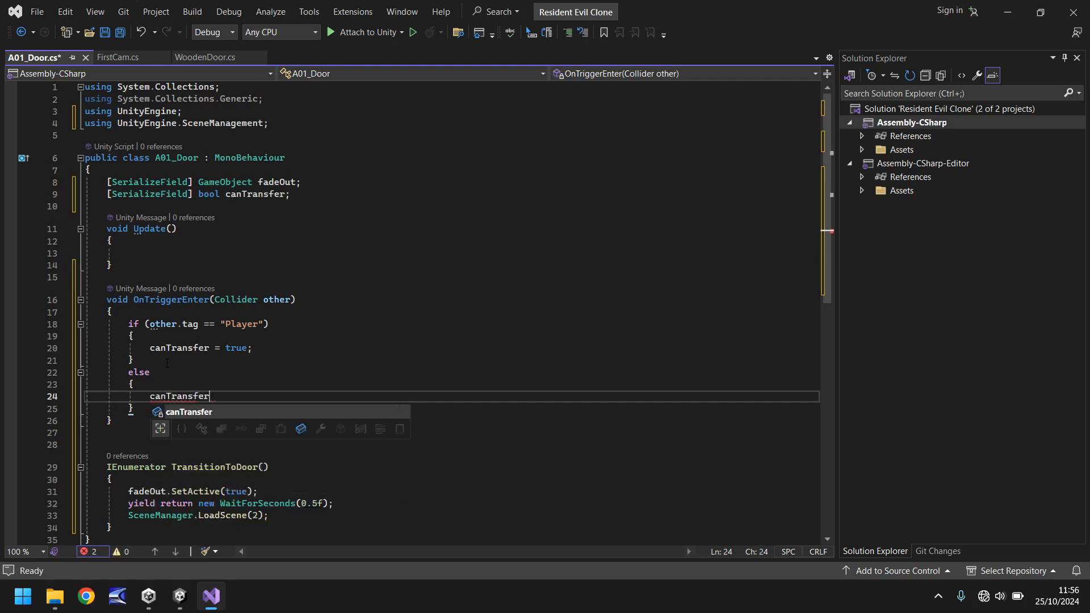
pyautogui.write('= false;')
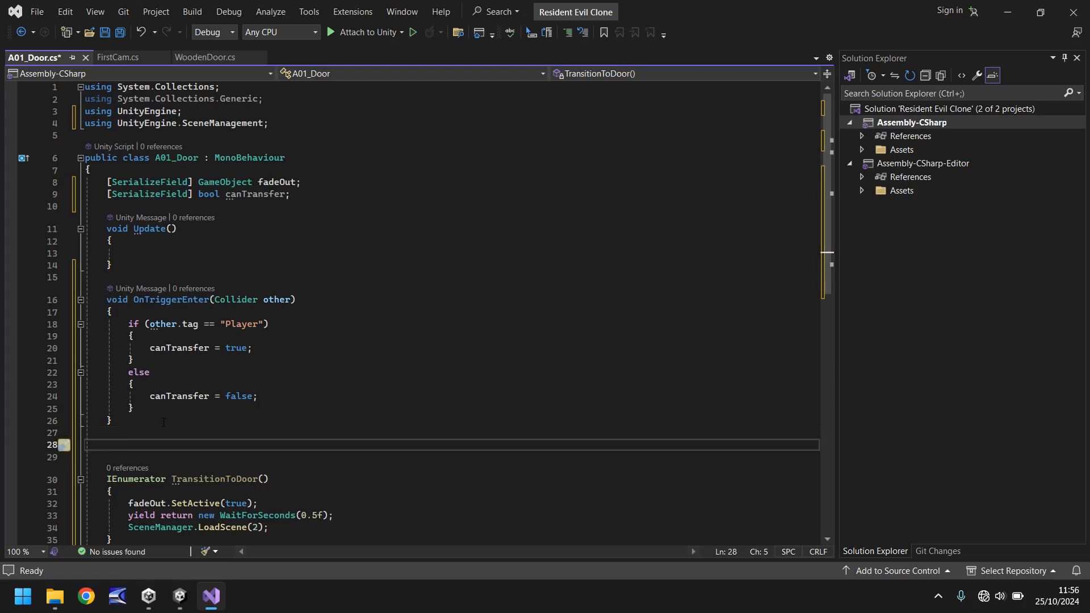
# Write void OnTriggerExit whose body sets canTransfer = false;.
pyautogui.write('voidOnTriggerExit(Collider other')
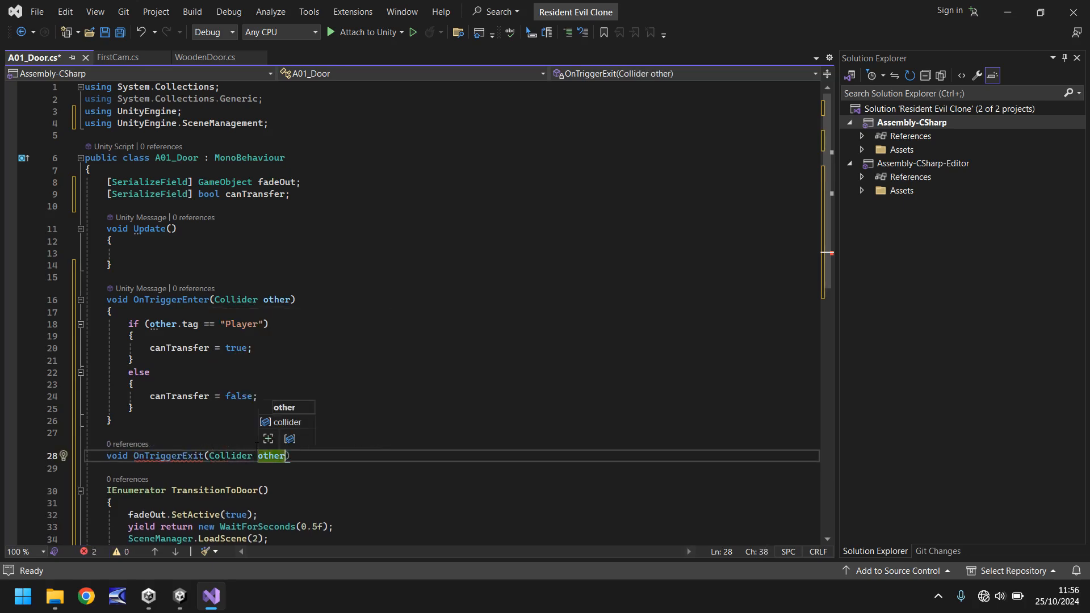
pyautogui.press('enter')
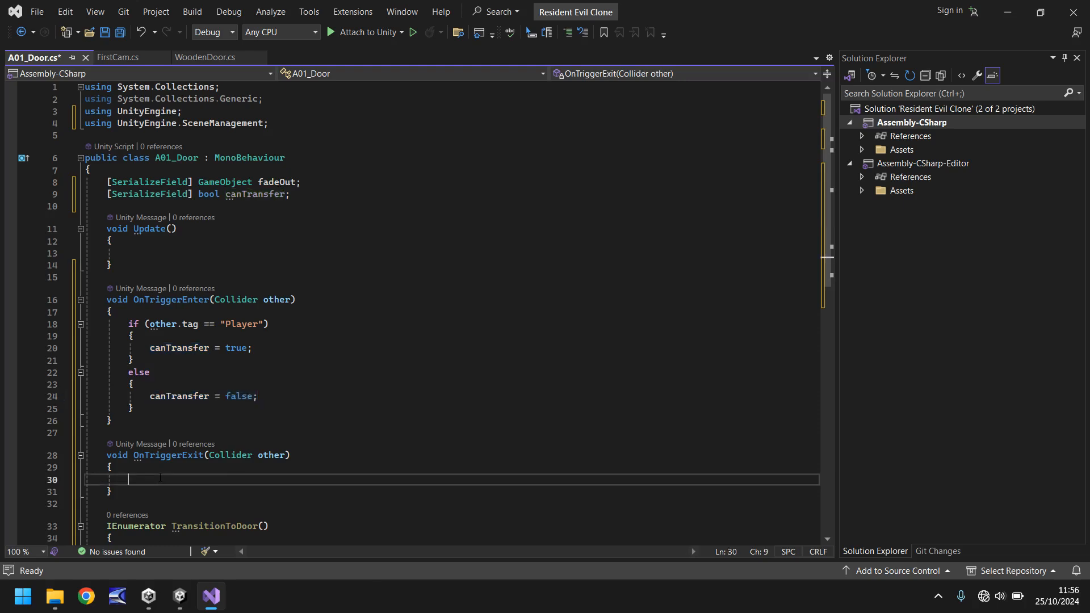
pyautogui.write('canTransfer = false;')
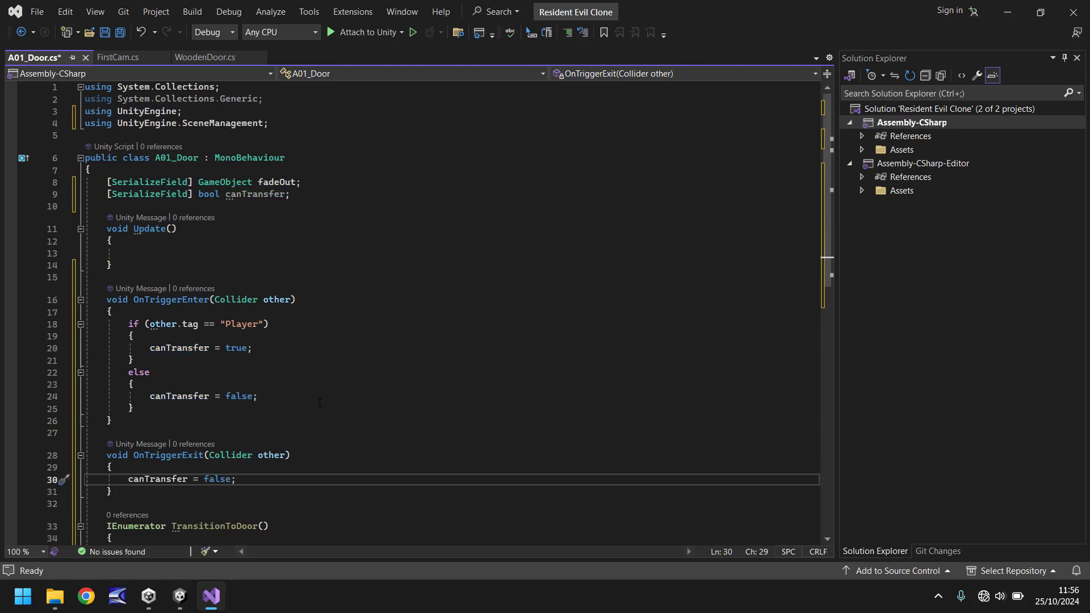
pyautogui.click(129, 253)
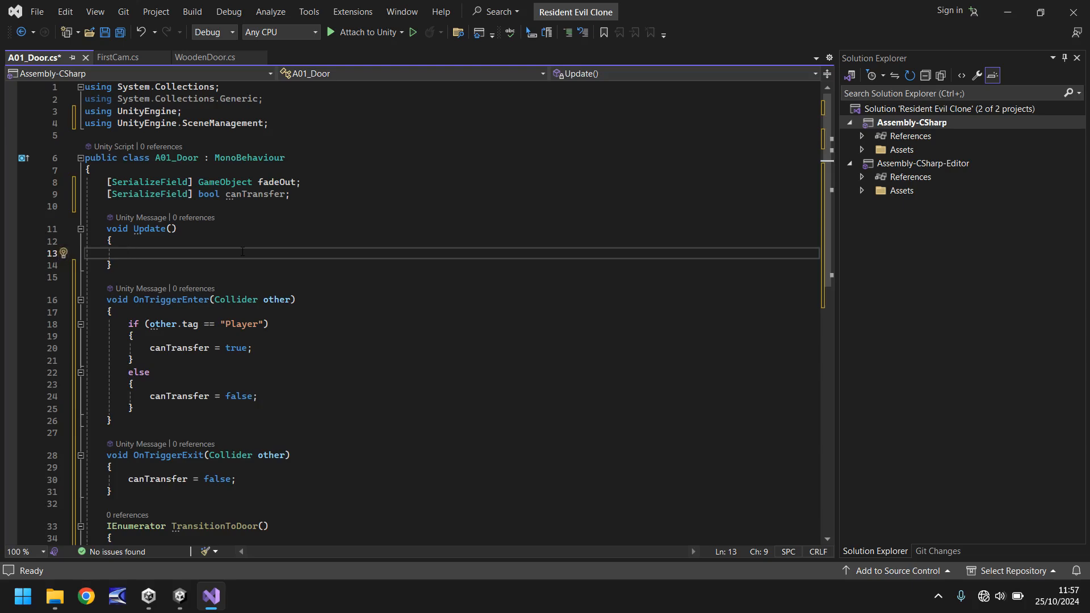
# In Update, write if (canTransfer == true) wrapping an Input.GetKey(KeyCode.E) check and start the canTransfer reset.
pyautogui.write('if (ca')
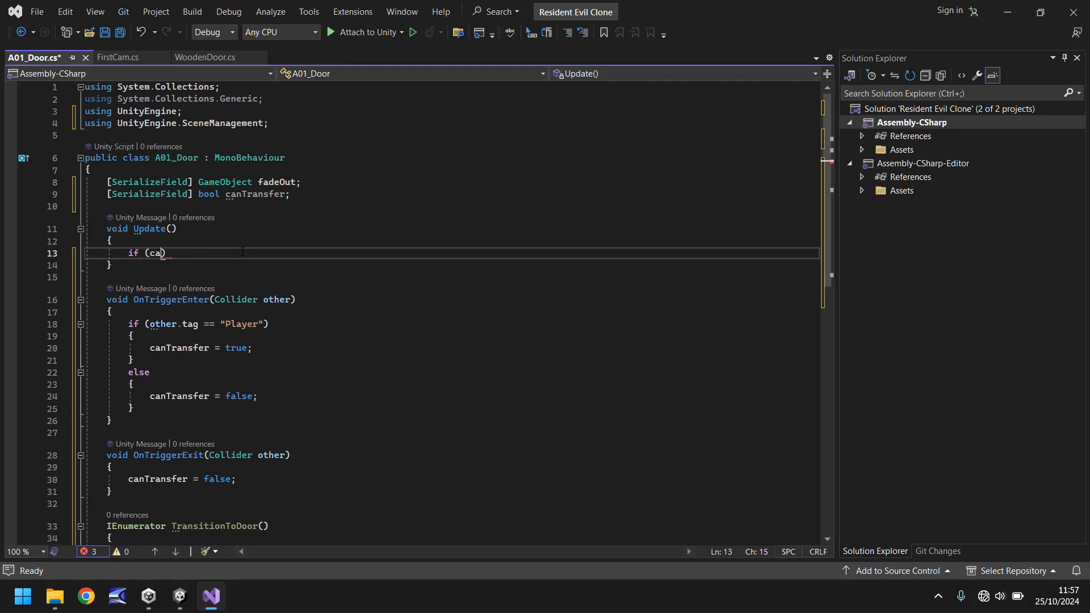
pyautogui.write('nTransfer ) {')
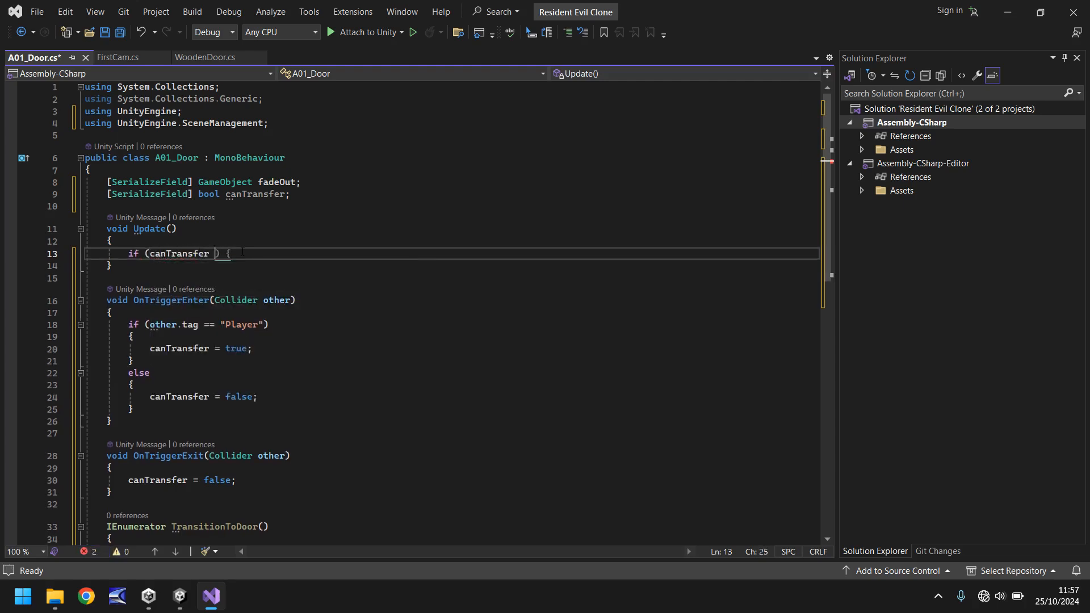
pyautogui.write('== true')
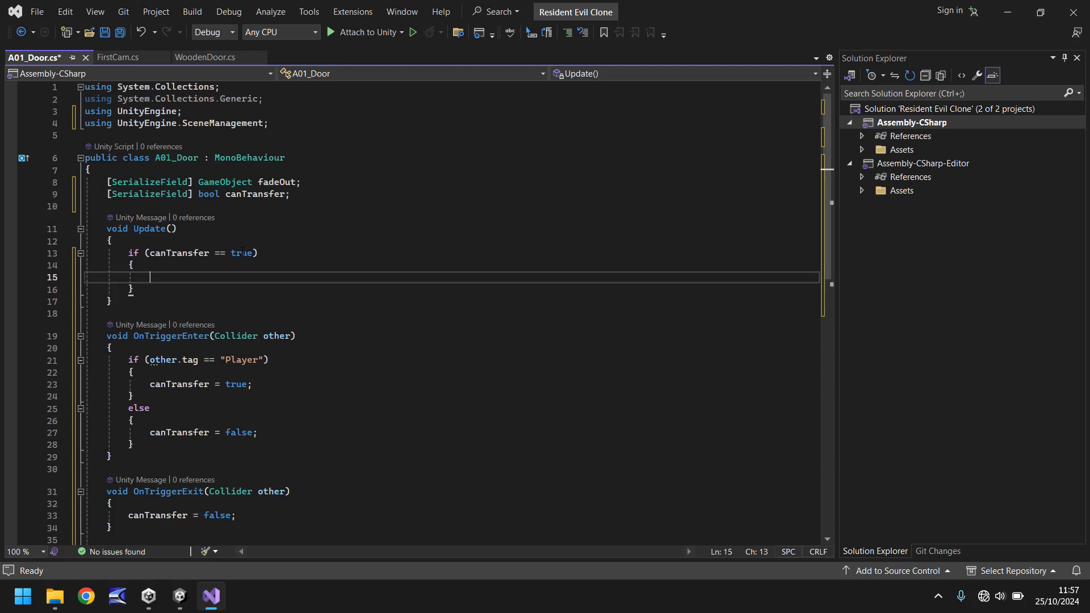
pyautogui.write('if(fadeOut == null)')
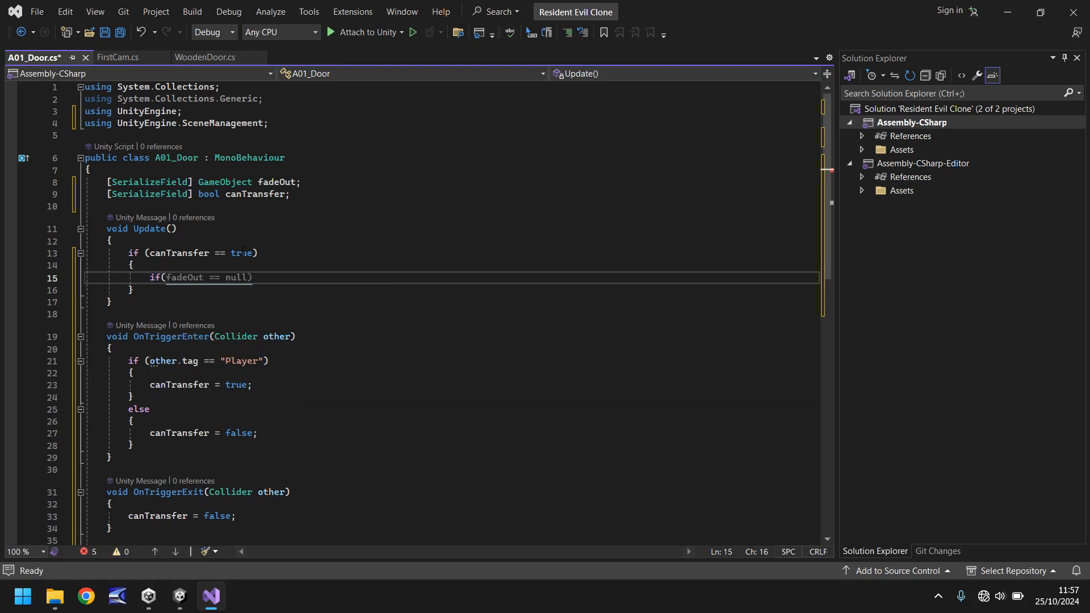
pyautogui.write('Input.GetKeyUp(KeyCode.Escape))')
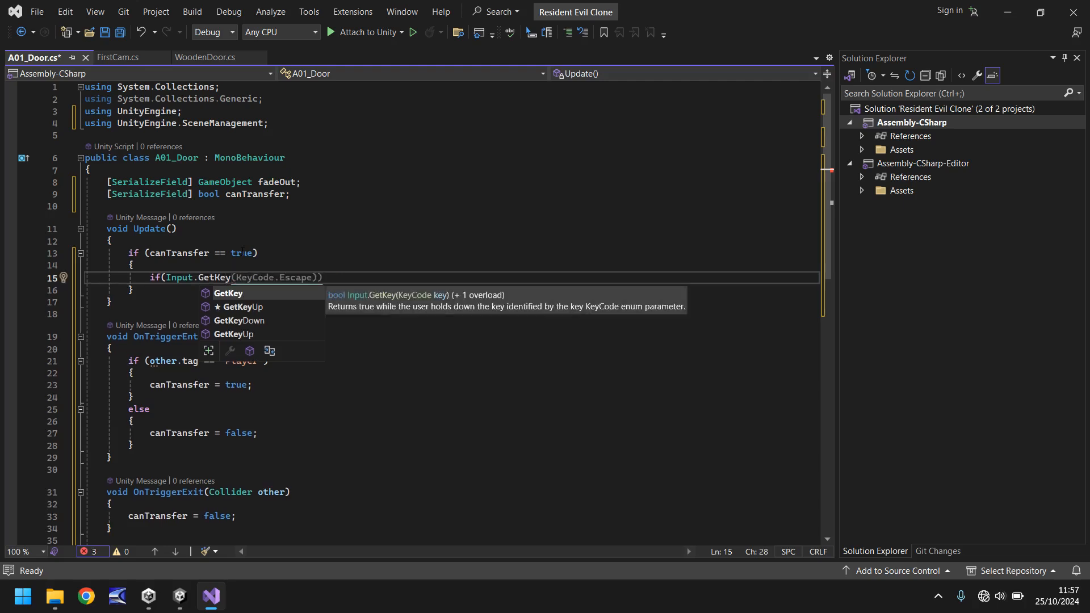
pyautogui.write('KeyCV')
pyautogui.write('canTransfer')
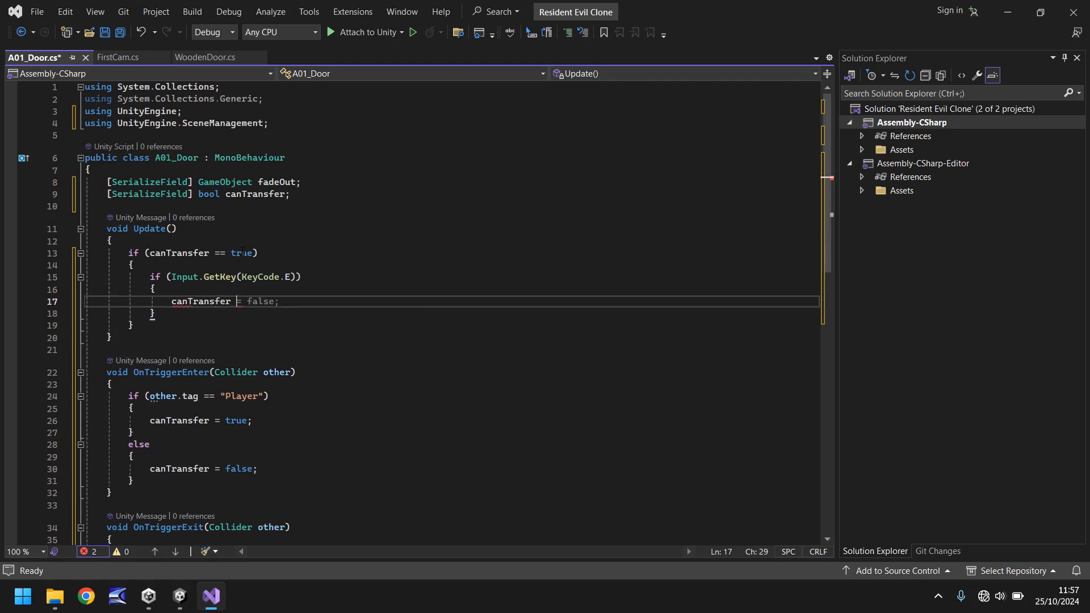
# Finish canTransfer = false; and add this.GetComponent<BoxCollider>().enabled = false; inside the E-key block.
pyautogui.click(257, 301)
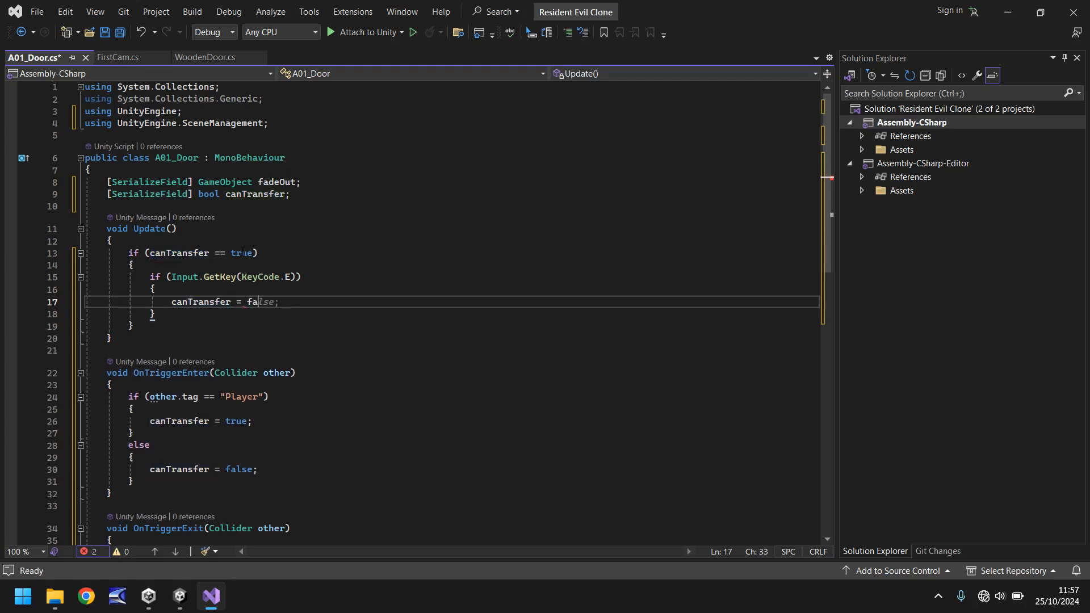
pyautogui.write('lse;')
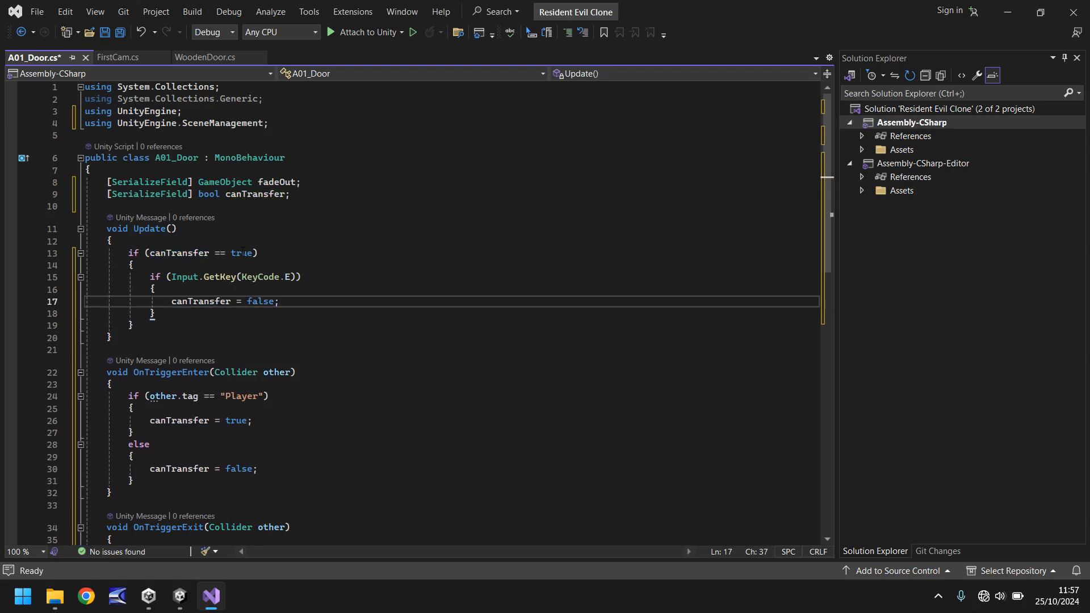
pyautogui.press('Return')
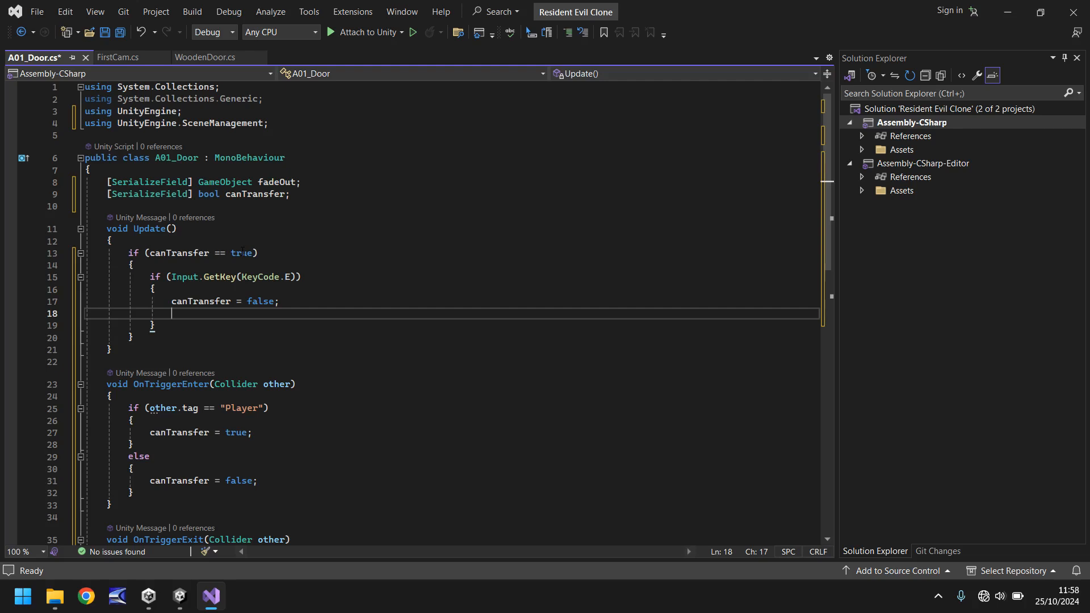
pyautogui.write('this.')
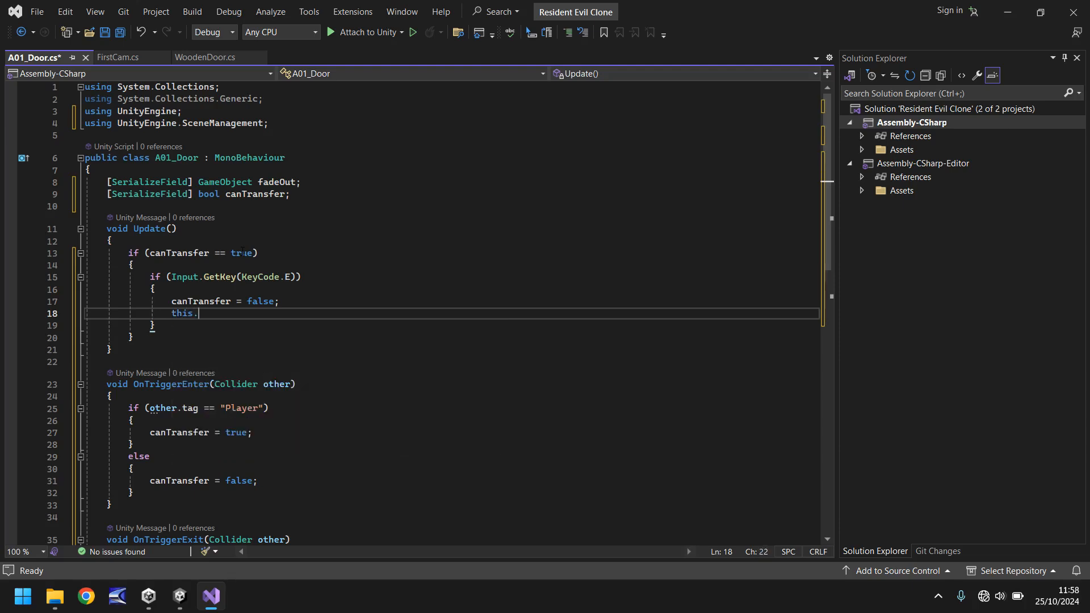
pyautogui.write('GetComponent<>')
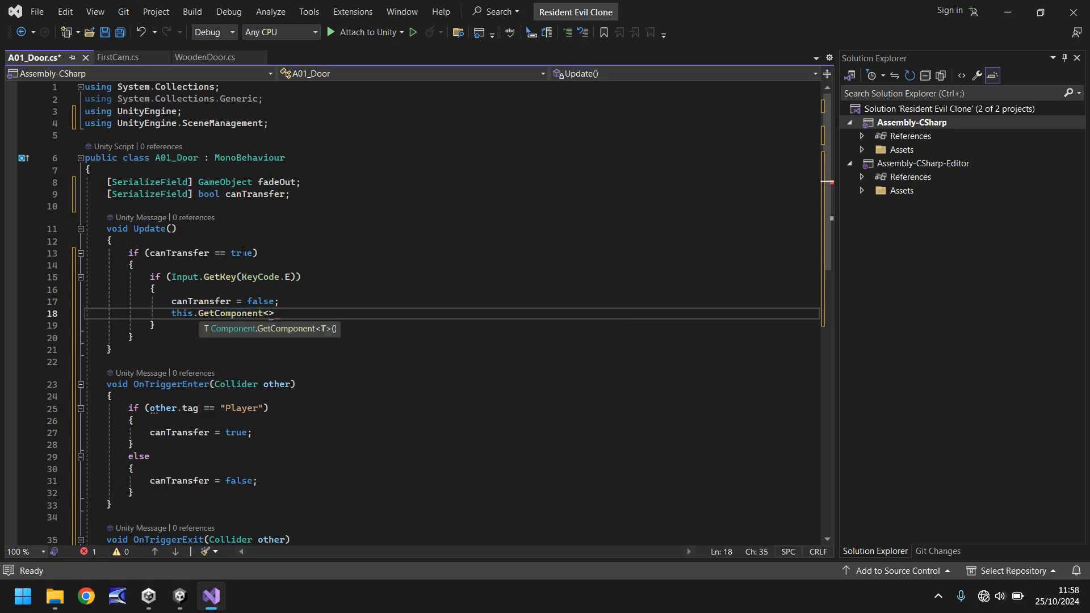
pyautogui.write('BoxCollider')
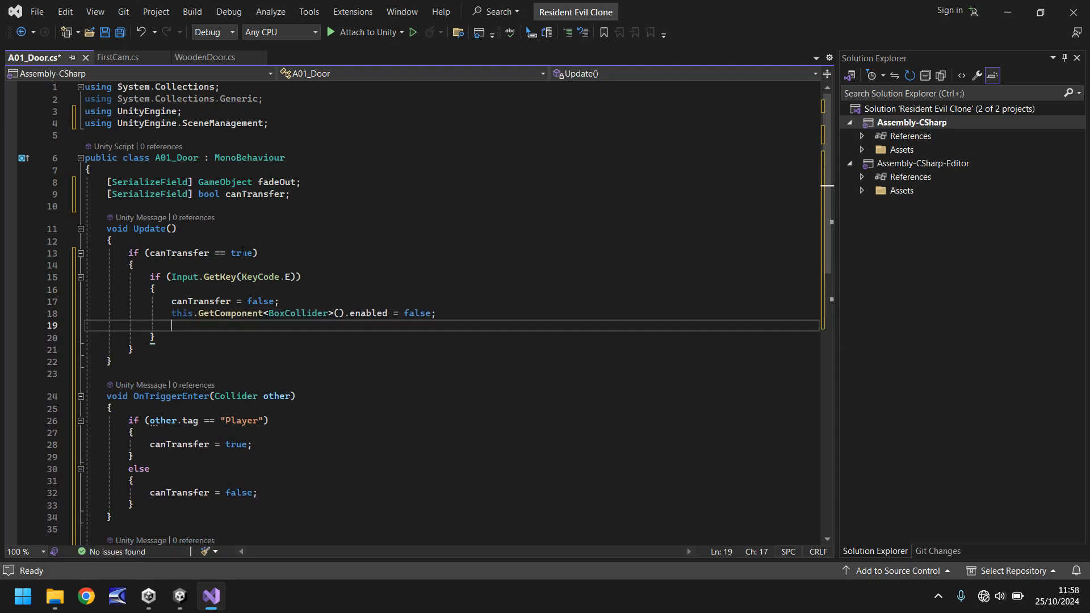
pyautogui.moveTo(363, 376)
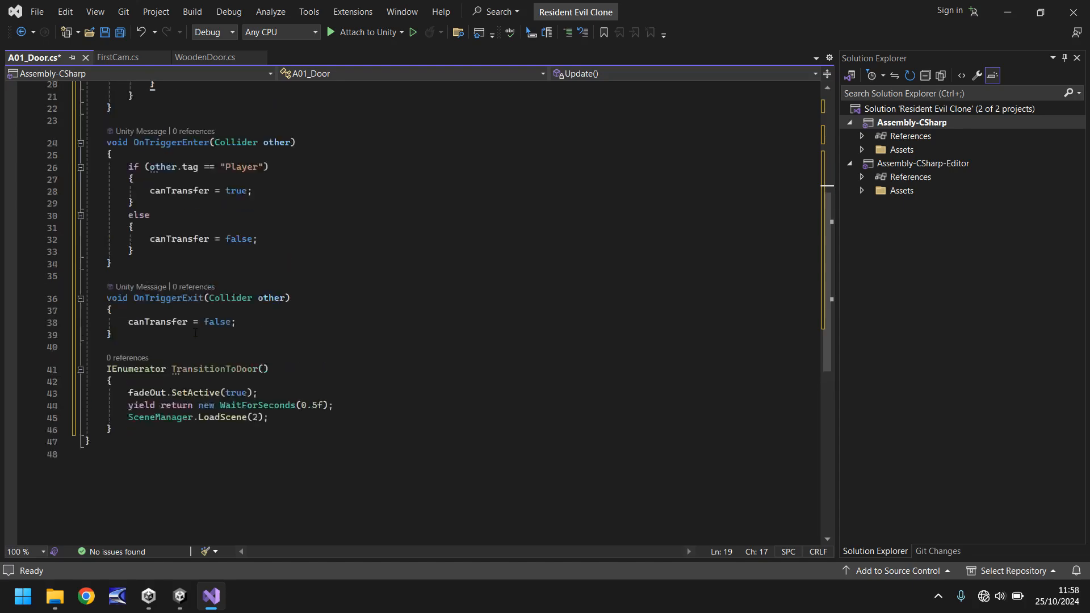
# Add StartCoroutine(TransitionToDoor()); below the collider line and save the script with Ctrl+S.
pyautogui.scroll(3)
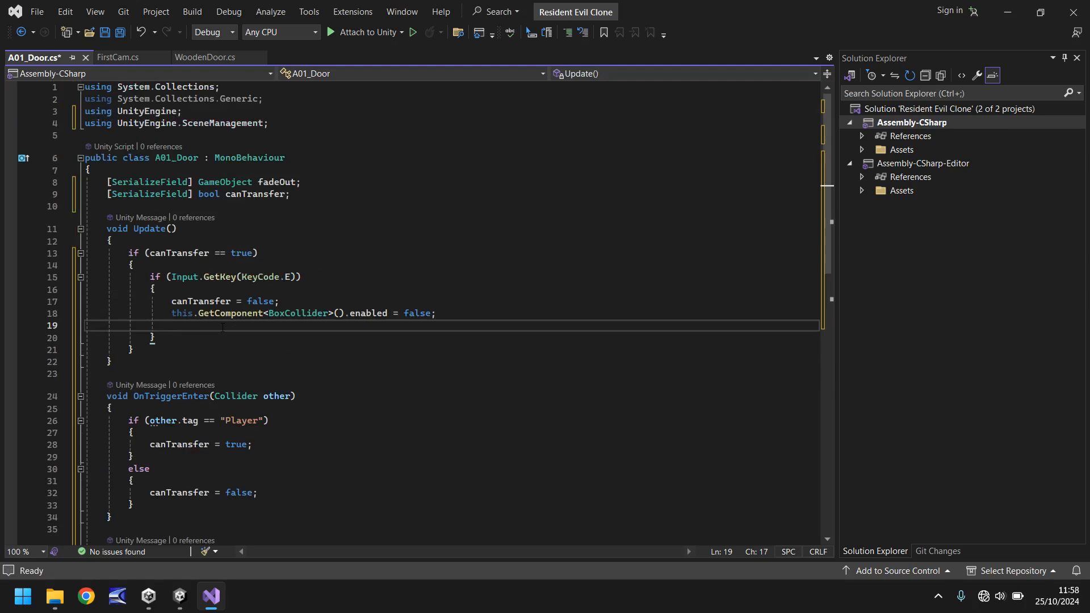
pyautogui.write('StartCoroutine')
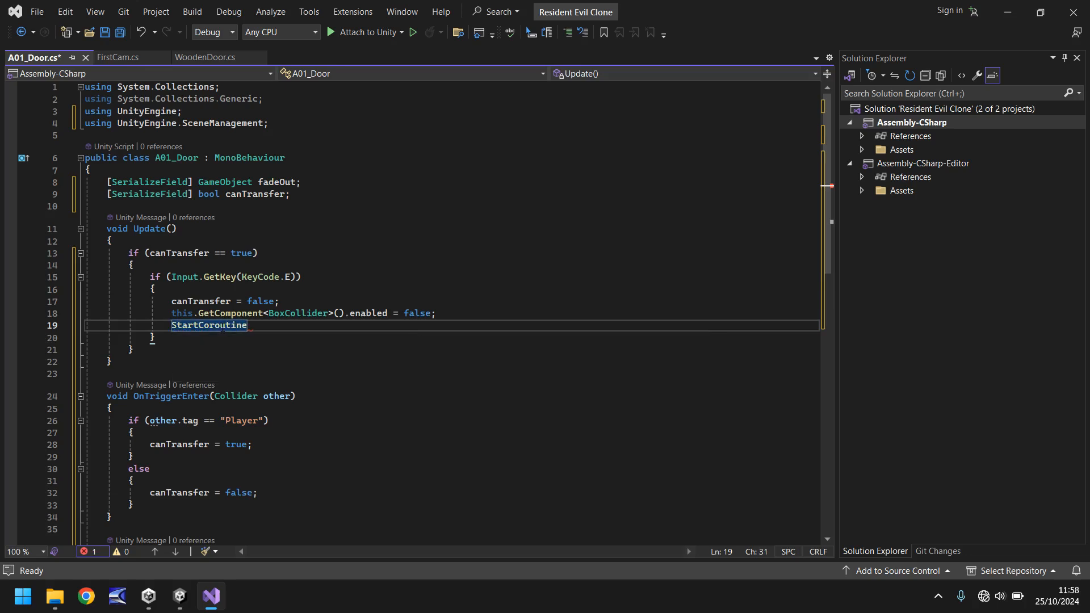
pyautogui.write('(TransitionToDoor());')
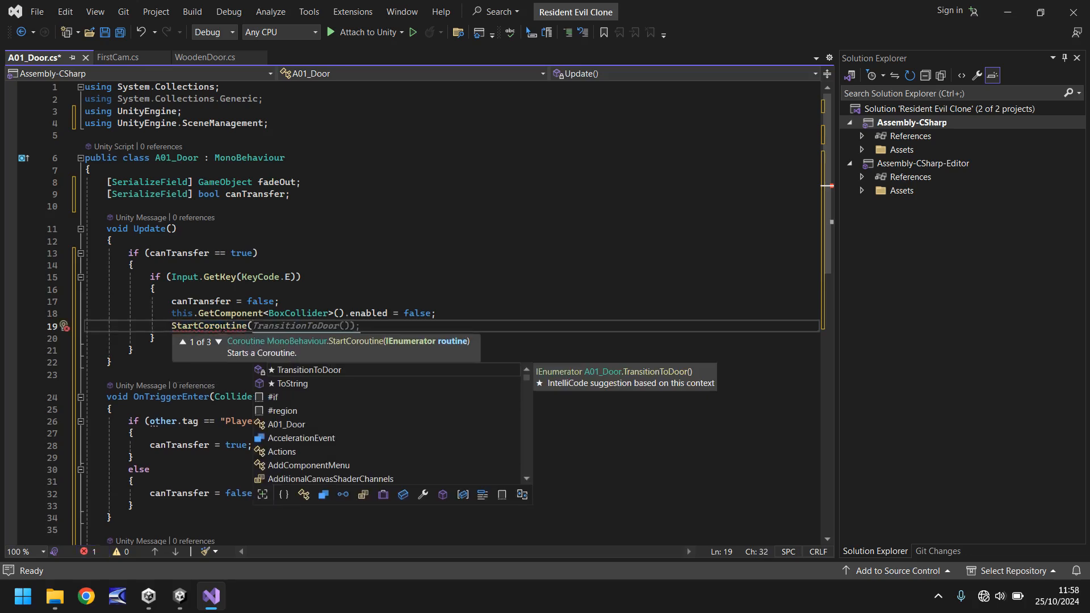
pyautogui.write('TransitionToDoor(')
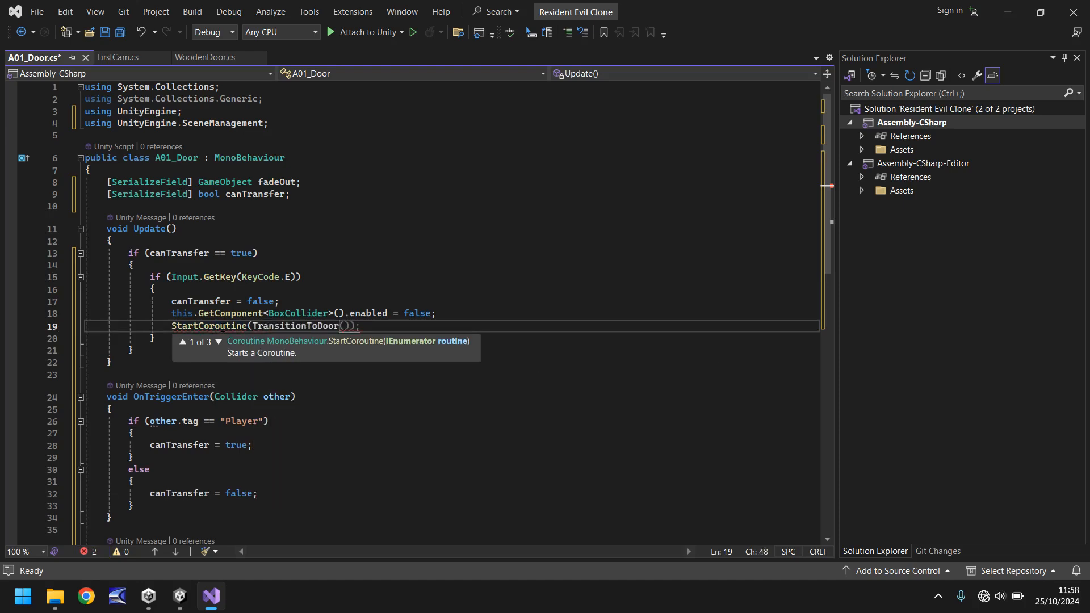
pyautogui.write(')')
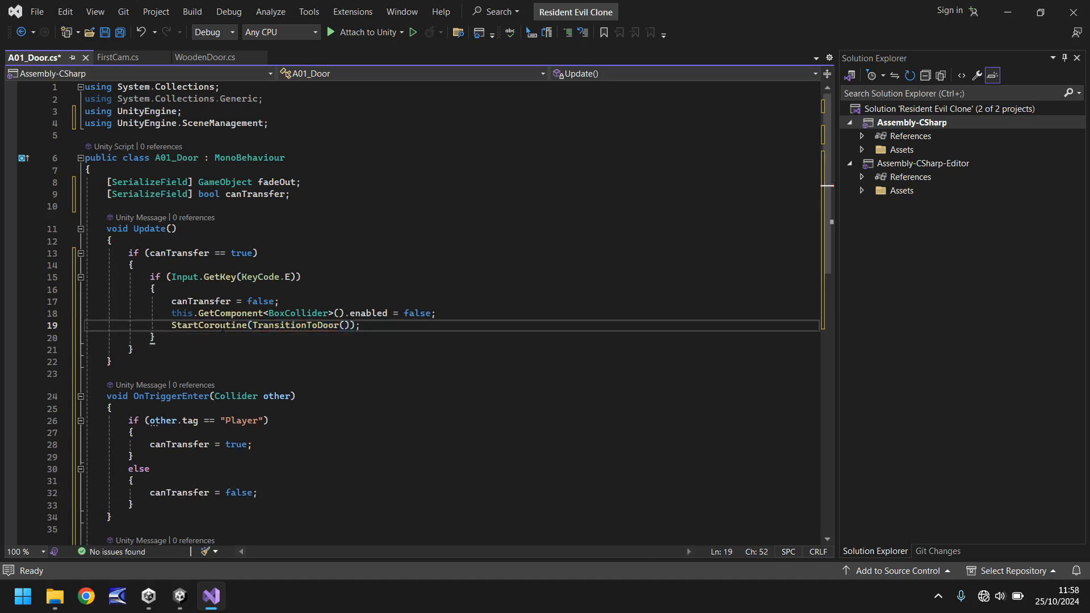
pyautogui.press('ctrl+s')
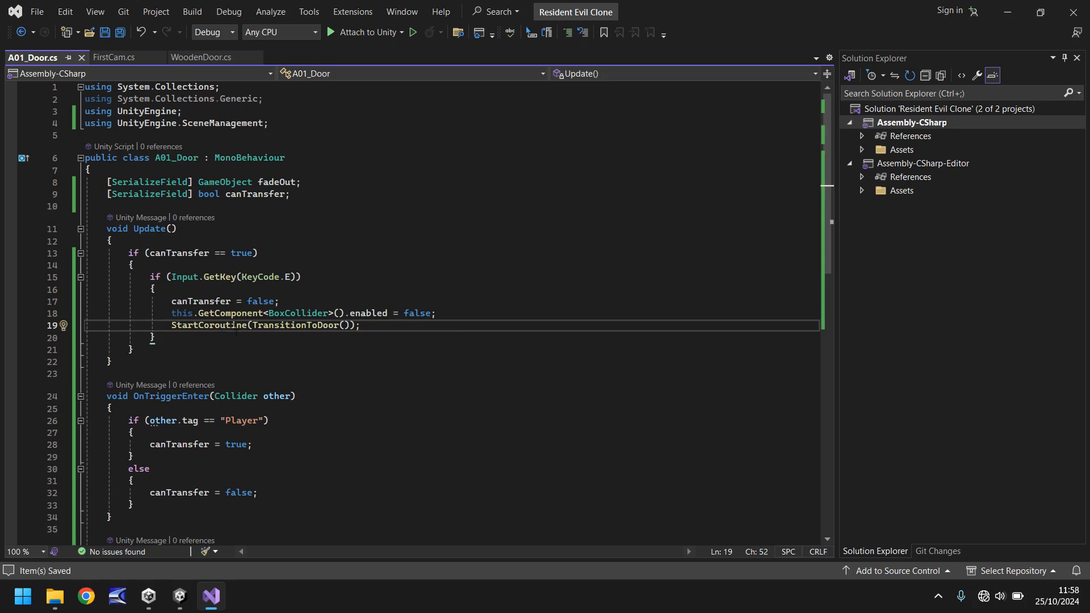
pyautogui.moveTo(180, 596)
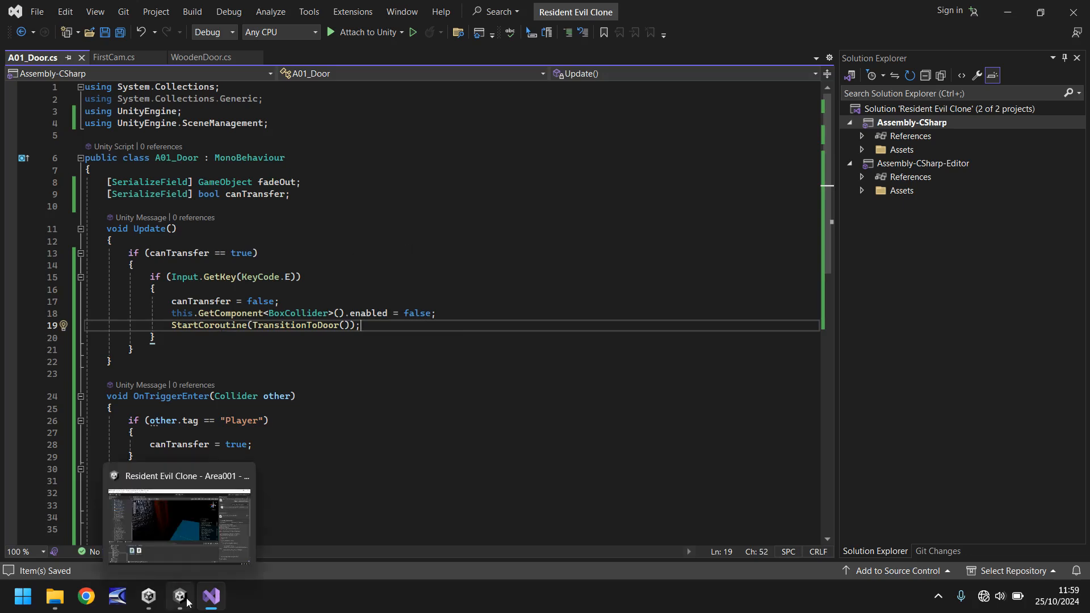
# Back in Unity, select DoorTrigger and drag Canvas > FadeOut into A01_Door's Fade Out field.
pyautogui.click(179, 521)
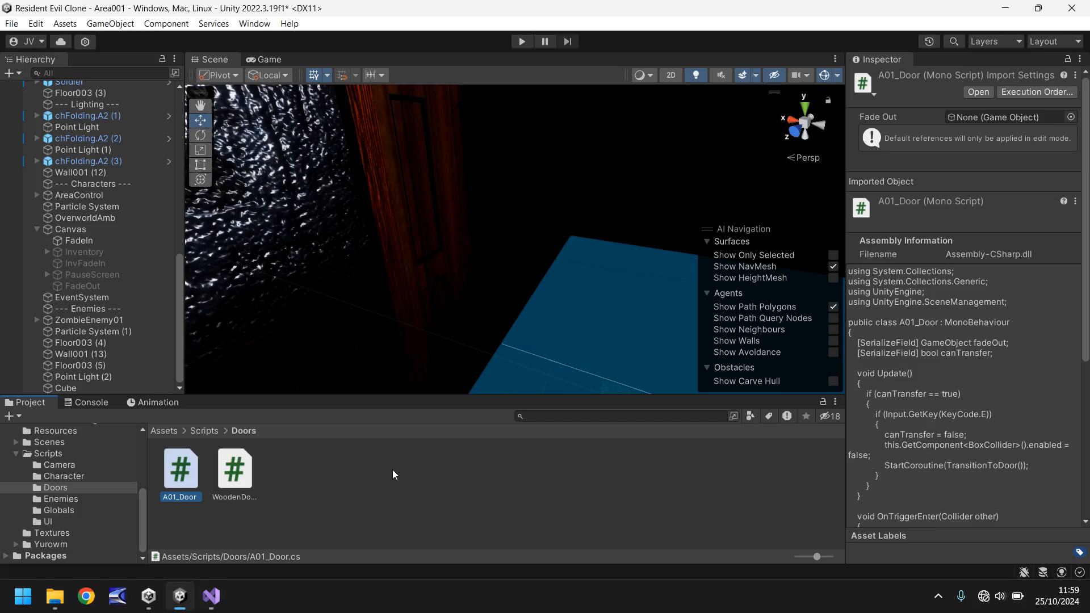
pyautogui.moveTo(385, 496)
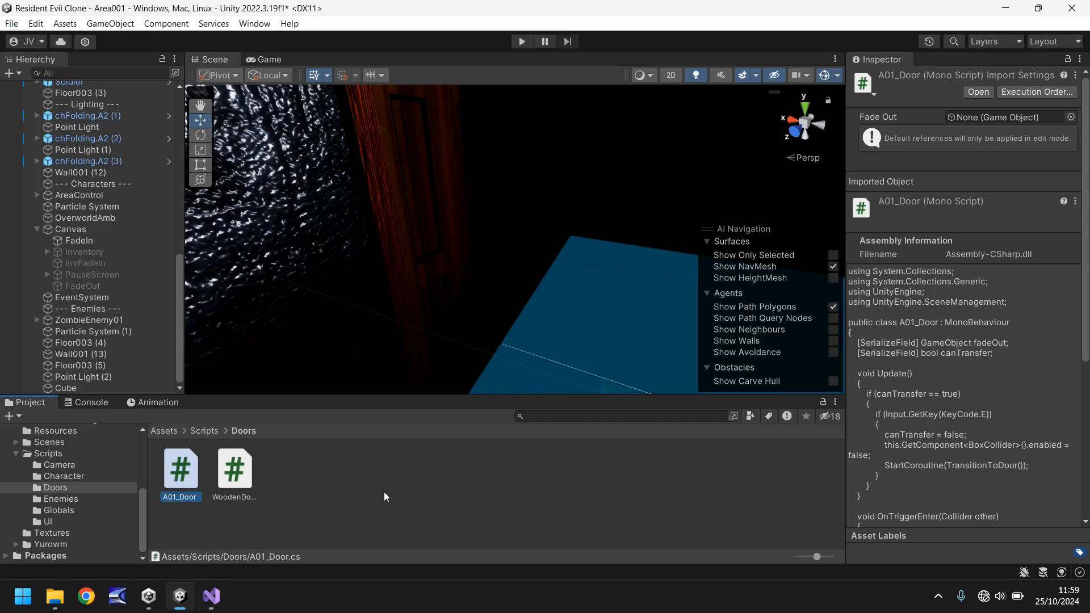
pyautogui.click(65, 388)
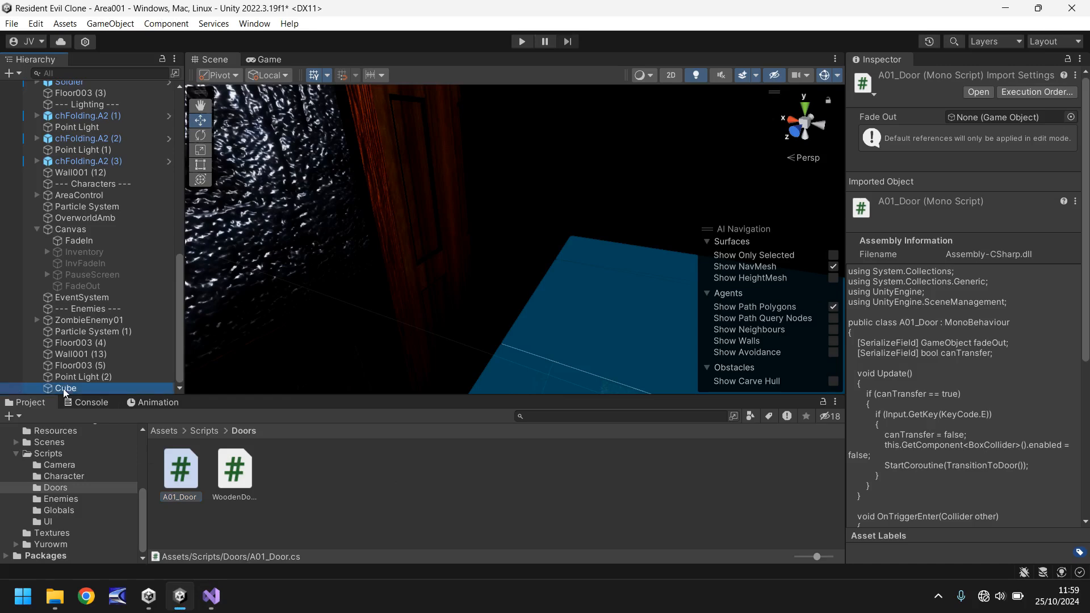
pyautogui.click(65, 389)
pyautogui.write('DoorTrigger')
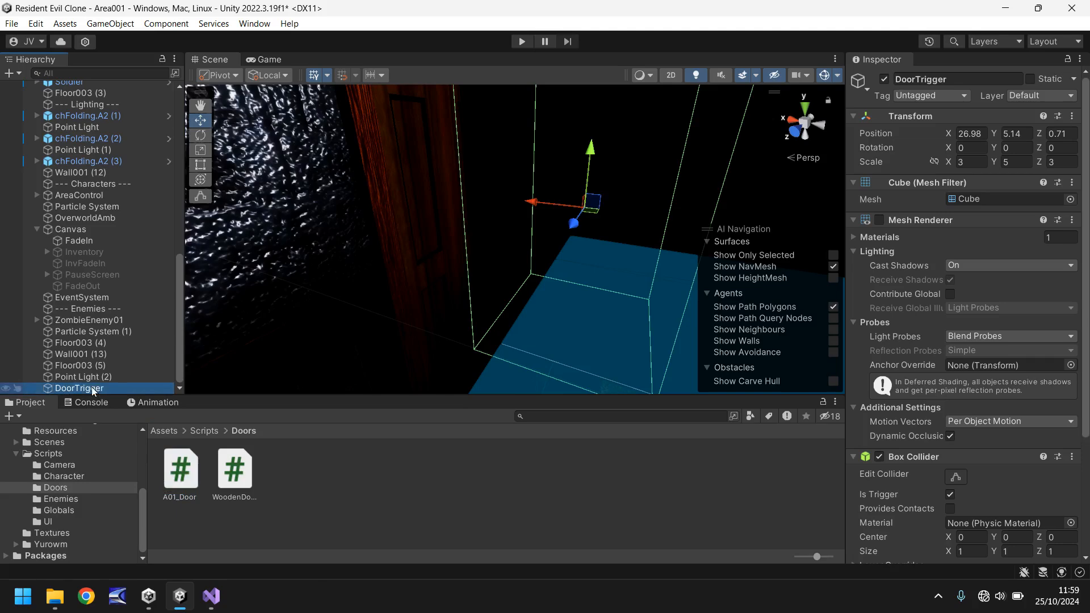
pyautogui.scroll(-3)
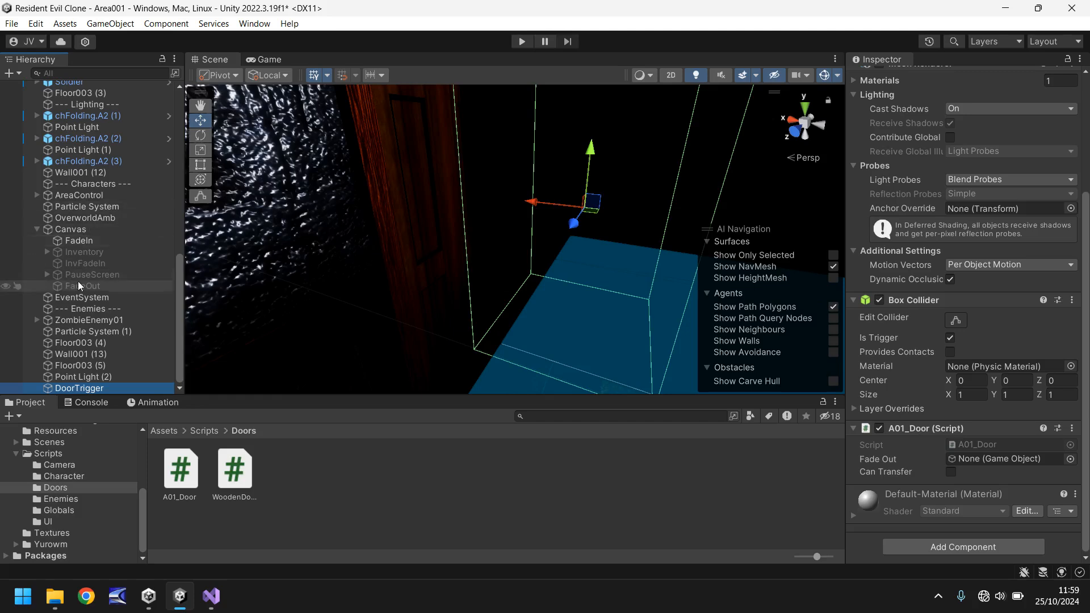
pyautogui.click(997, 459)
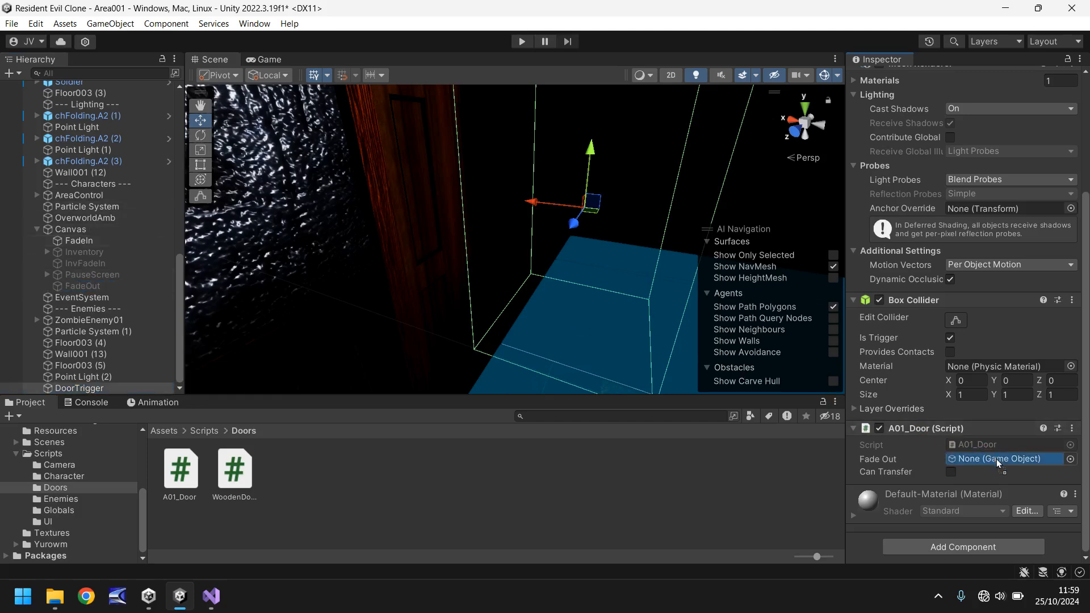
pyautogui.click(1008, 457)
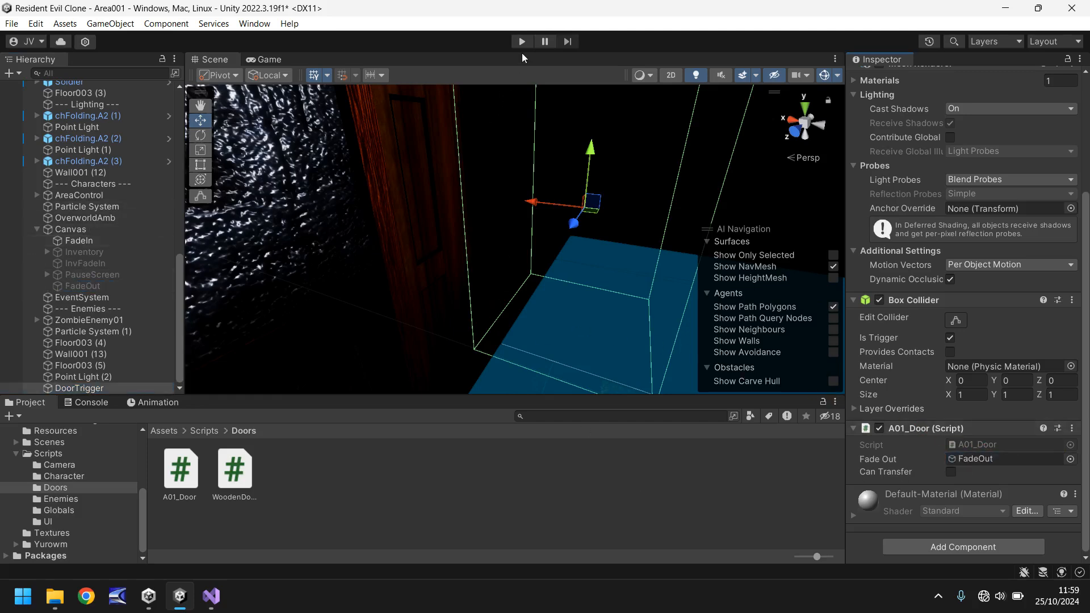
pyautogui.moveTo(521, 41)
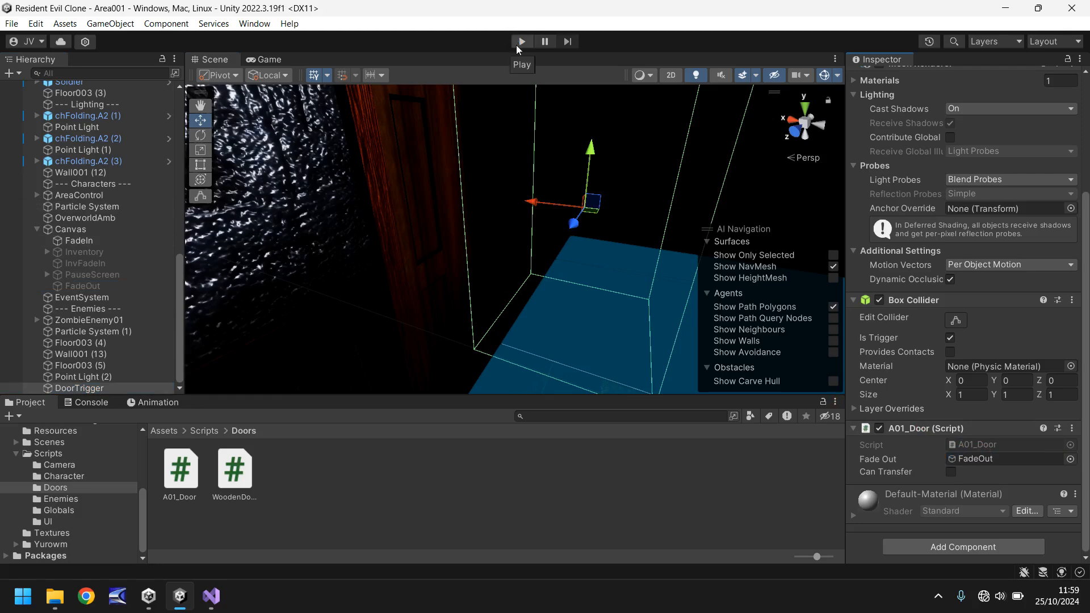
pyautogui.moveTo(494, 152)
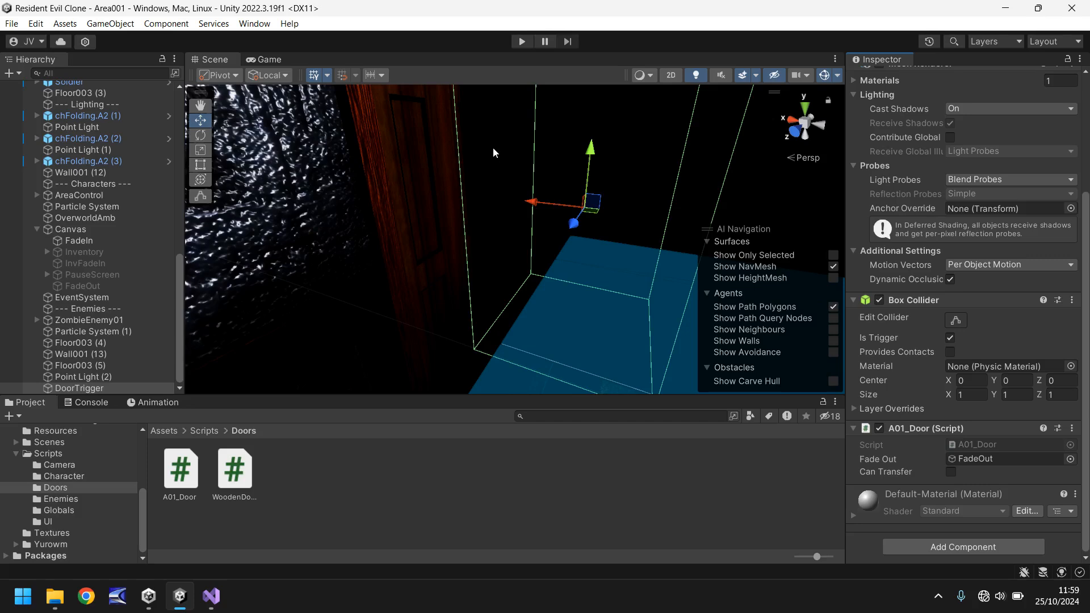
pyautogui.click(521, 41)
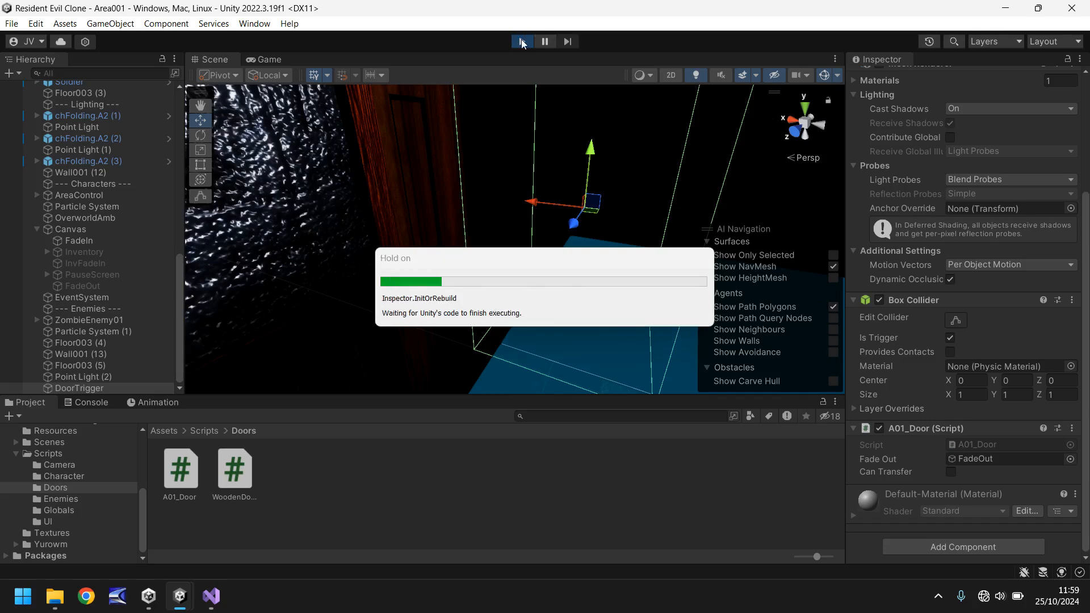
pyautogui.click(522, 41)
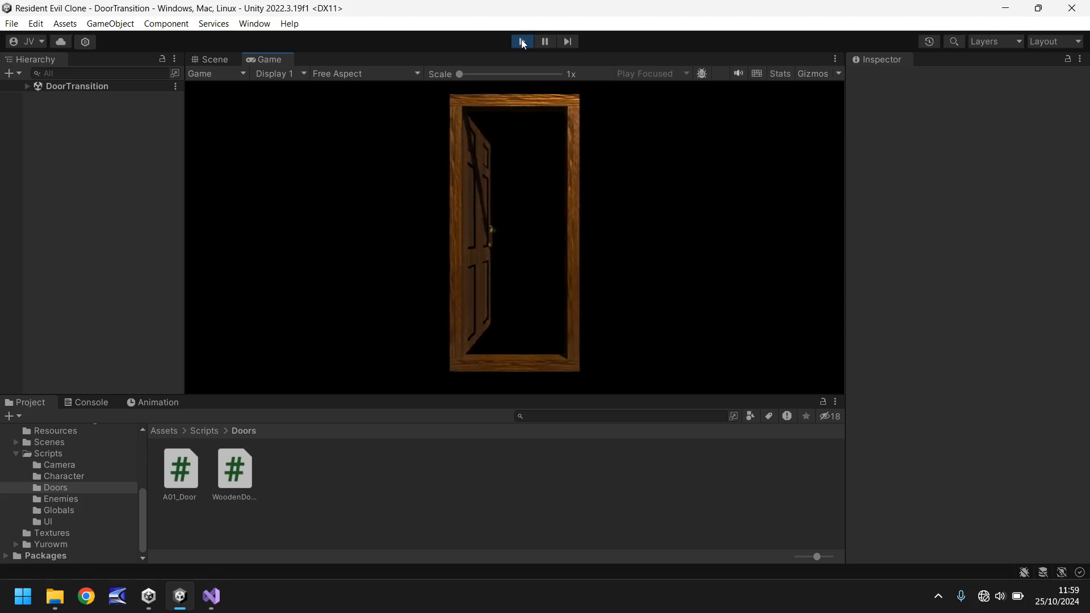
pyautogui.click(521, 41)
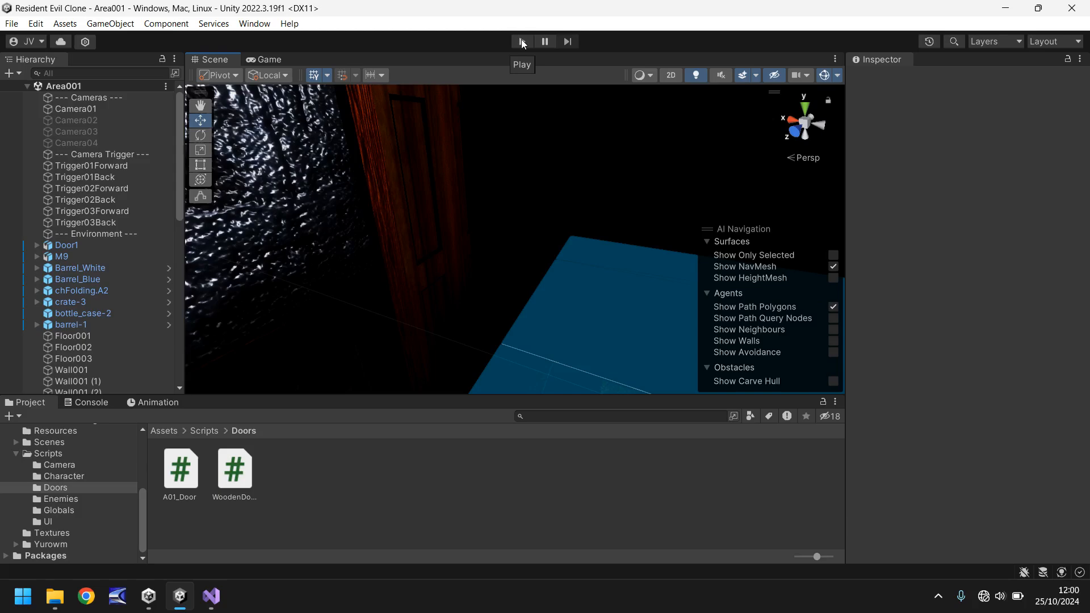
pyautogui.moveTo(587, 212)
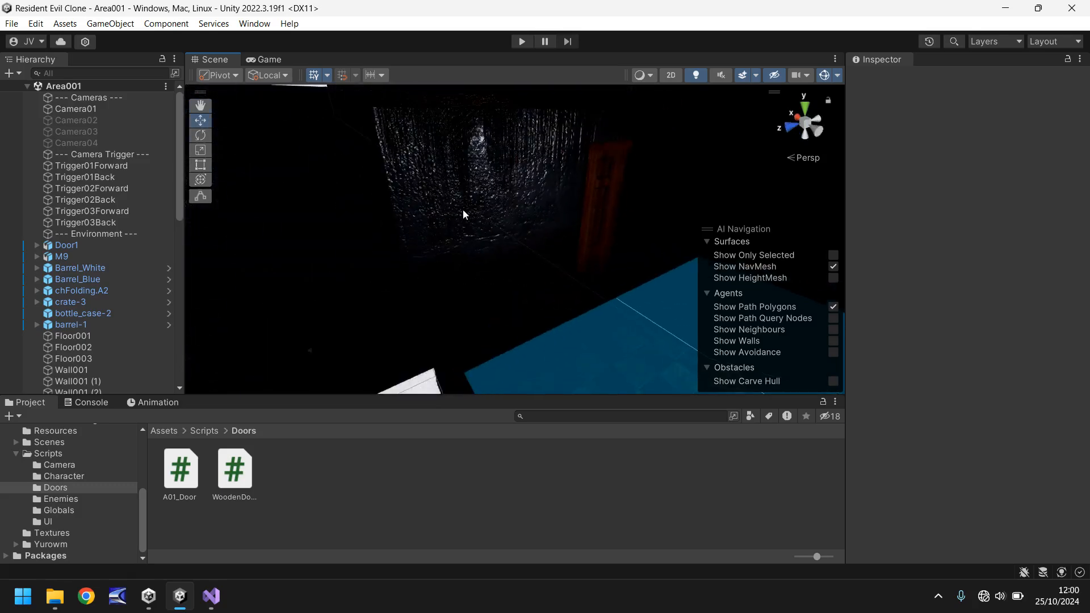
# Orbit the Scene view toward the player standing on the checkered room floor.
pyautogui.moveTo(463, 215); pyautogui.dragTo(423, 224)
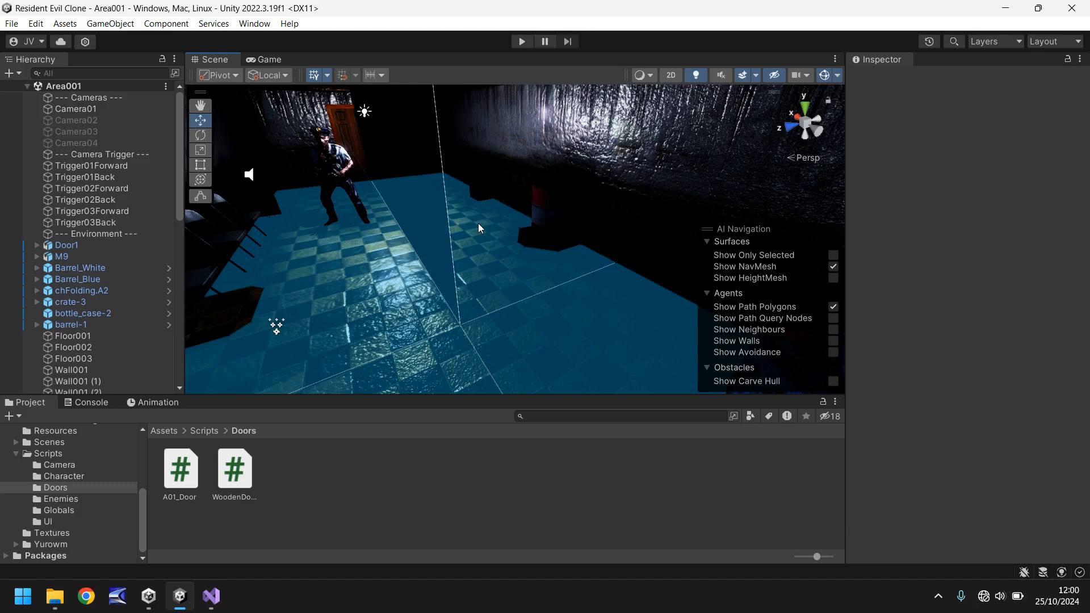
pyautogui.moveTo(507, 232)
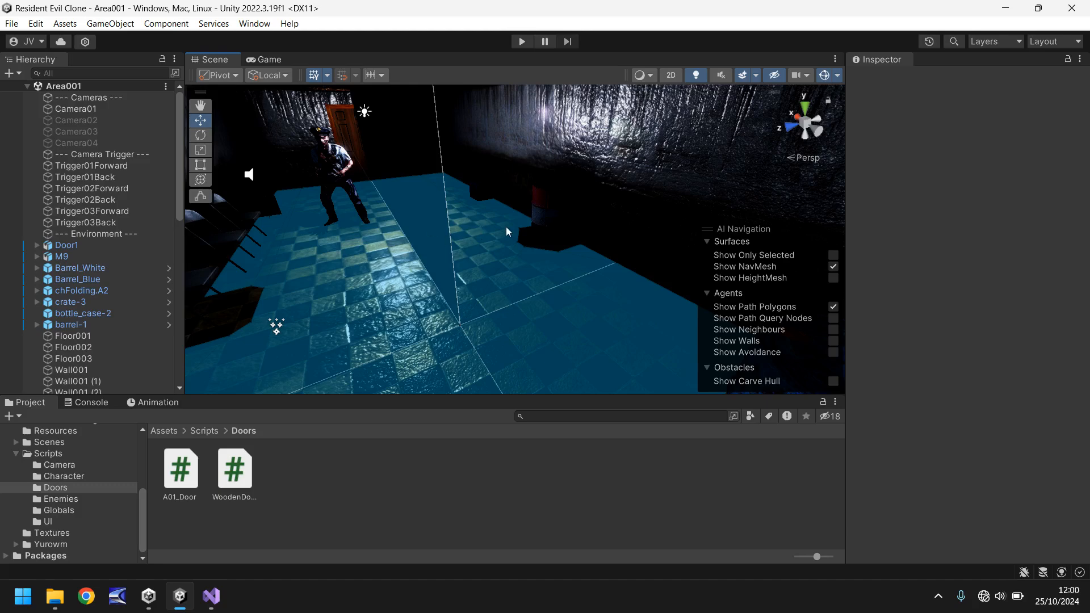
pyautogui.moveTo(485, 200)
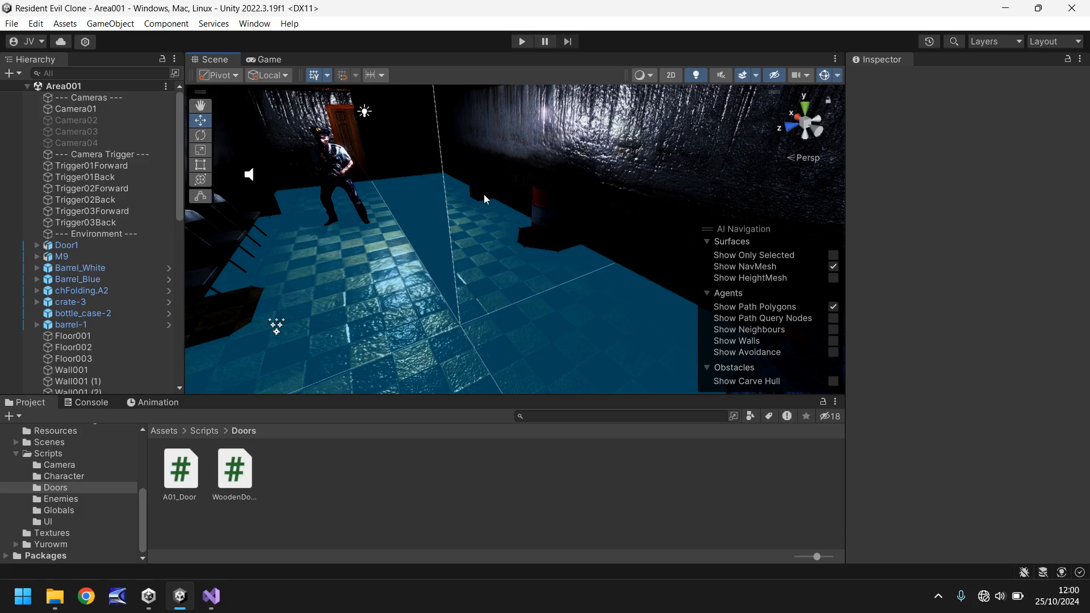